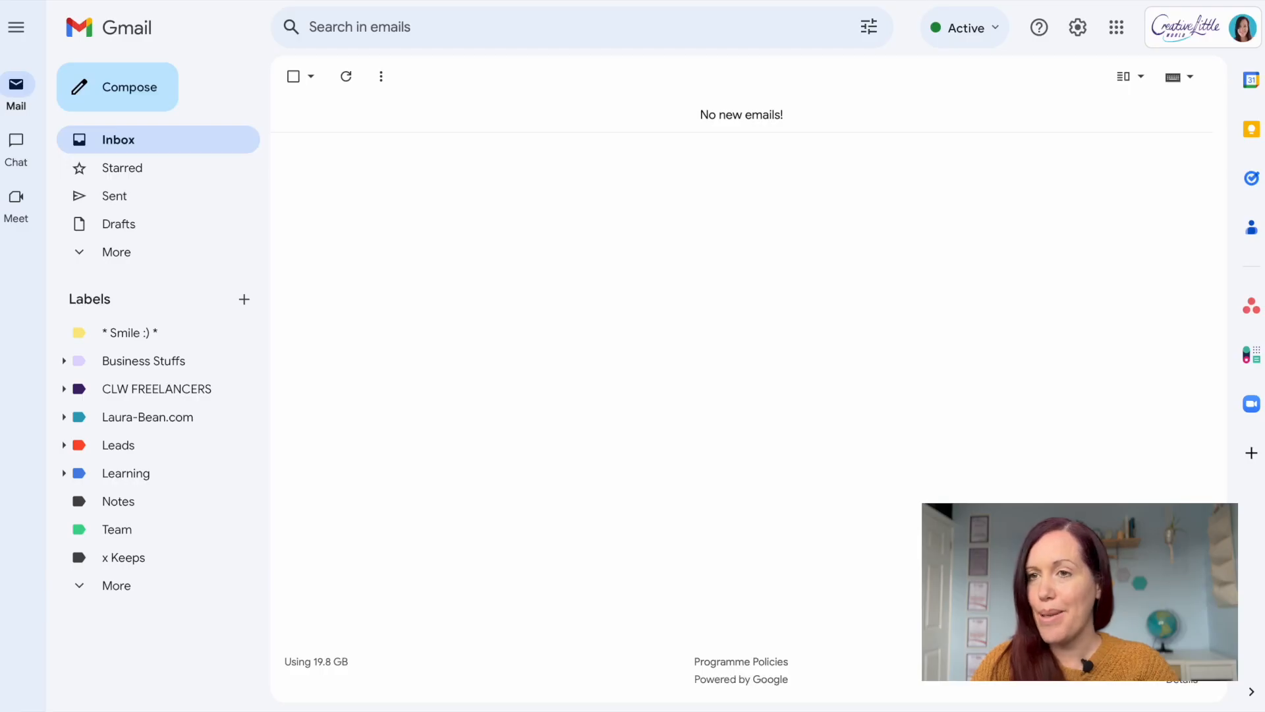
mouse_move(989, 383)
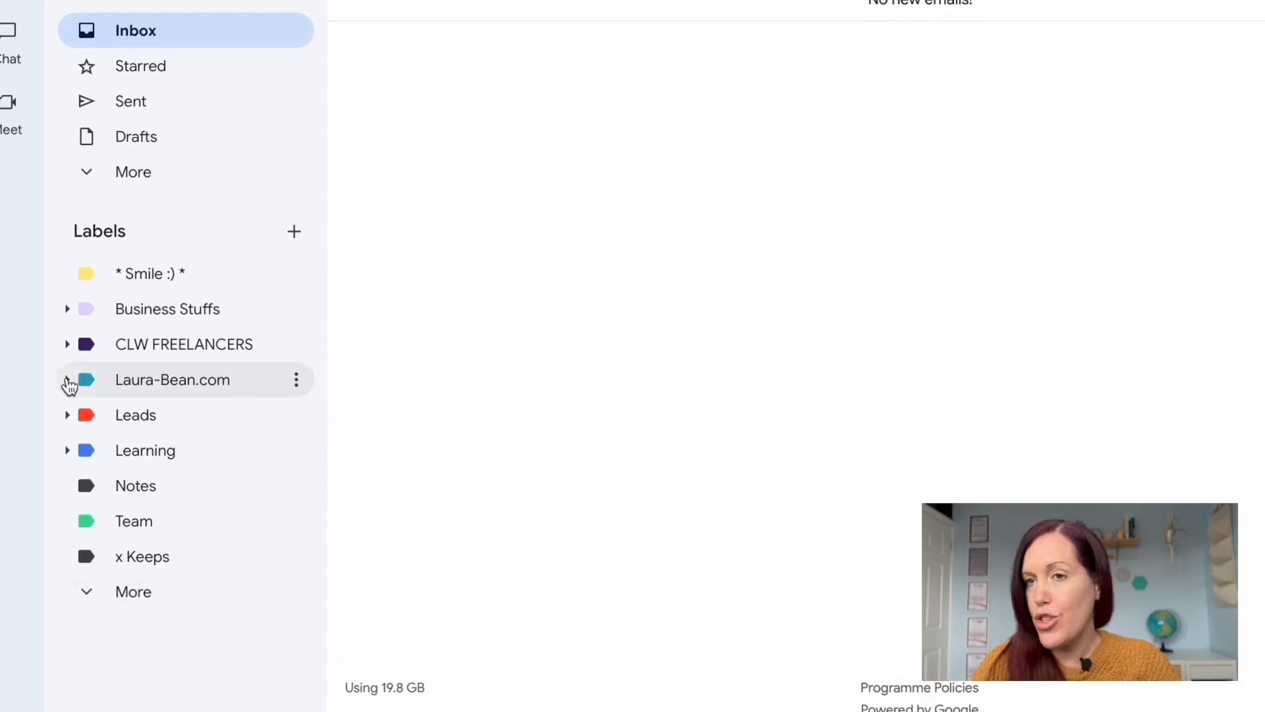
Expand the Business Stuffs sublabels in the sidebar, then collapse them again.
click(67, 380)
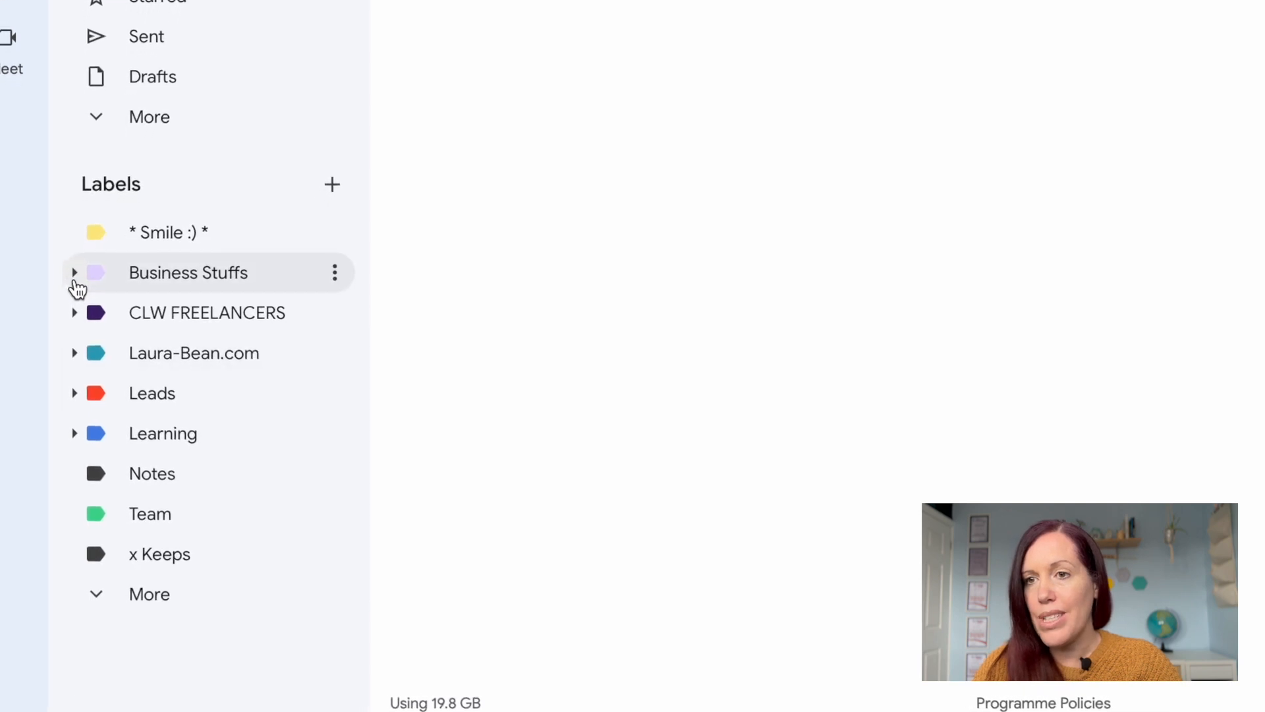
click(73, 272)
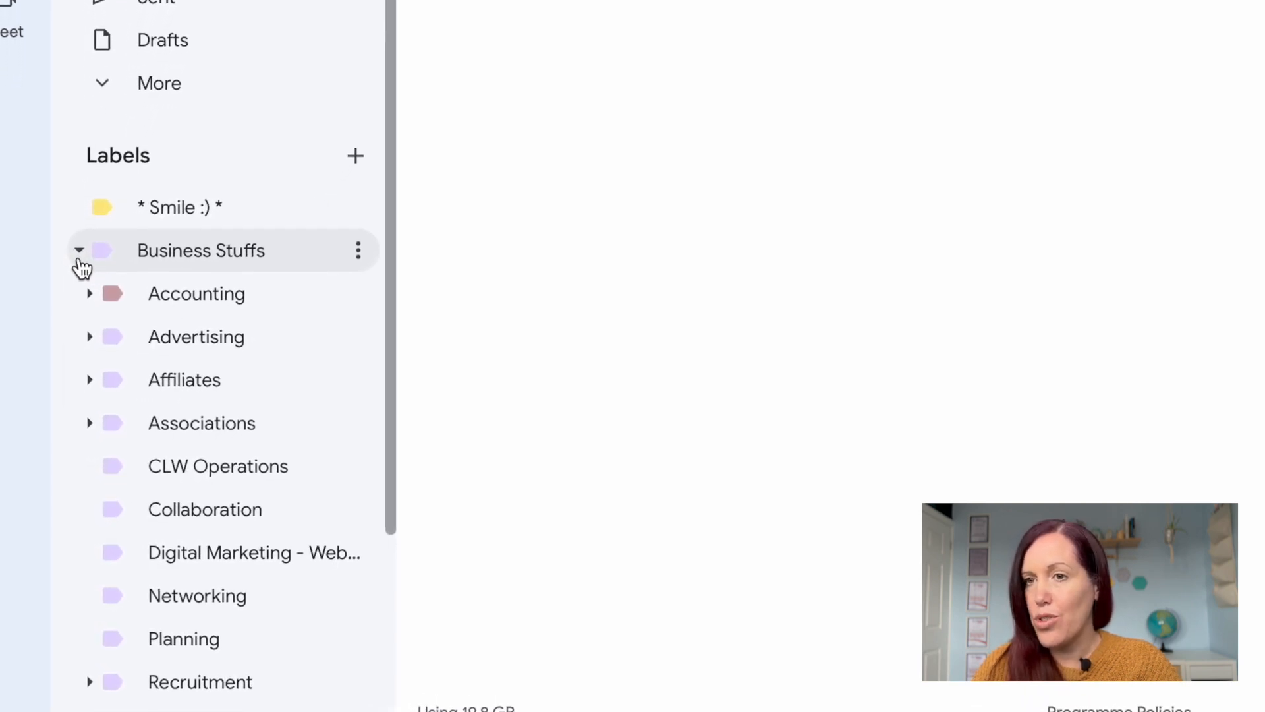
scroll(down, 3)
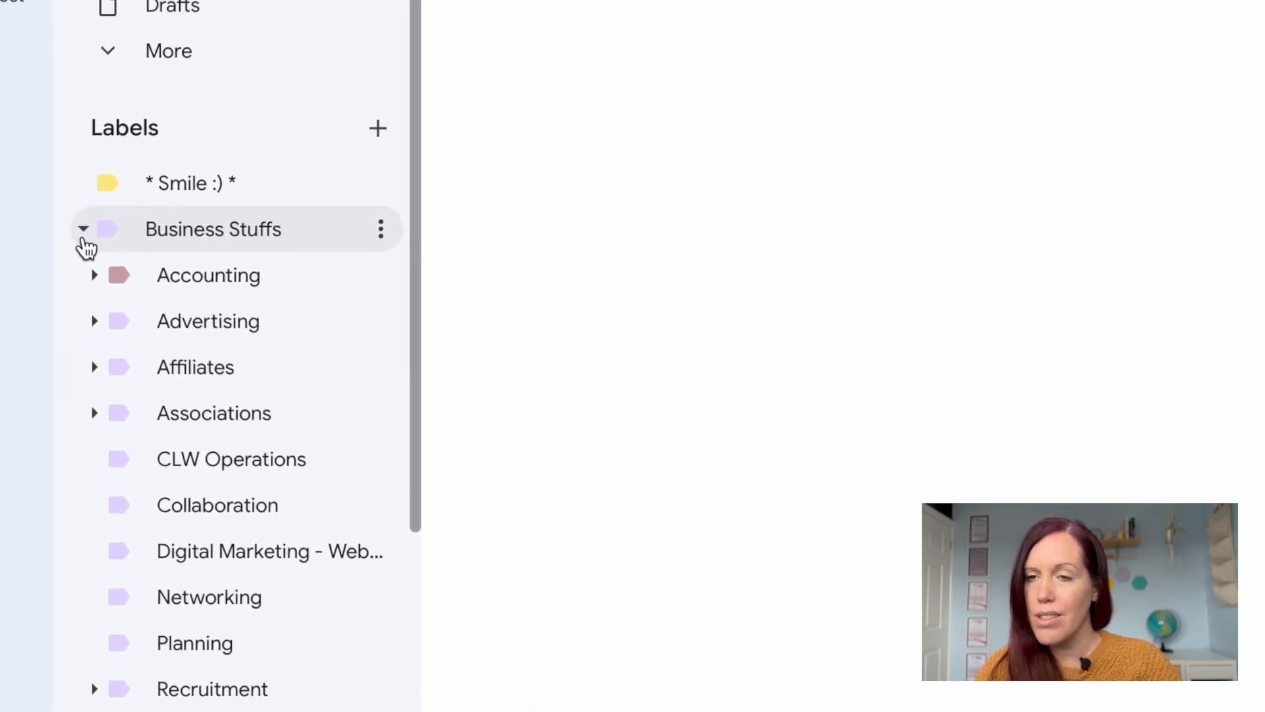
click(83, 229)
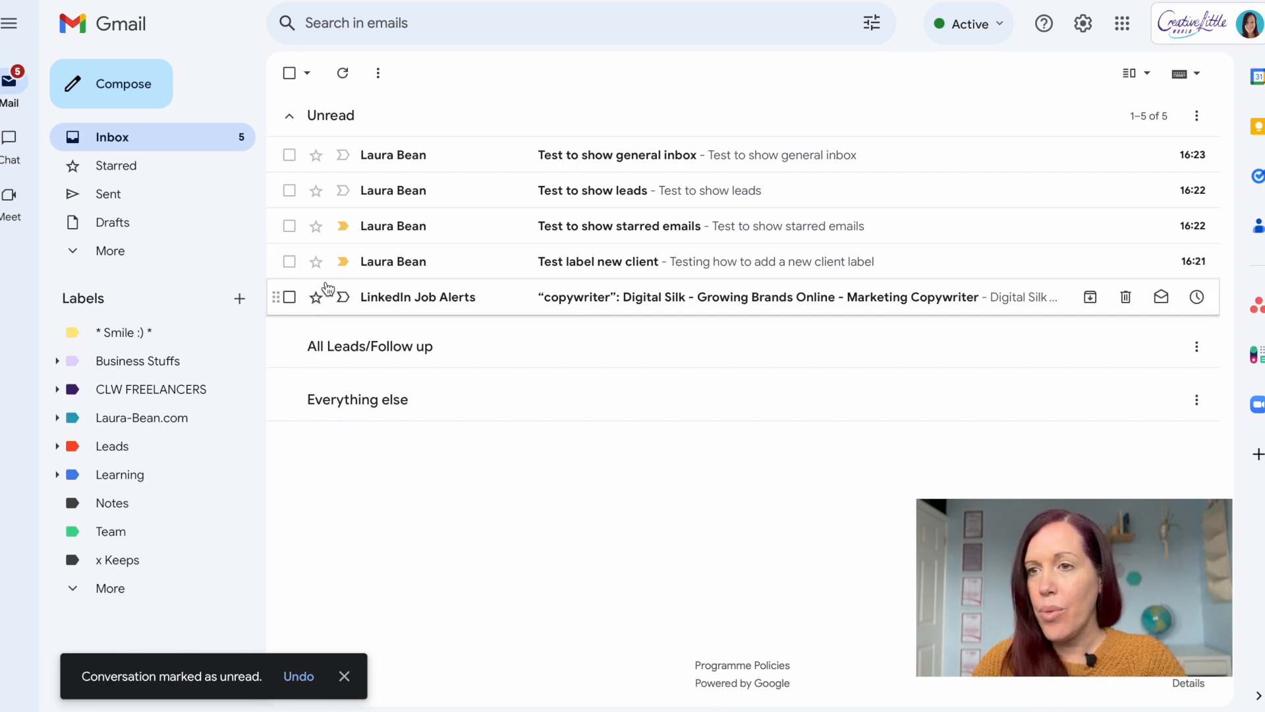
Bin the LinkedIn job alert and open the 'Test label new client' email.
click(289, 297)
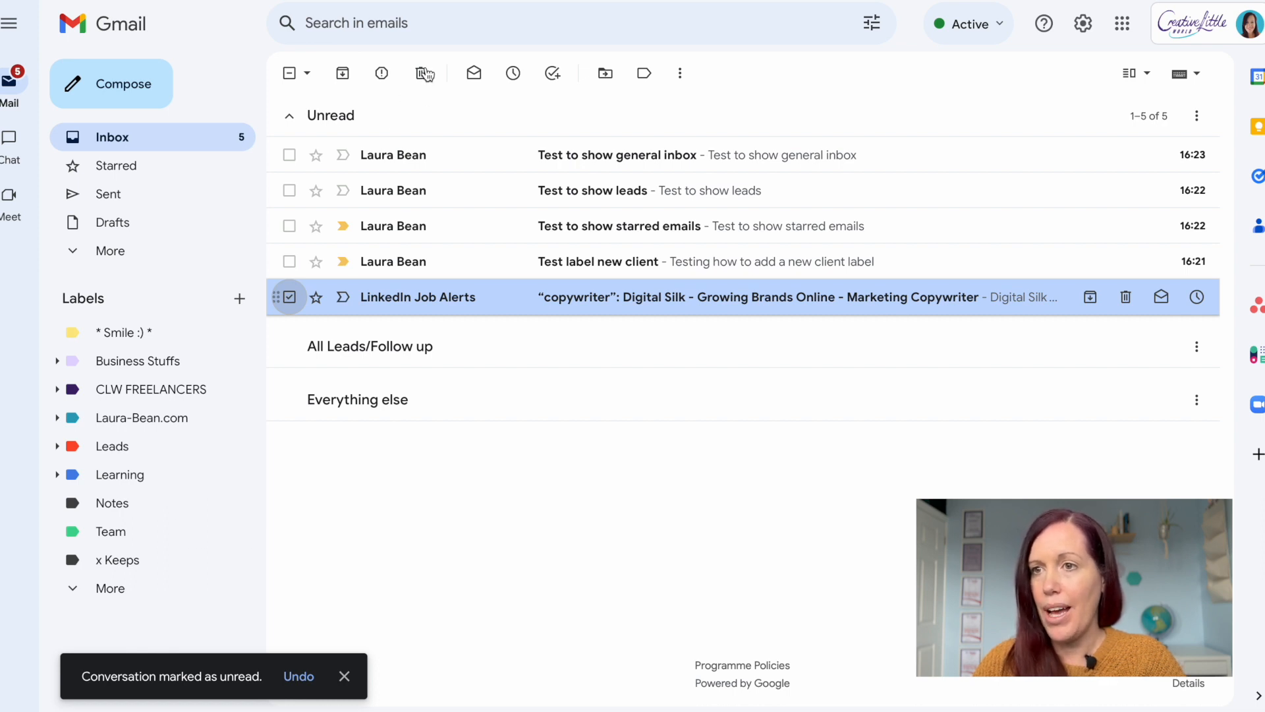
click(1124, 297)
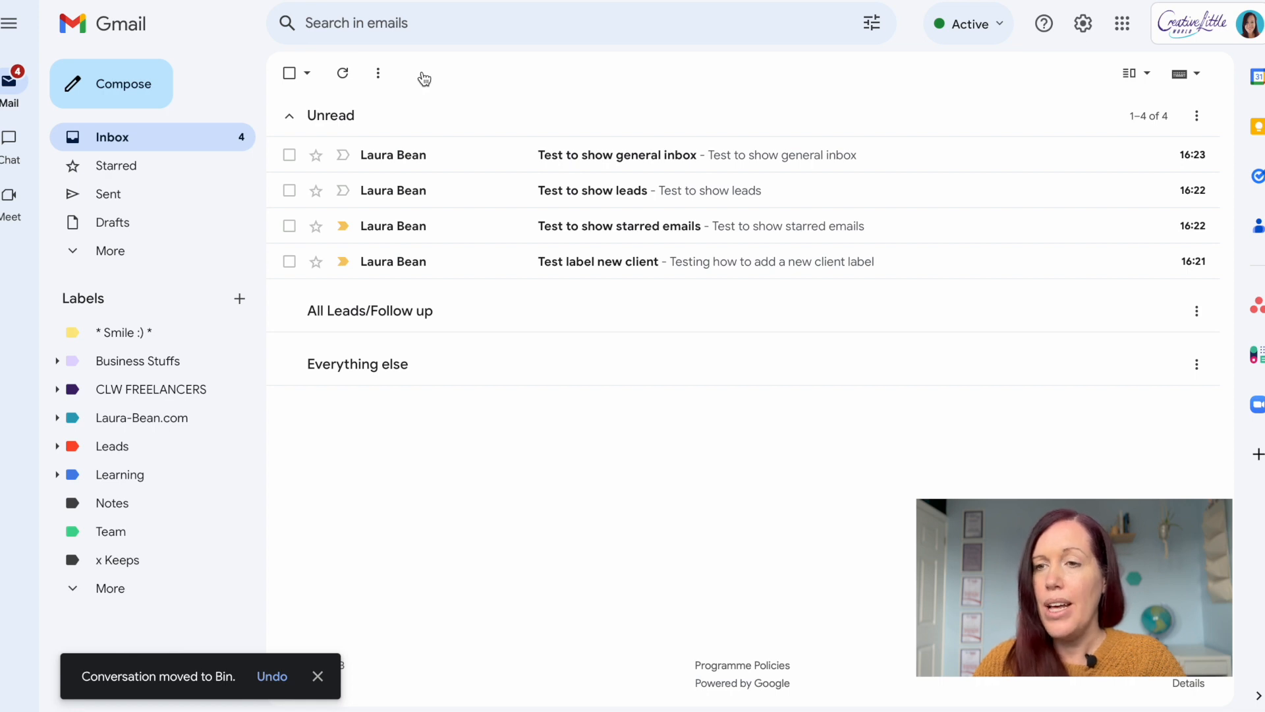
mouse_move(496, 282)
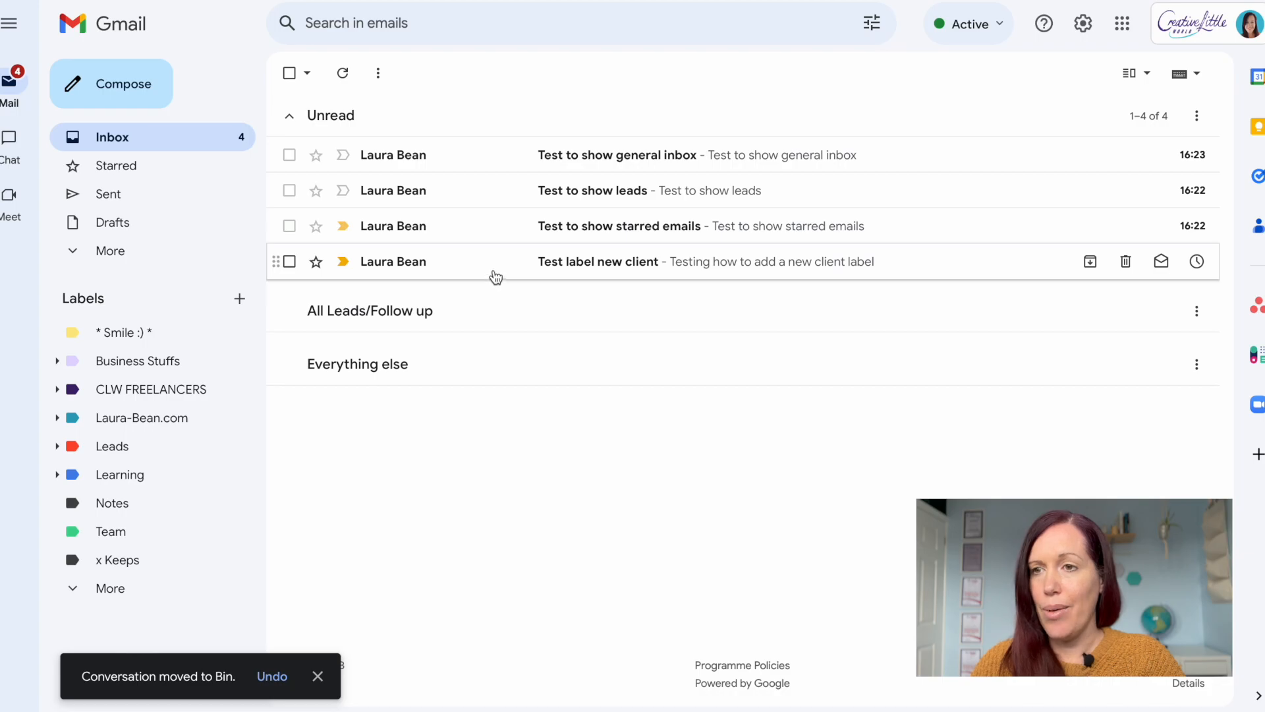
click(597, 261)
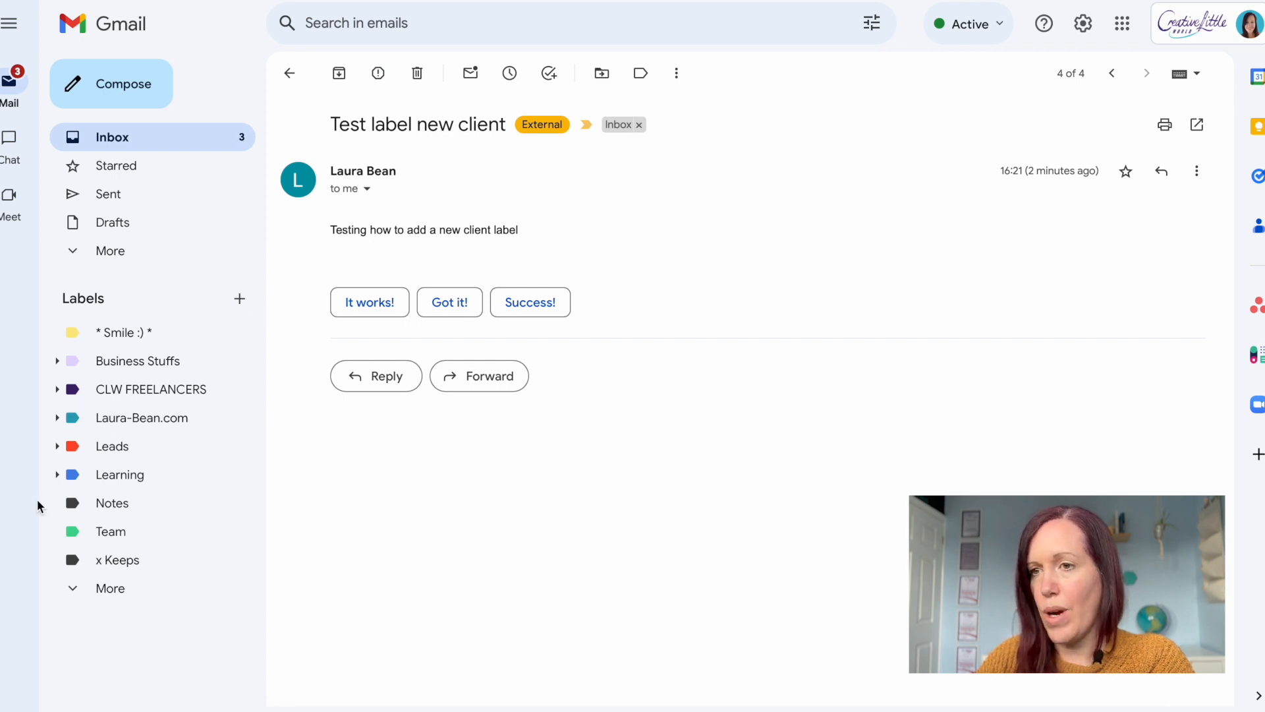
mouse_move(71, 417)
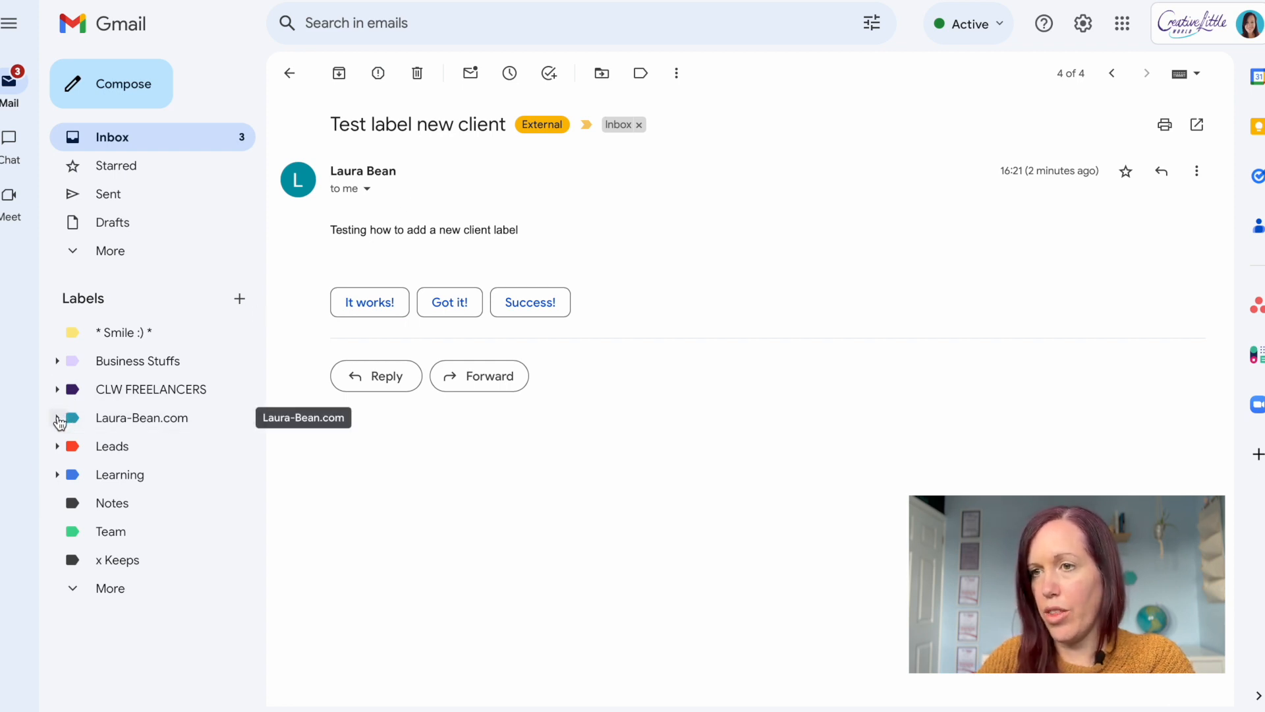
Show the Clients and Content Audits sublabels under Laura-Bean.com and start a new label.
click(57, 417)
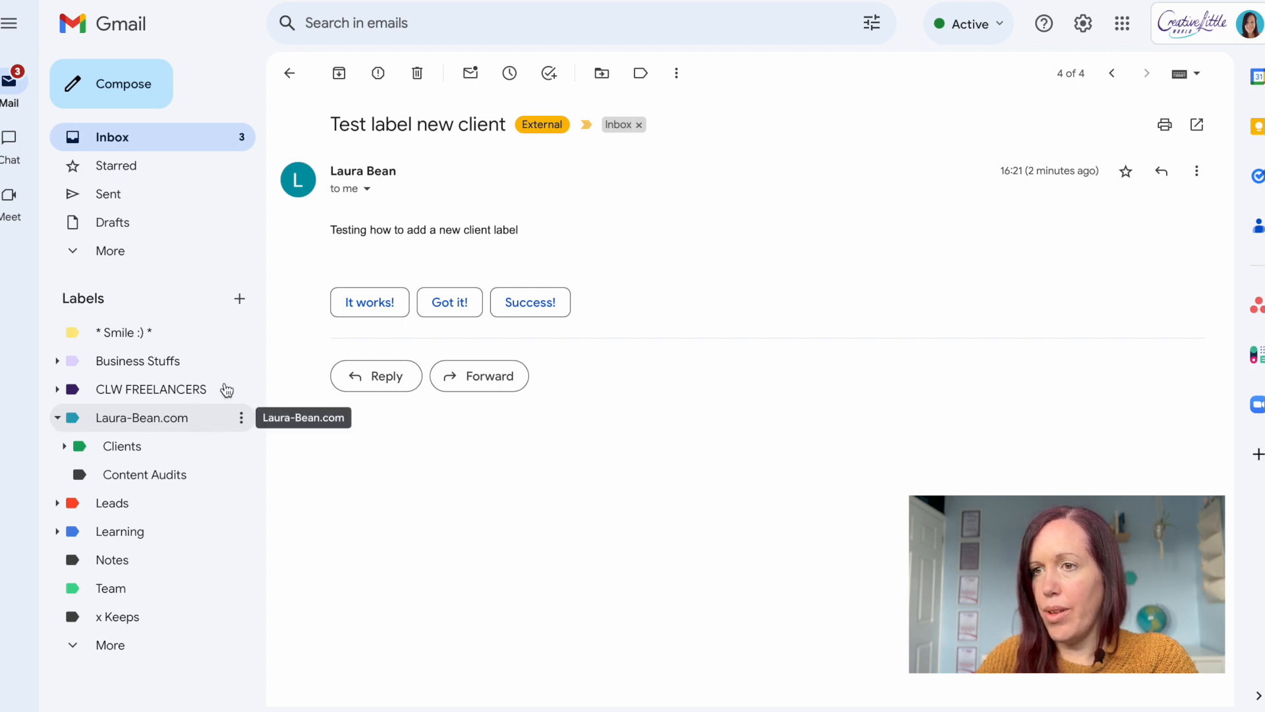
click(238, 297)
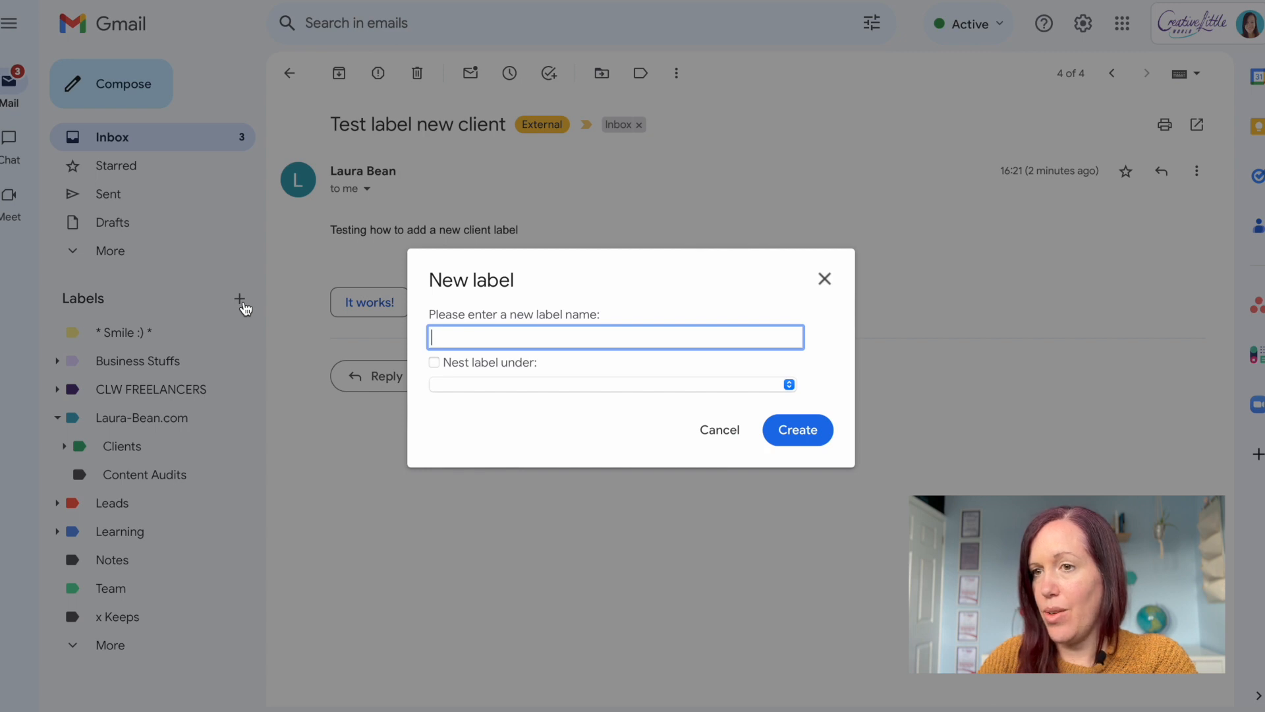
Create the label 'Client (Example)' nested under Laura-Bean.com.
text(Client)
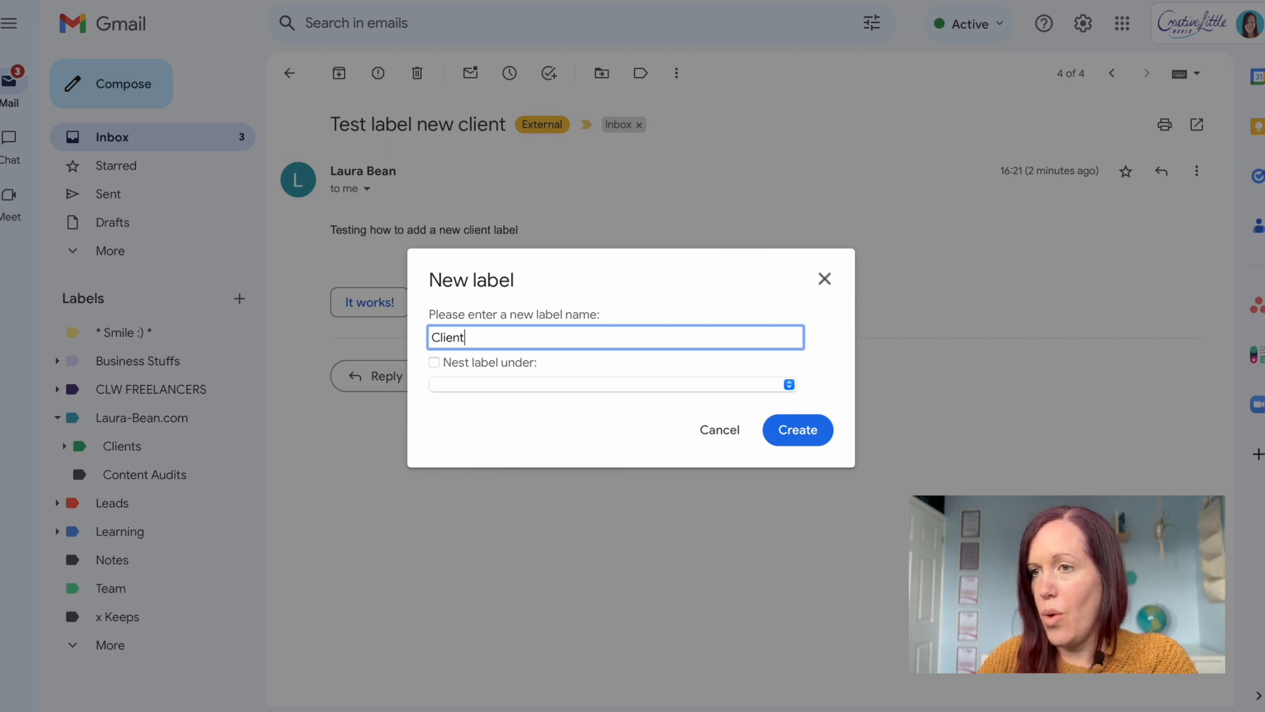
text((Exampl)
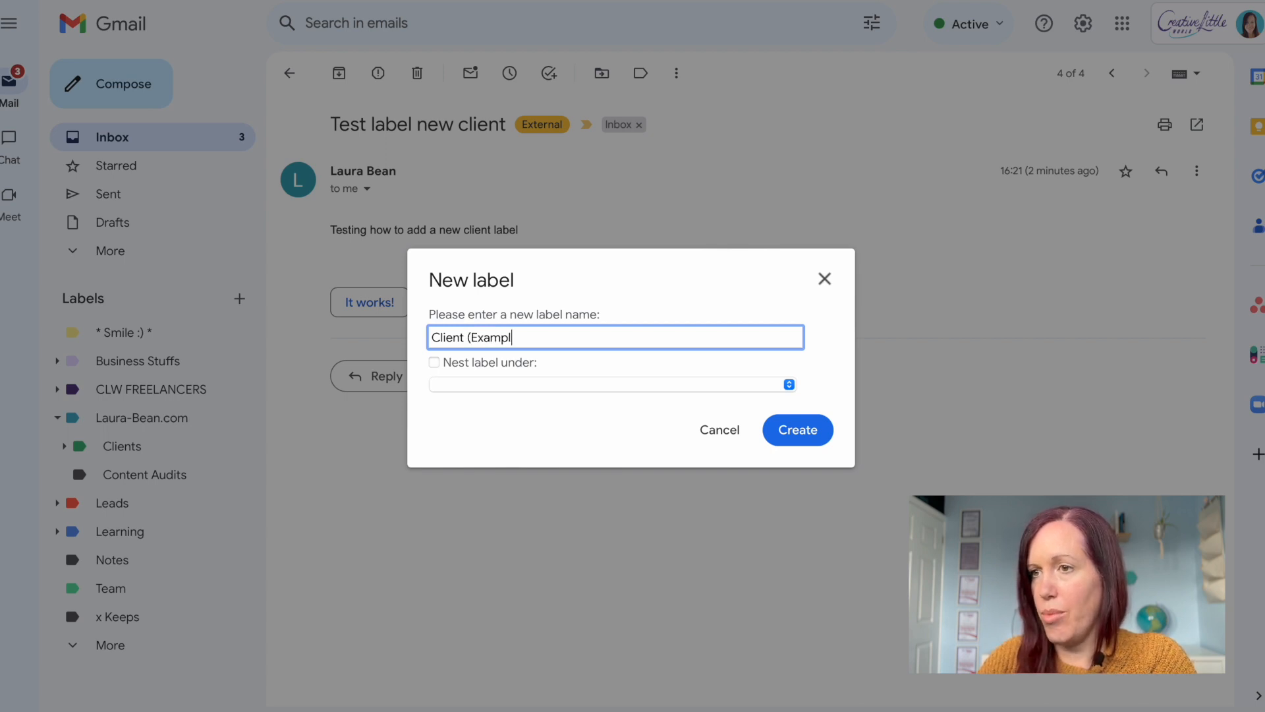
text(e))
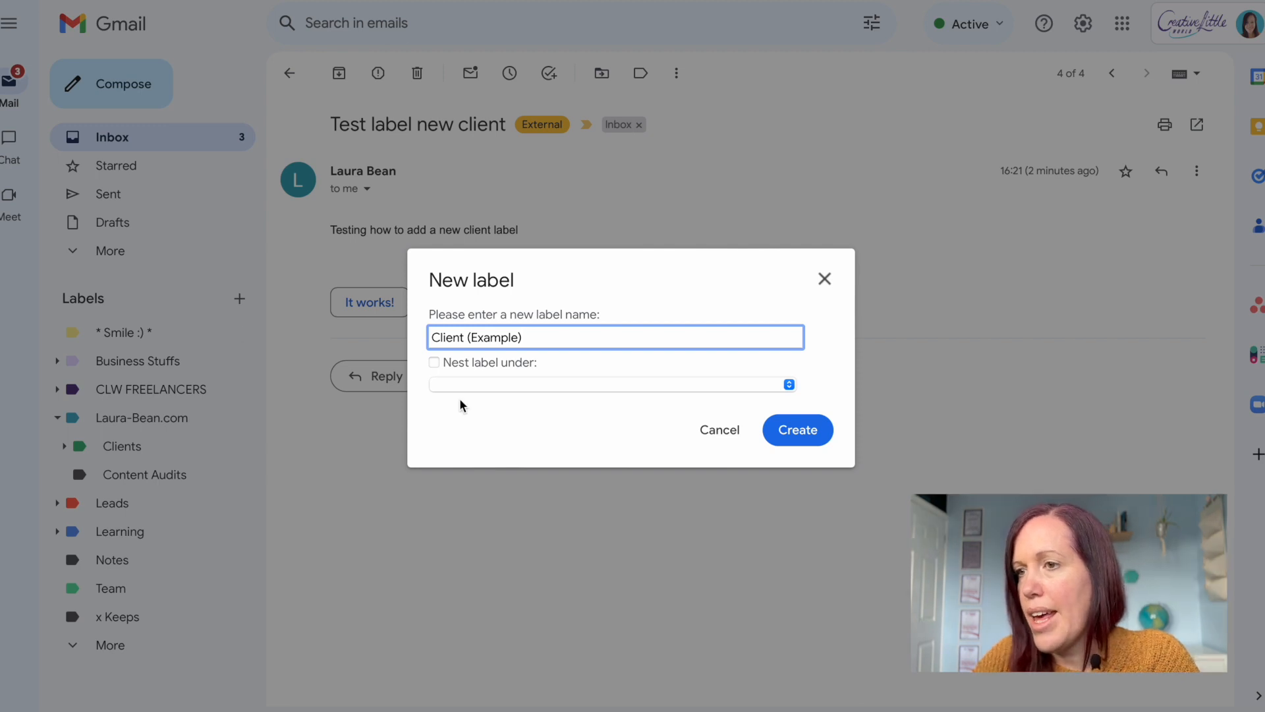
mouse_move(442, 363)
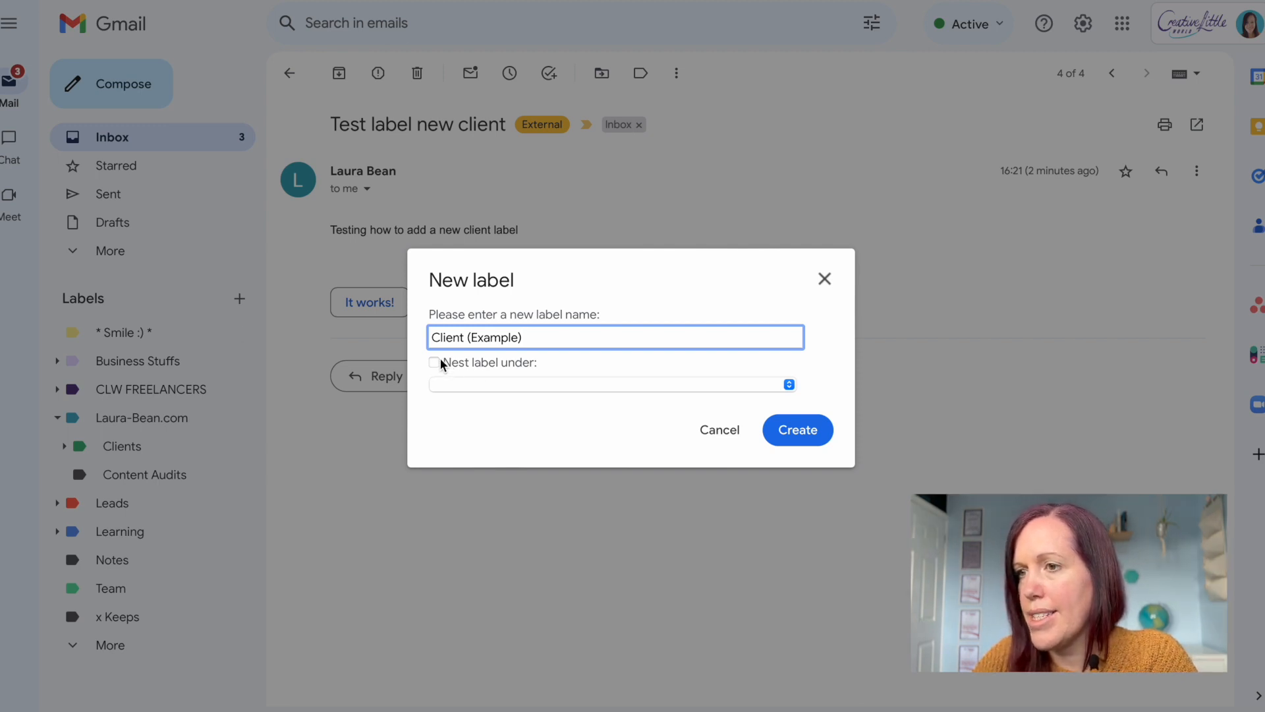
mouse_move(150, 364)
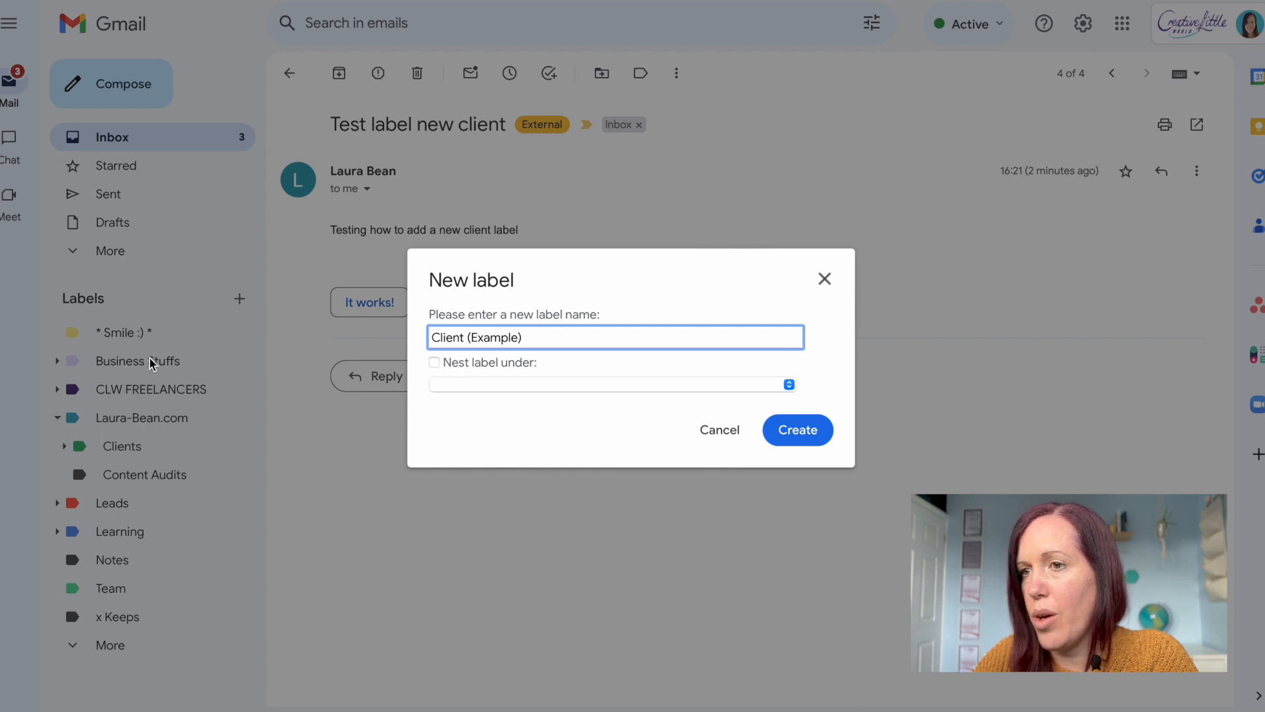
mouse_move(50, 389)
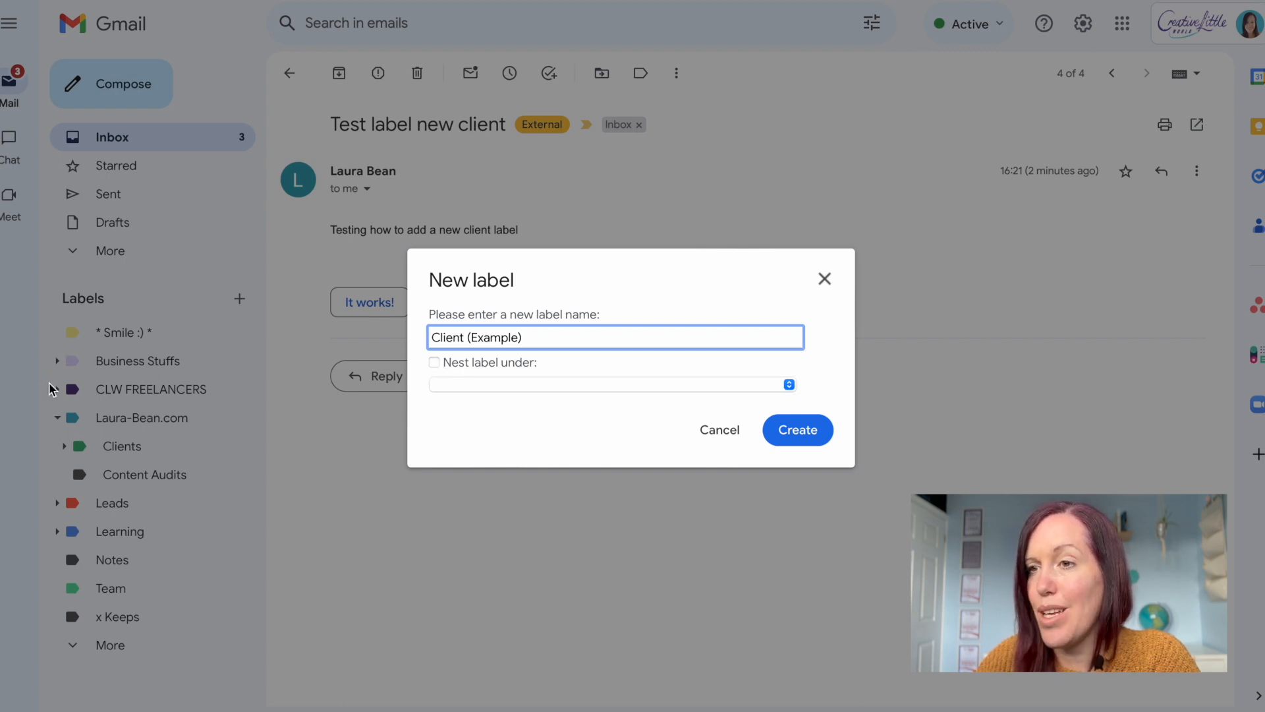
mouse_move(327, 392)
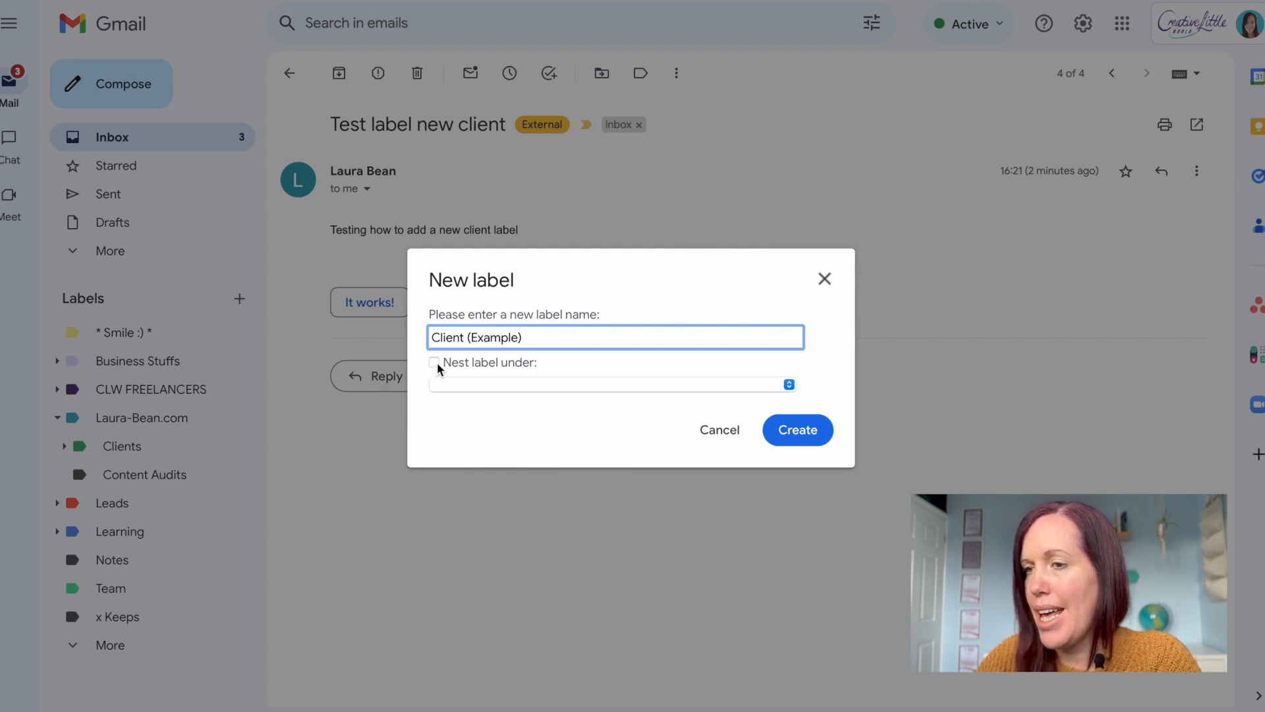
click(434, 362)
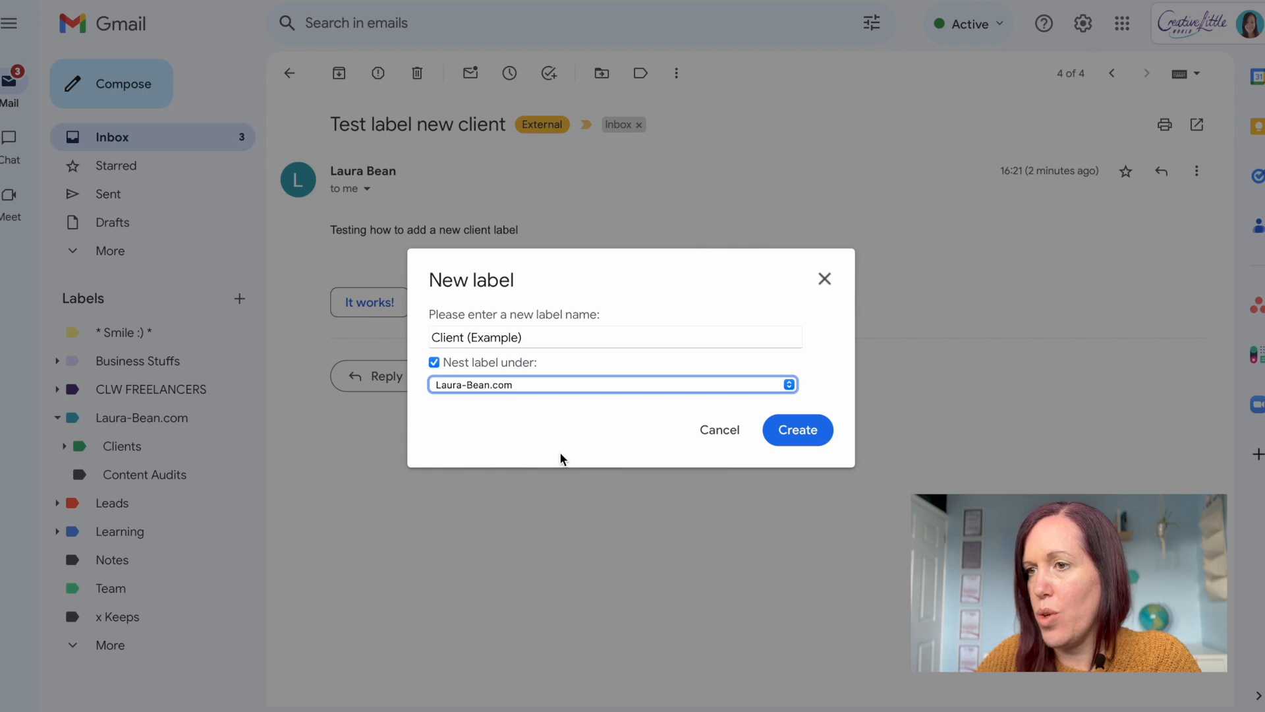
mouse_move(797, 429)
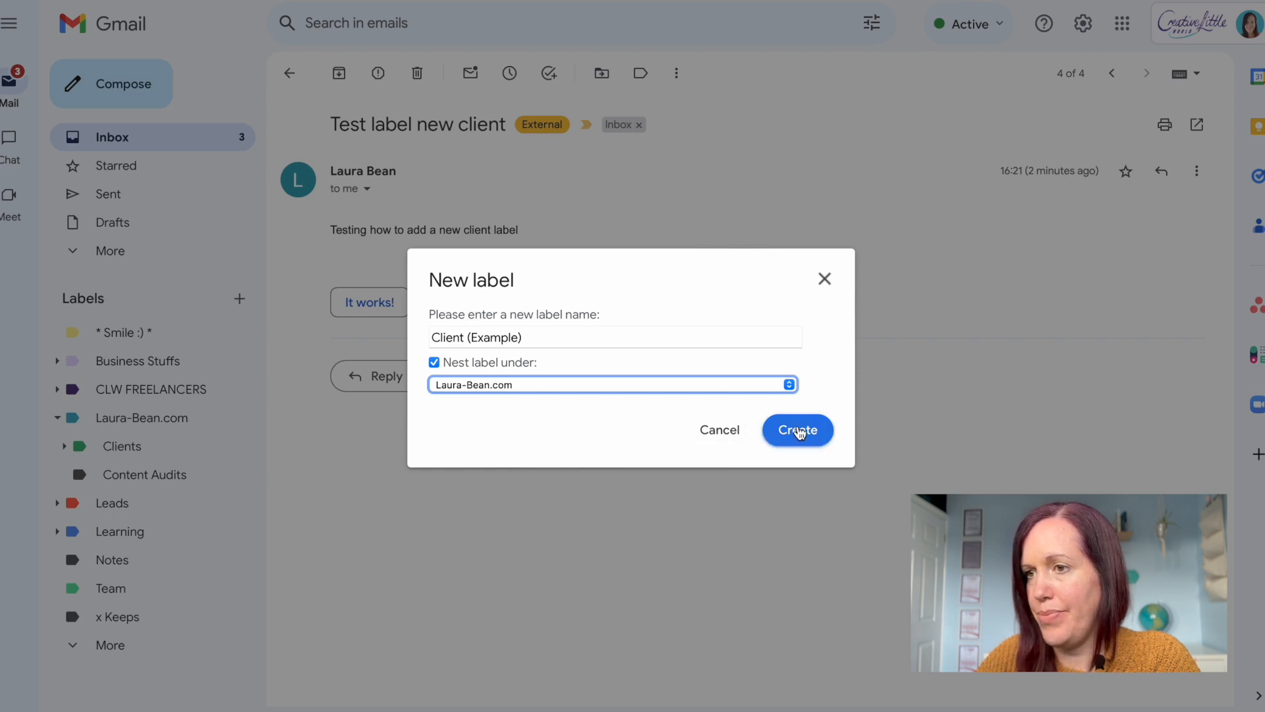
click(796, 429)
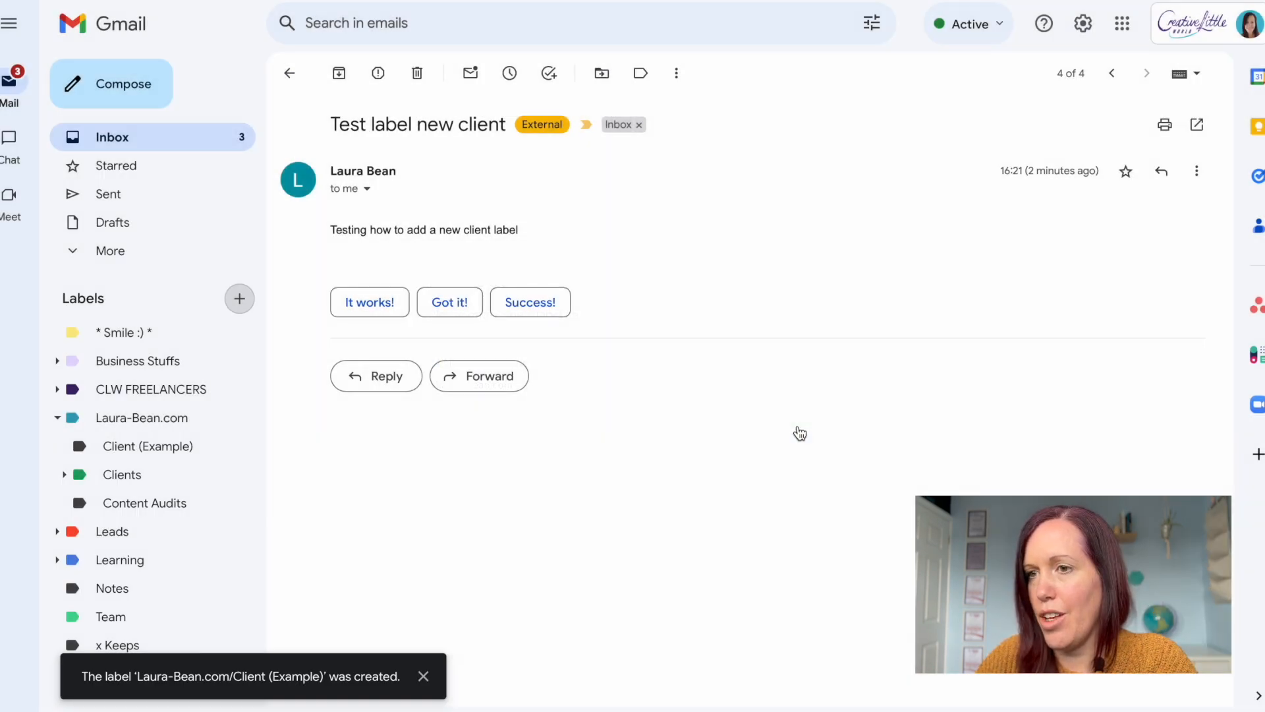
mouse_move(161, 434)
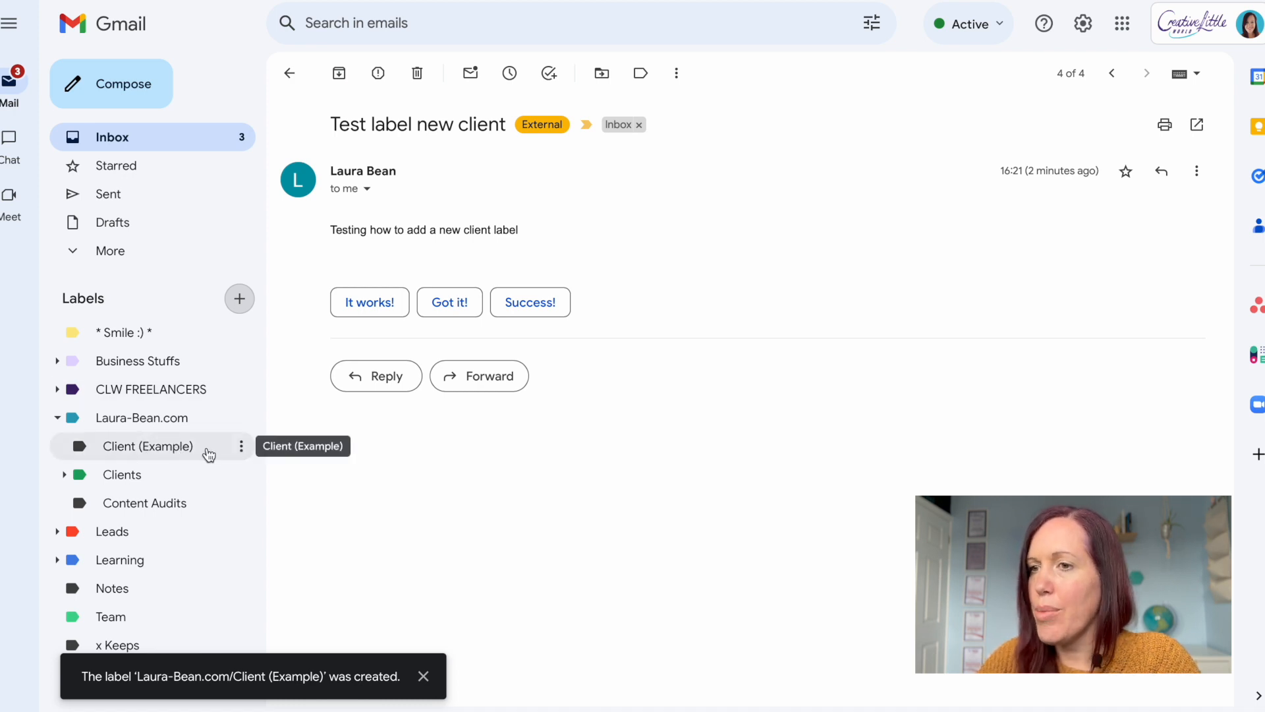
mouse_move(241, 446)
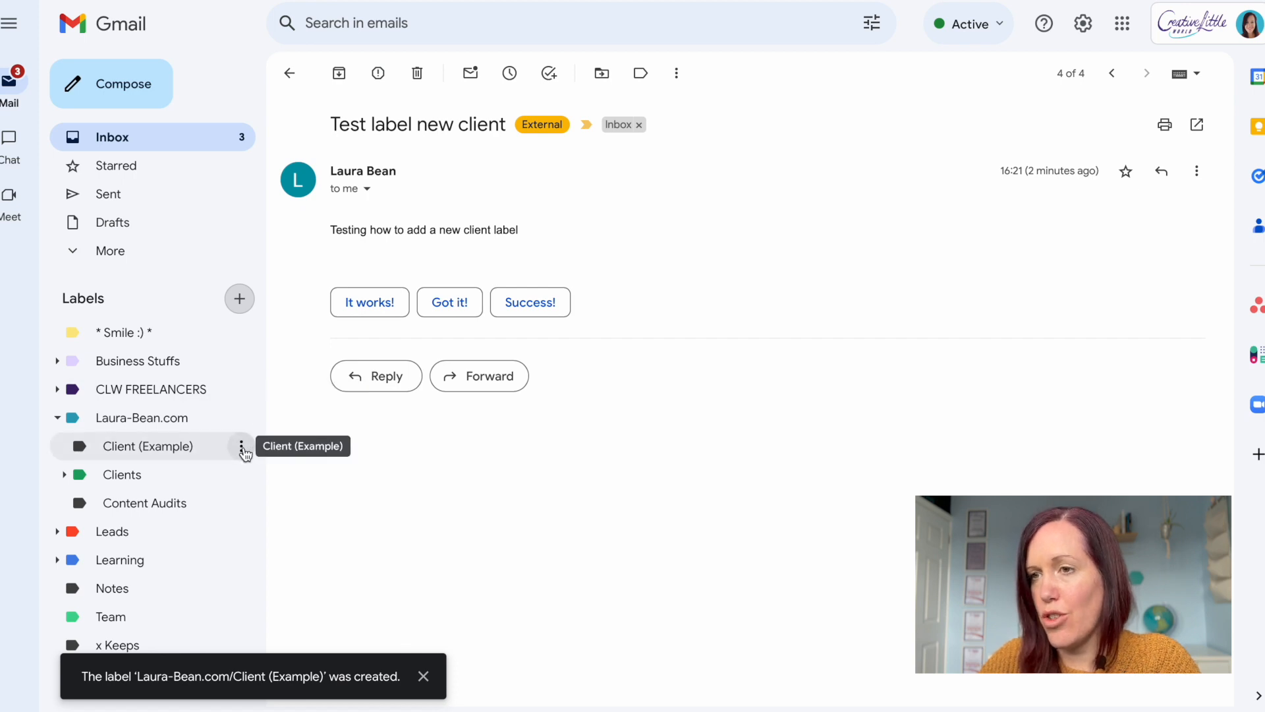
Give Client (Example) a custom deep pink background with light yellow text.
click(241, 445)
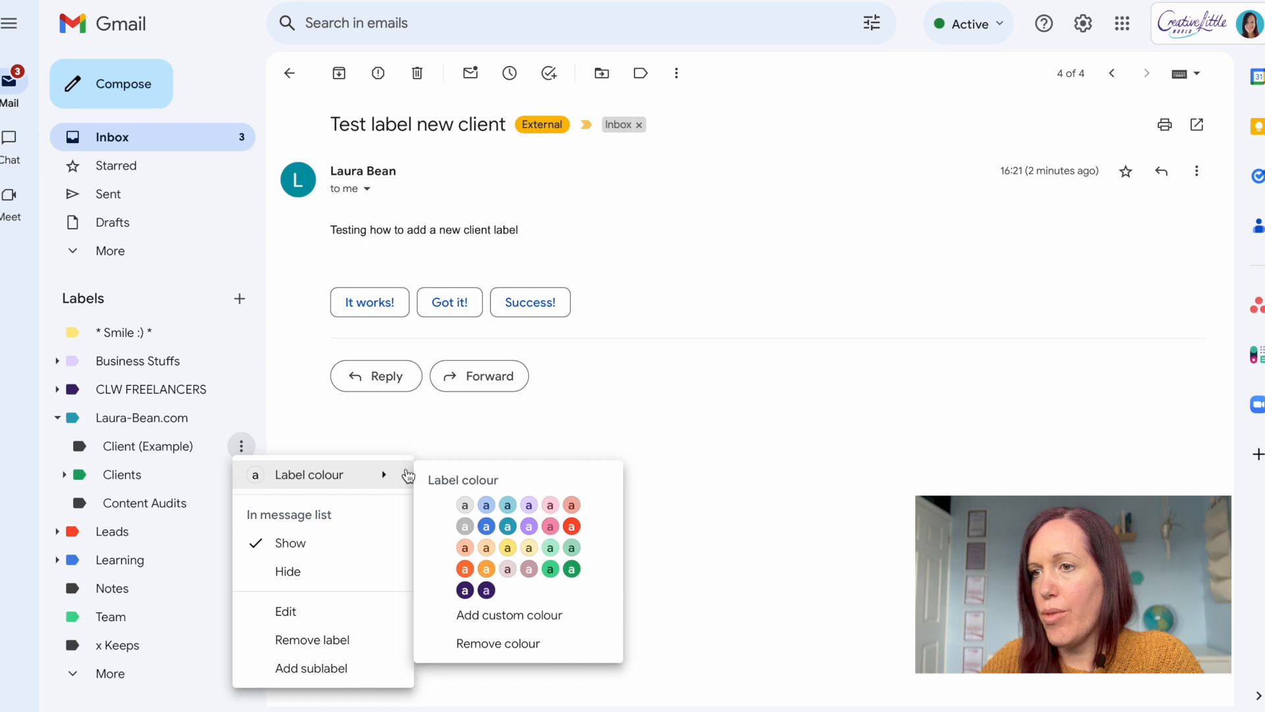
mouse_move(523, 617)
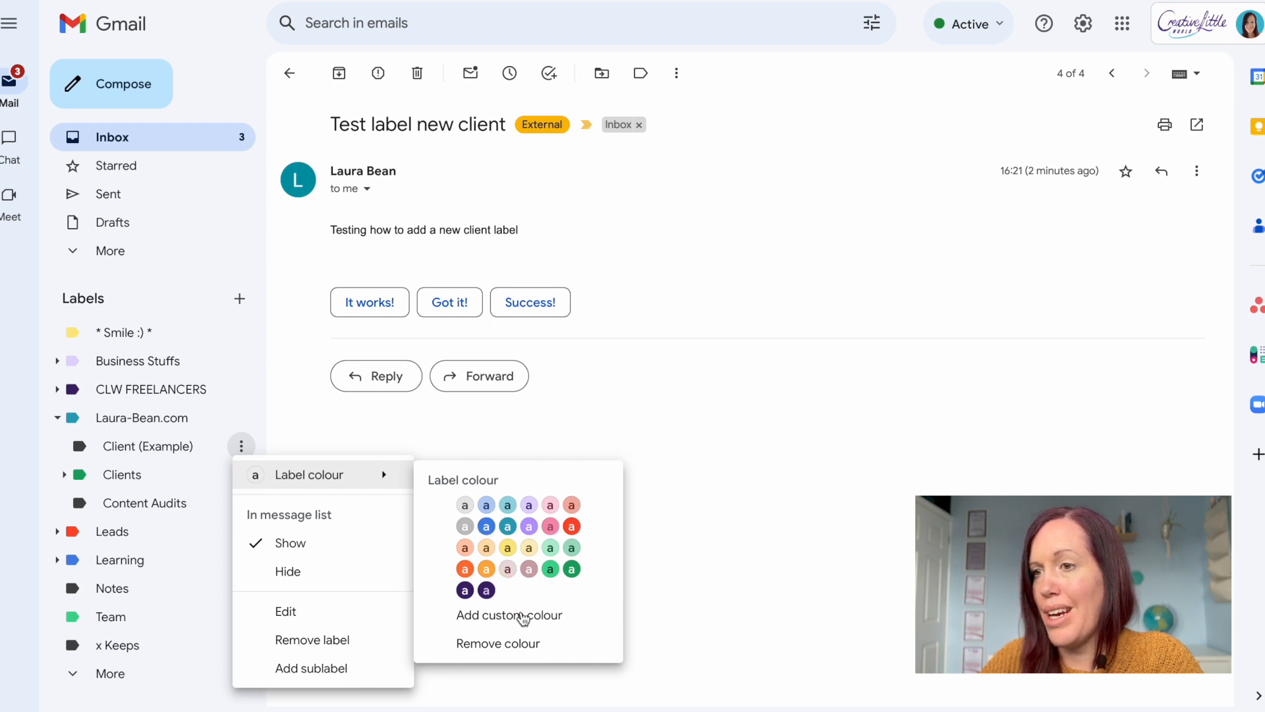
mouse_move(543, 618)
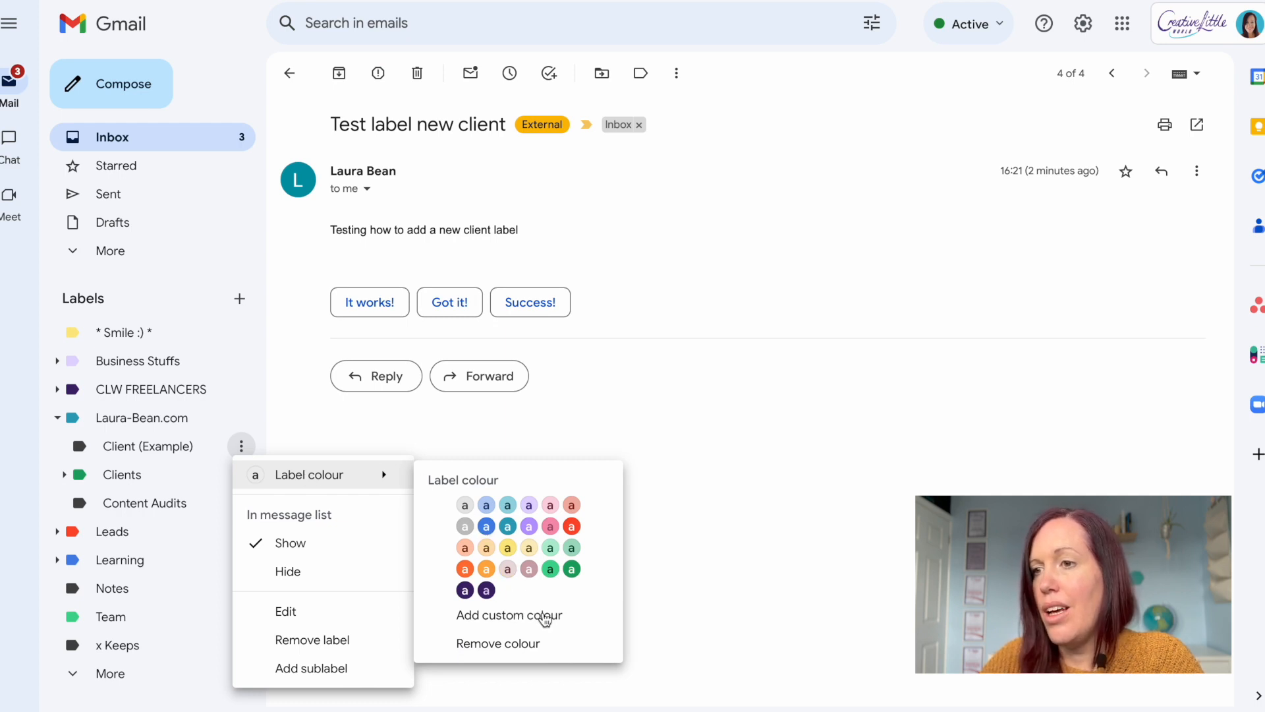
click(508, 615)
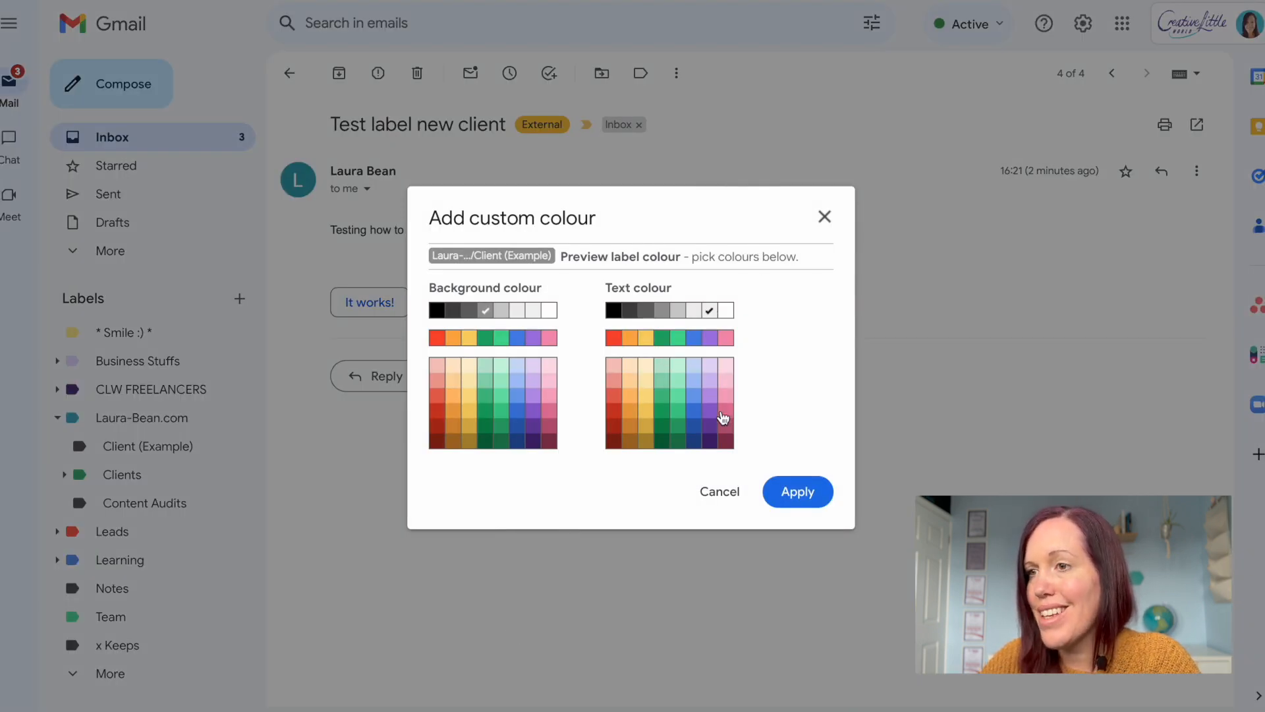
click(549, 427)
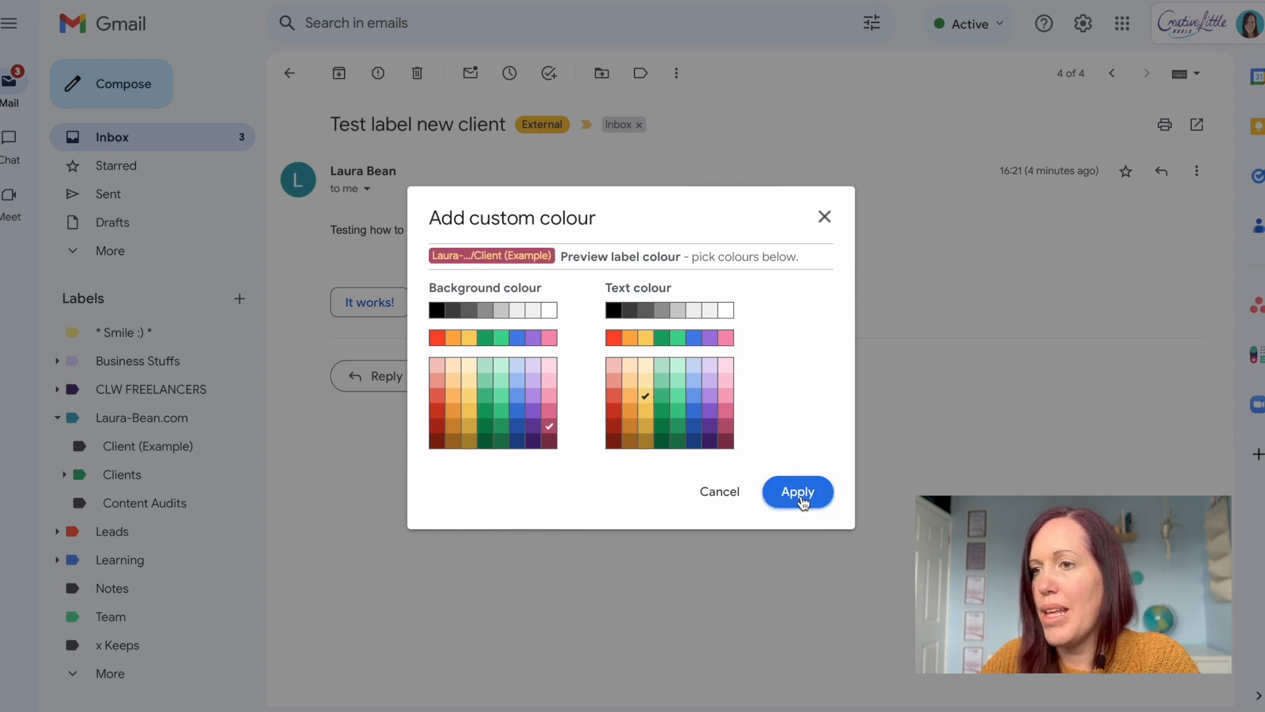
click(796, 491)
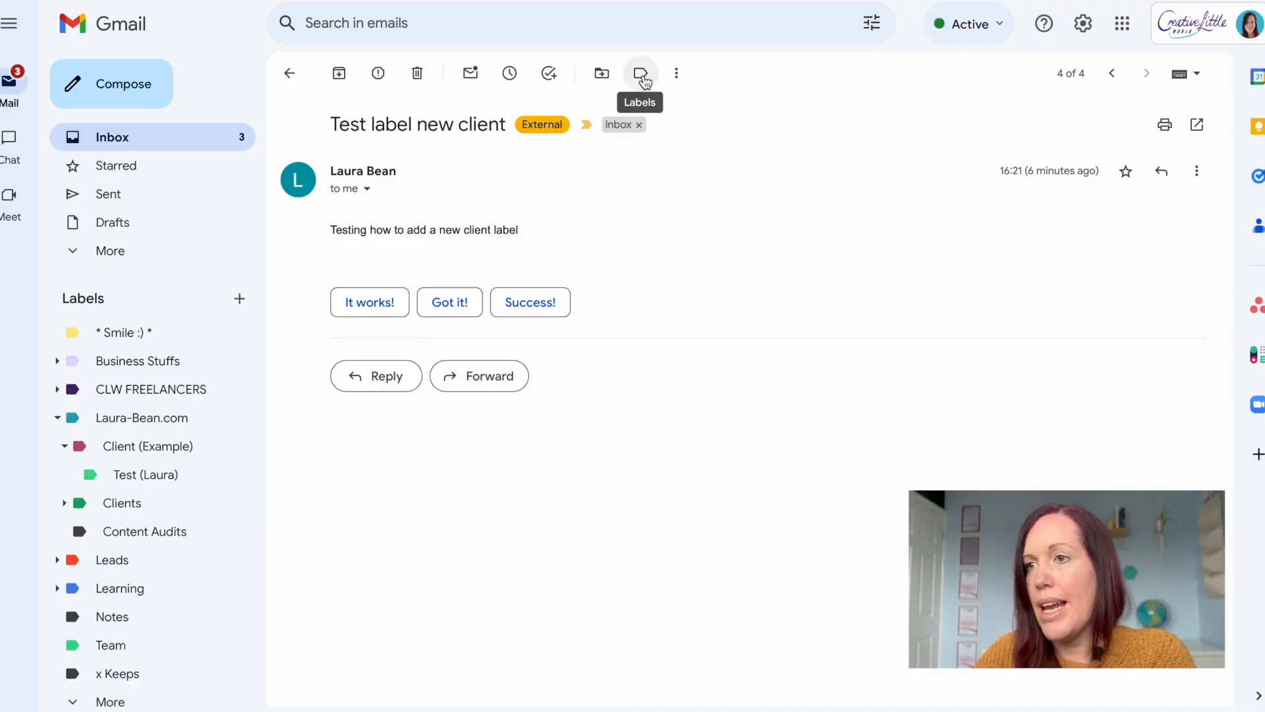
Label the email Client (Example)/Test, remove it from the inbox, and go back.
text(test)
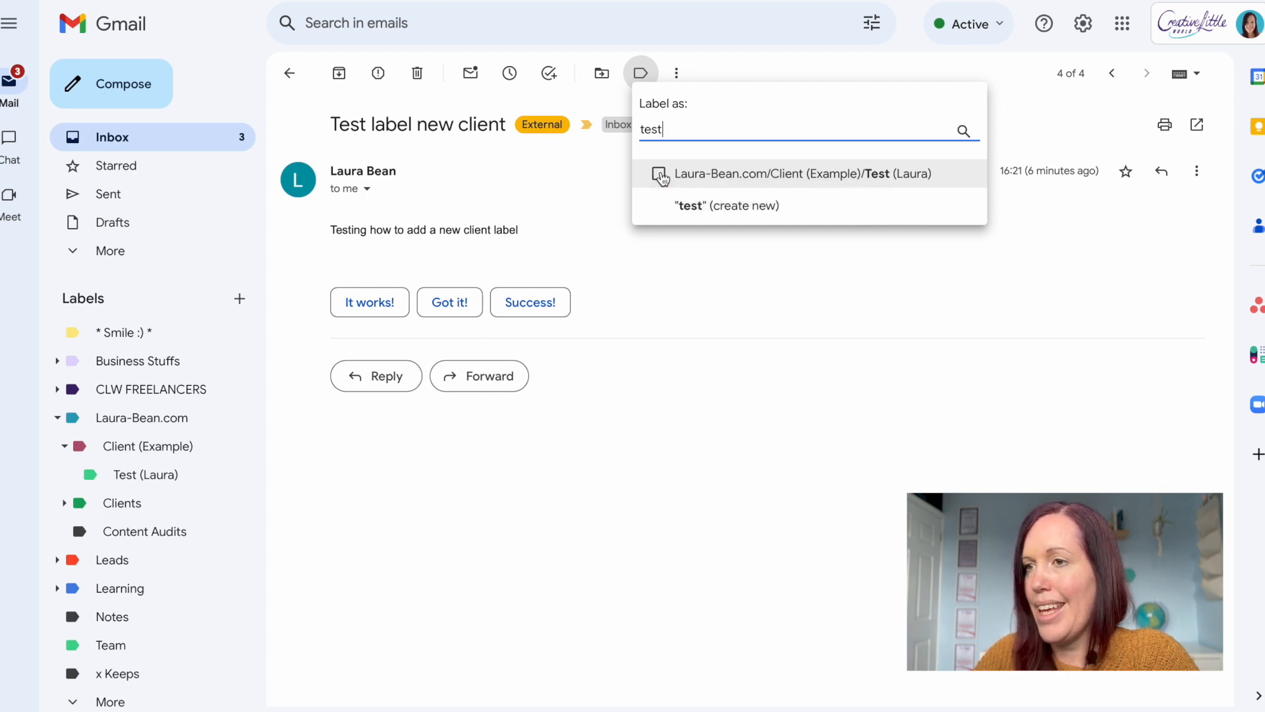
click(661, 173)
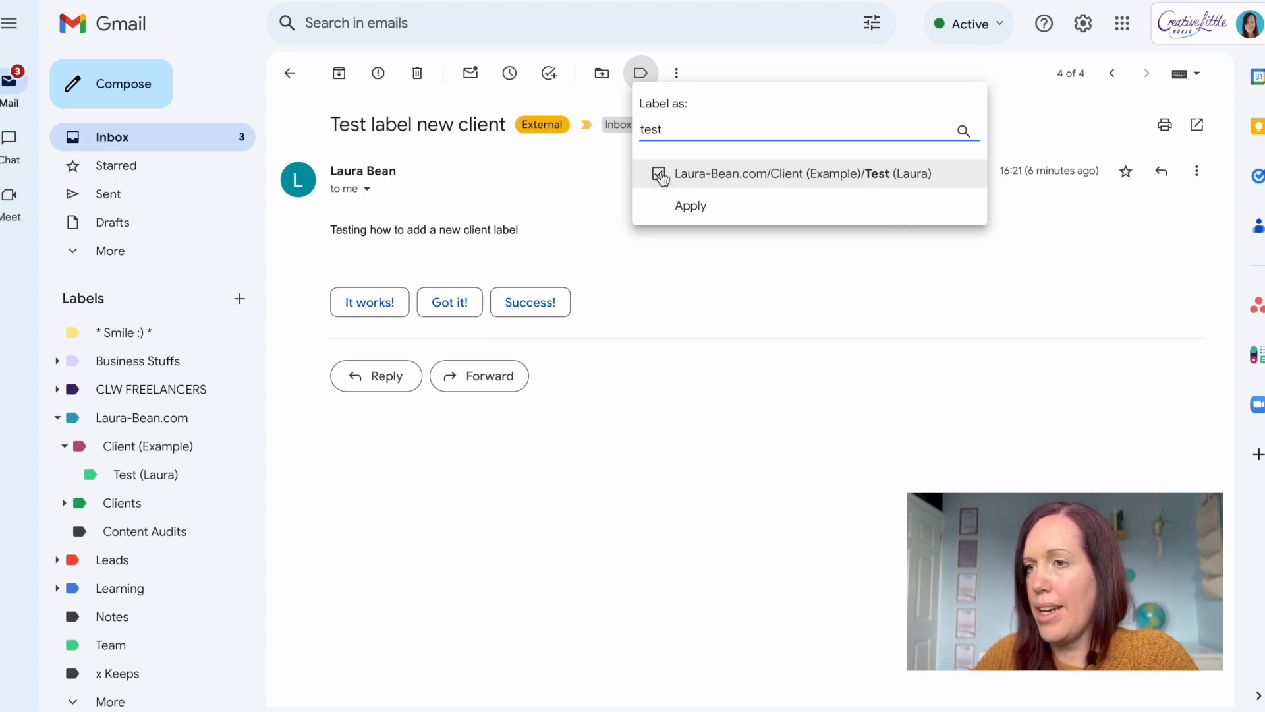
click(690, 205)
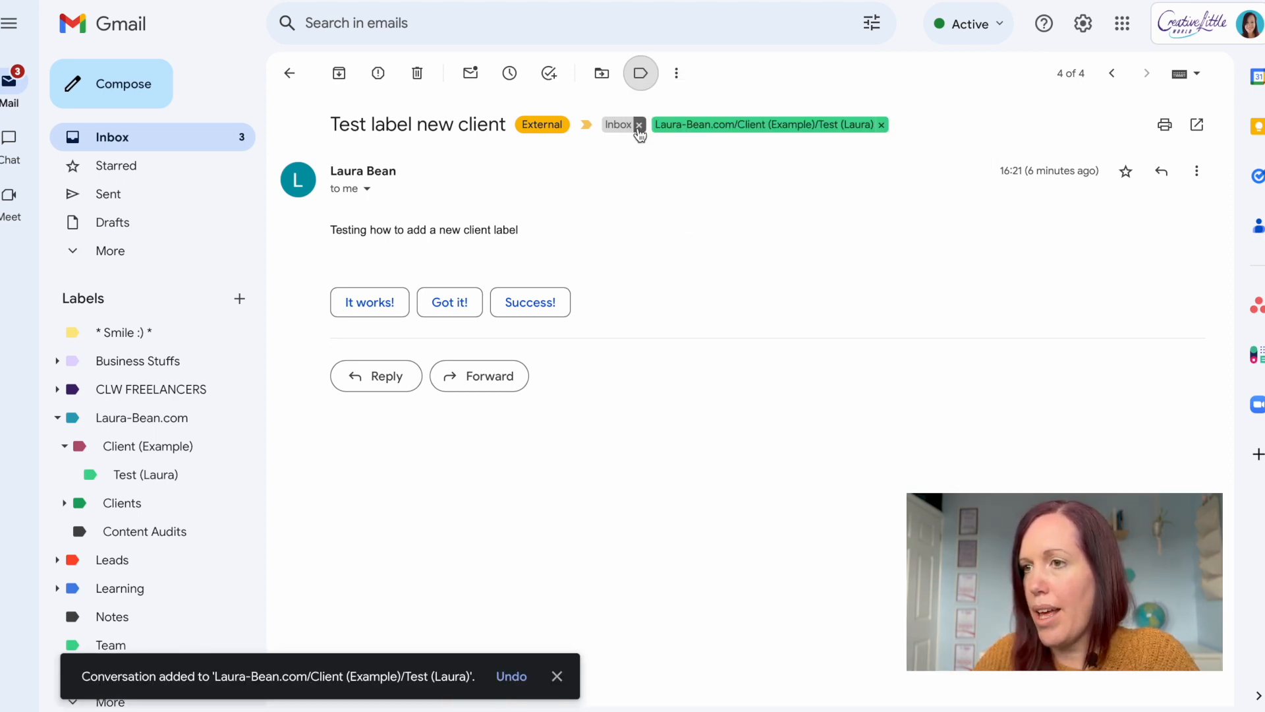
click(638, 125)
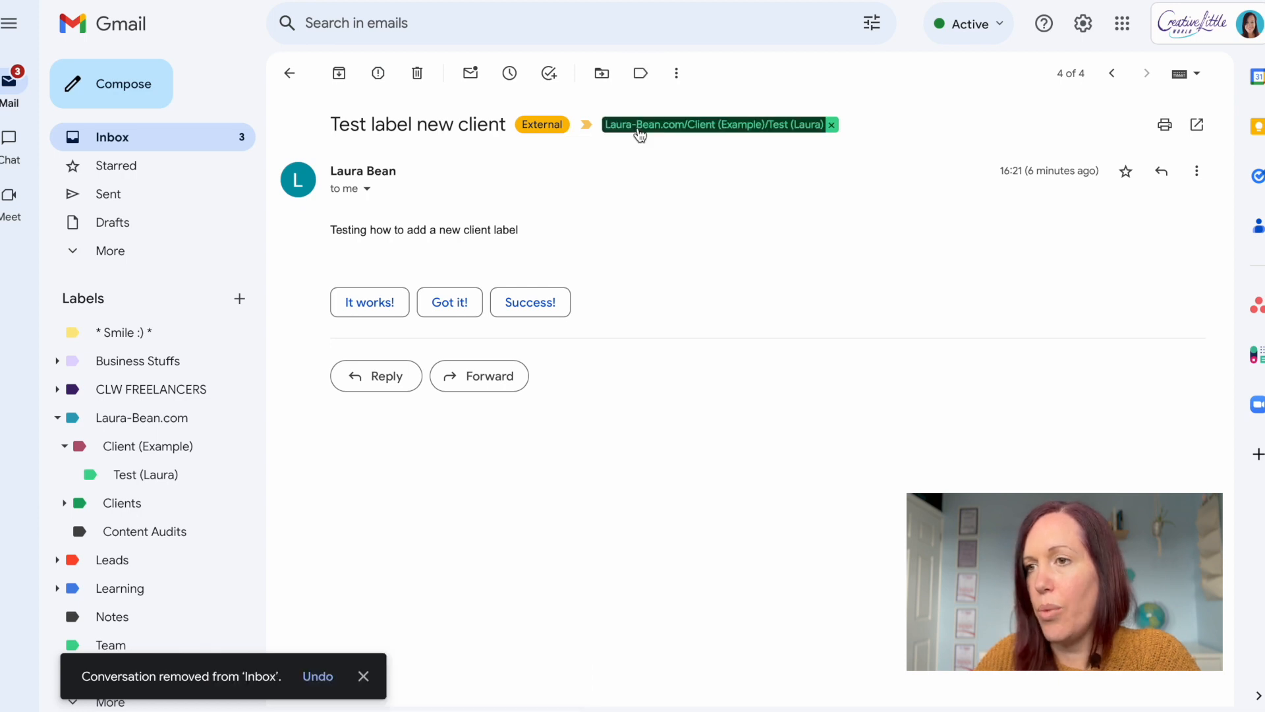
click(289, 73)
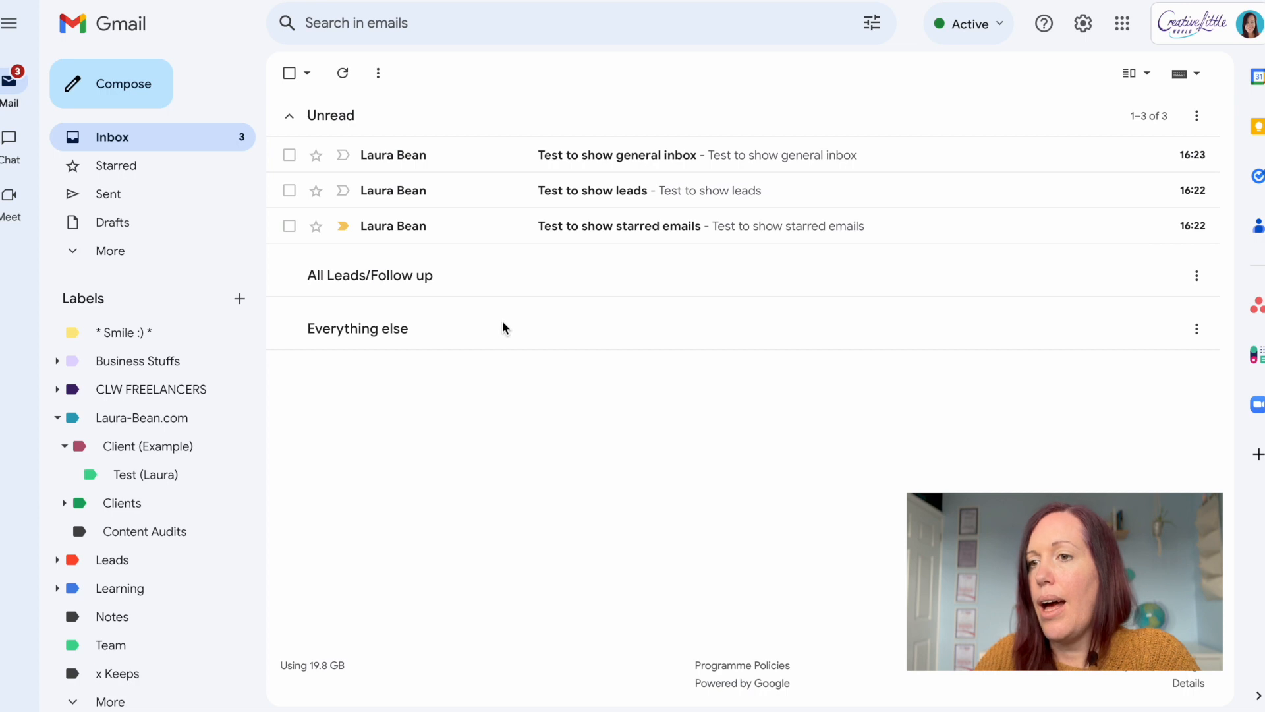
mouse_move(564, 340)
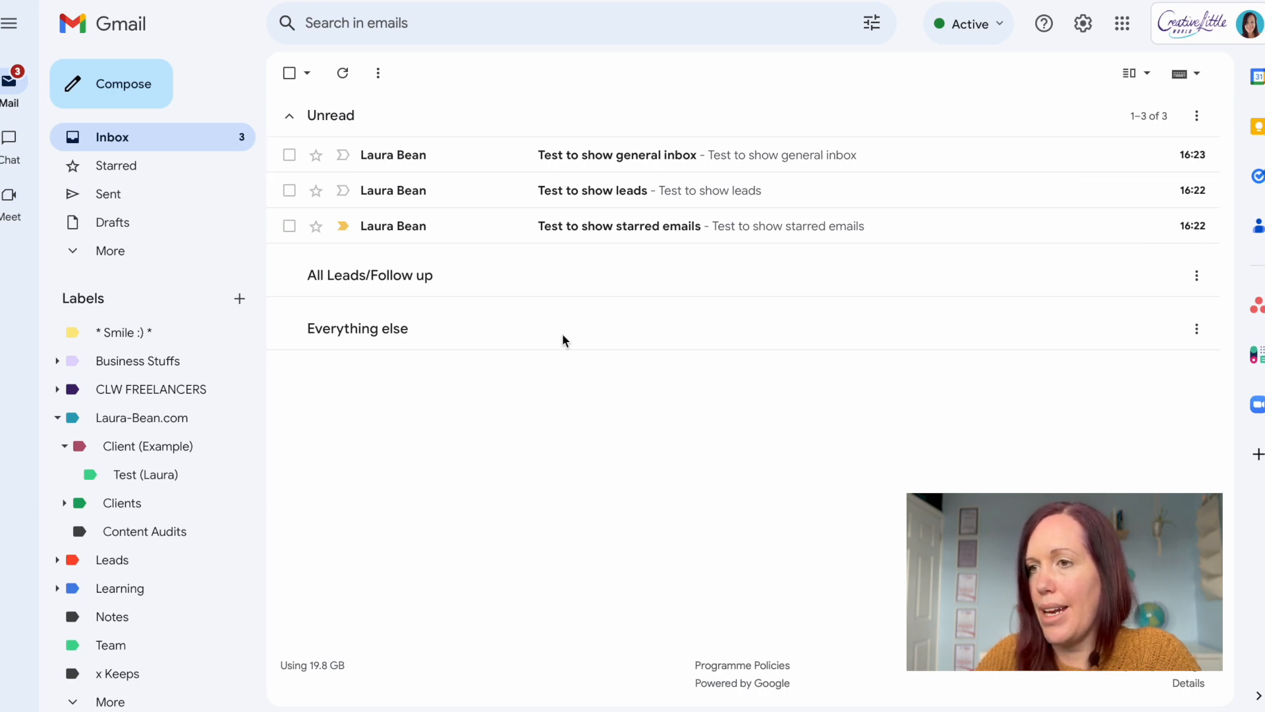
Open the Test (Laura) label and its only email, 'Test label new client'.
click(145, 475)
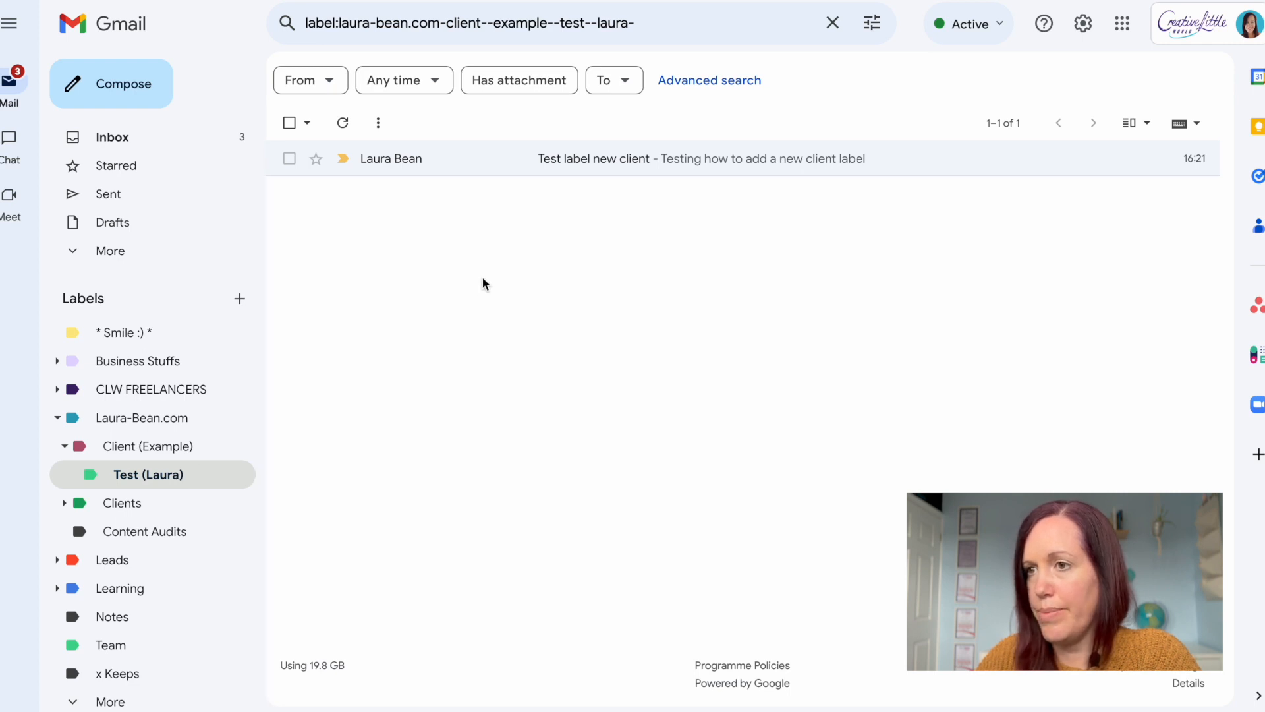
click(593, 158)
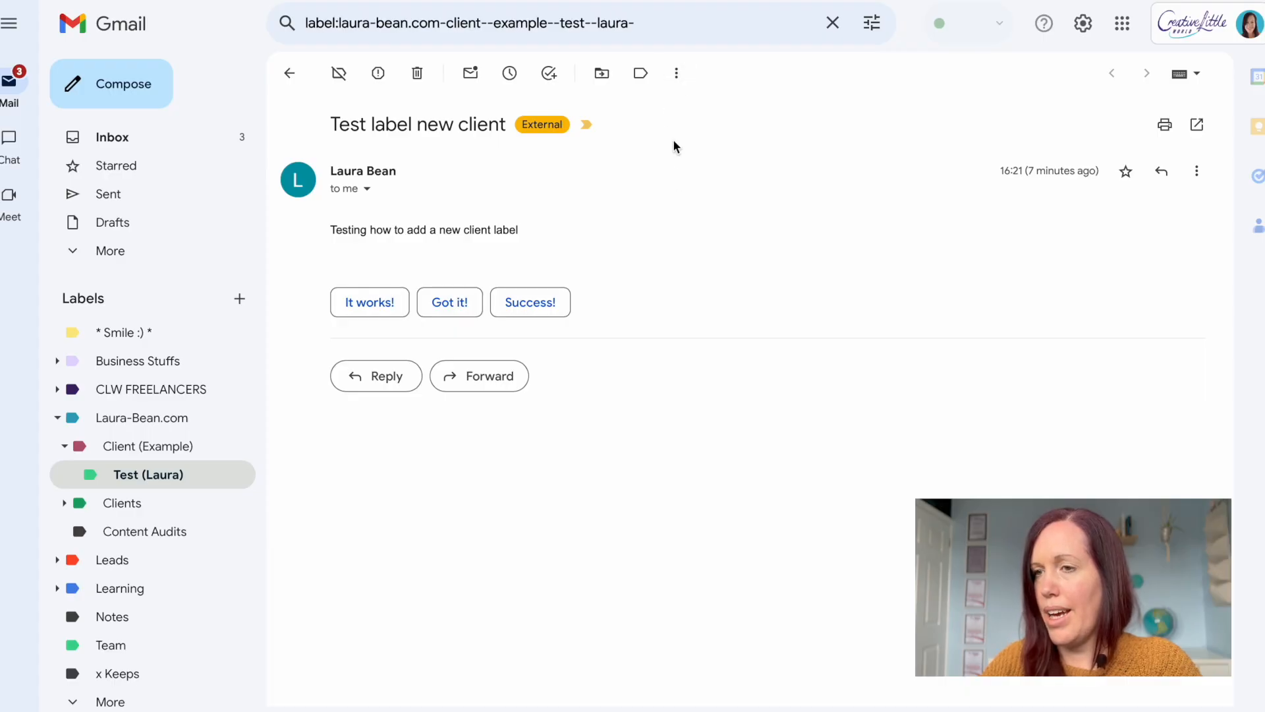
mouse_move(676, 72)
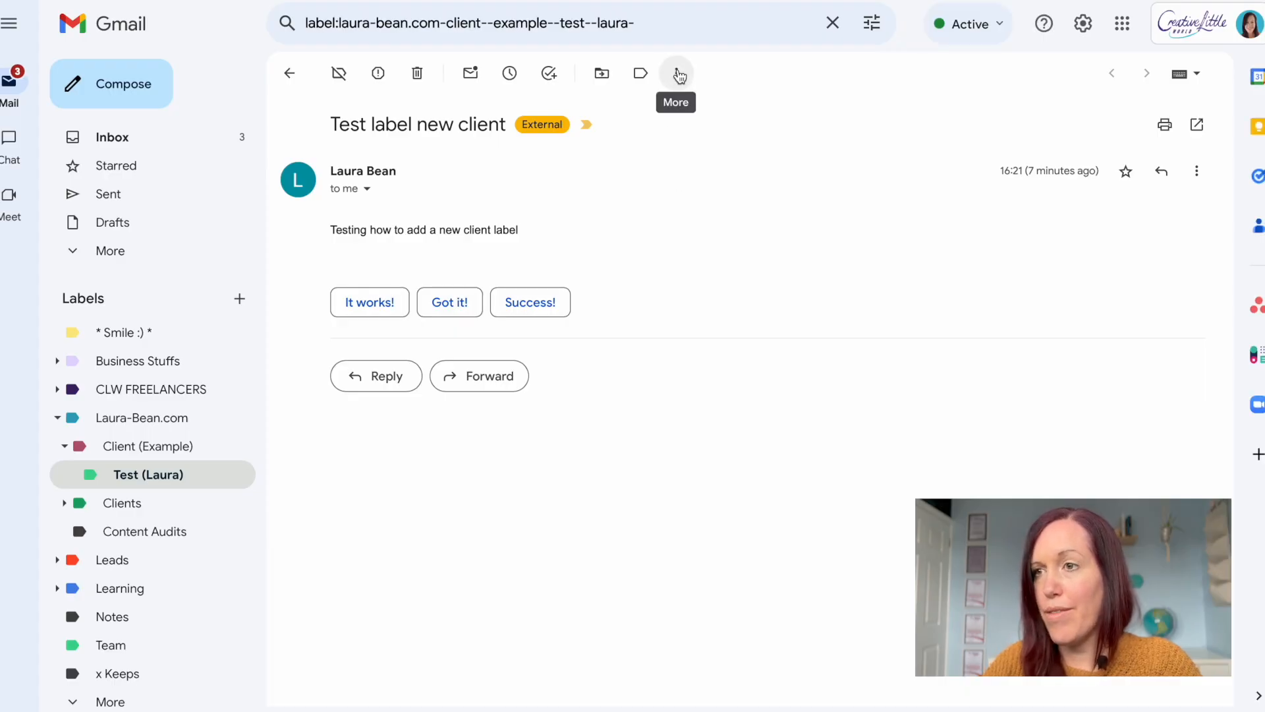
Start a 'Filter messages like these' filter from the email's More menu.
click(676, 73)
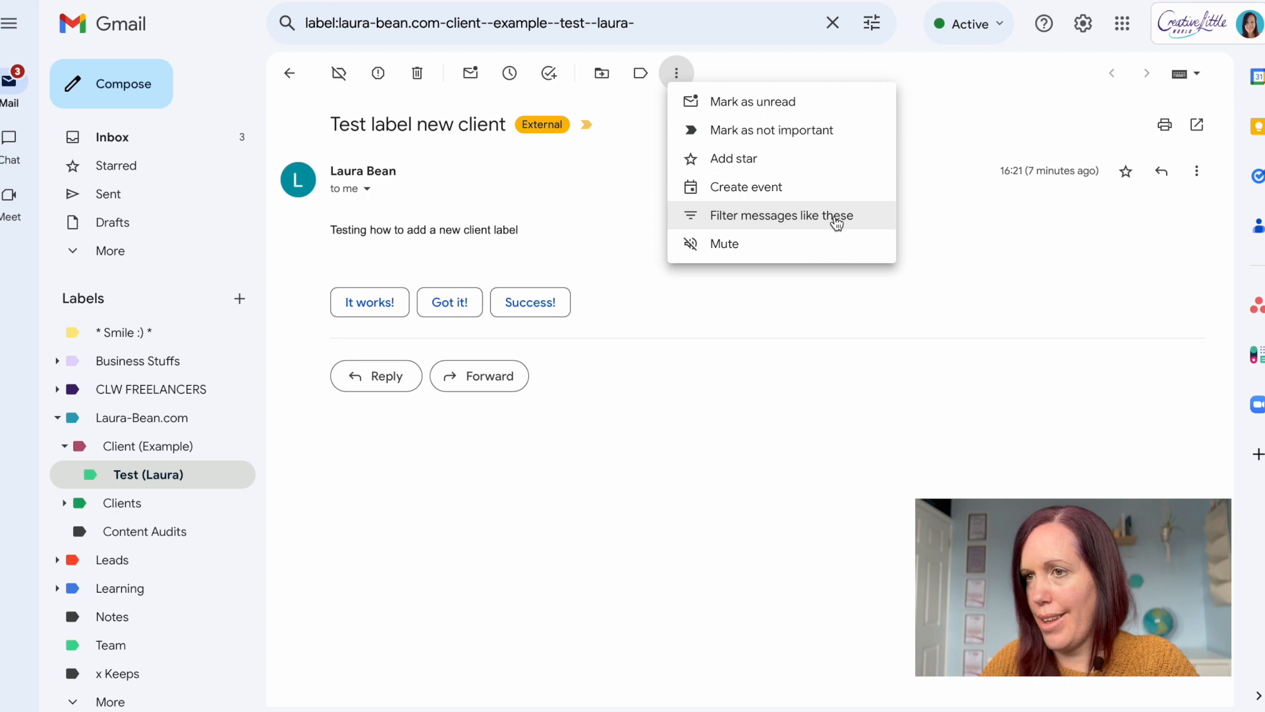
click(779, 215)
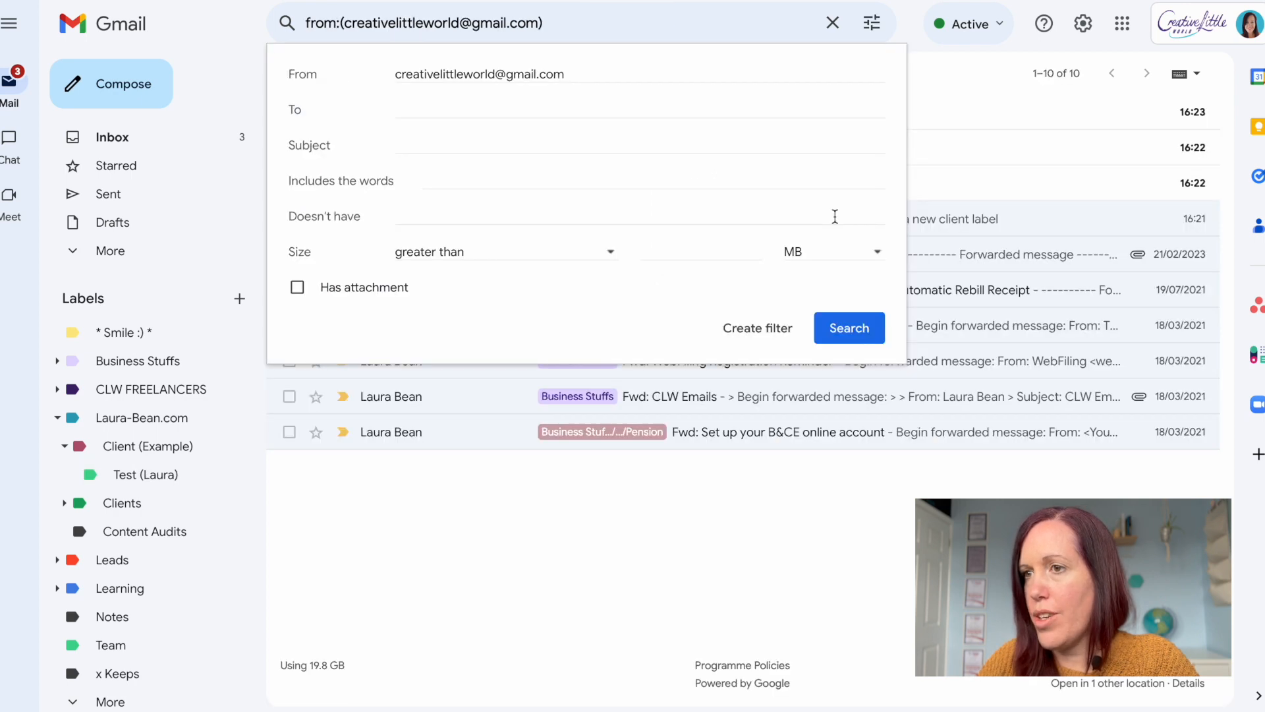
mouse_move(687, 184)
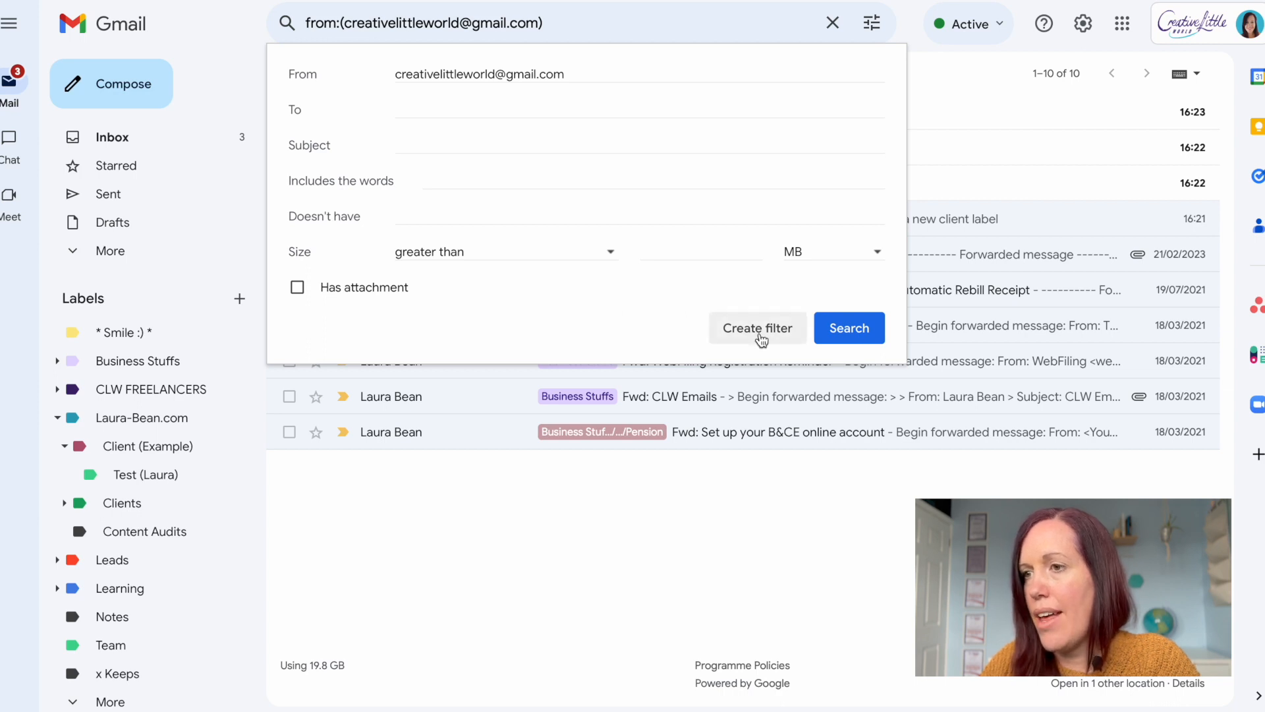
Set the filter to apply Laura-Bean.com/Client (Example)/Test (Laura), leaving existing conversations unticked.
click(756, 327)
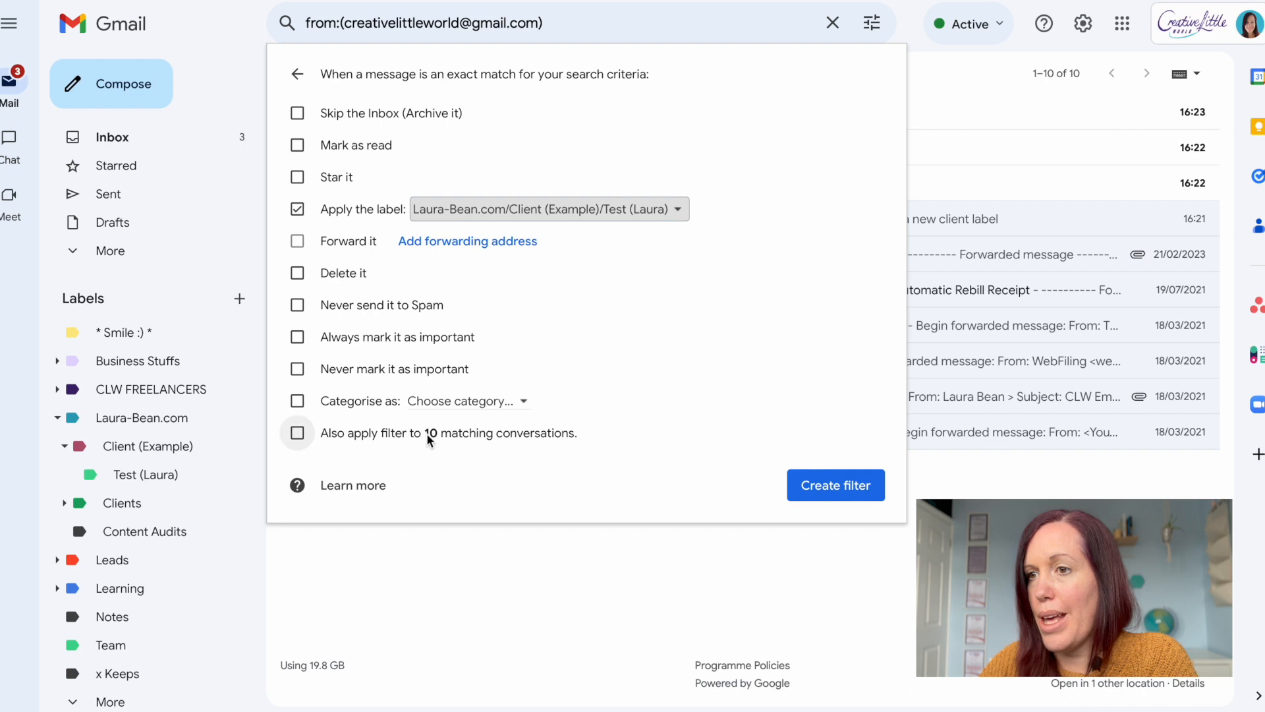
mouse_move(420, 448)
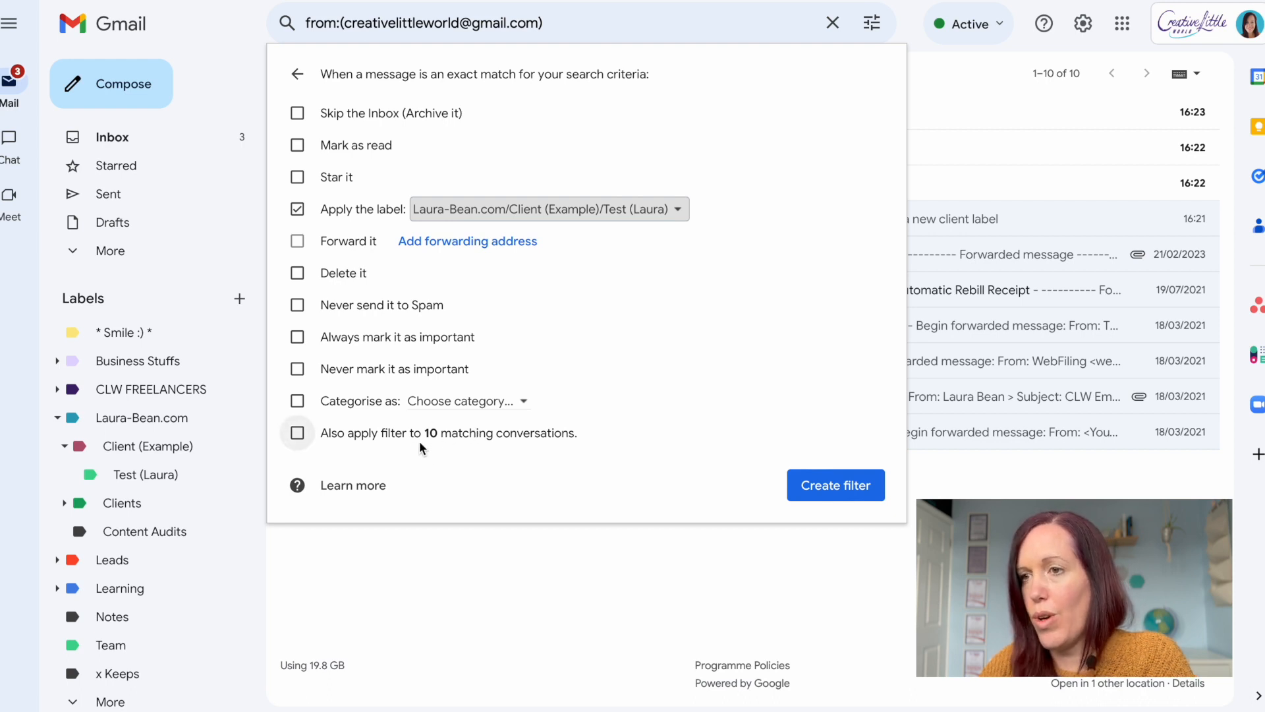
mouse_move(305, 435)
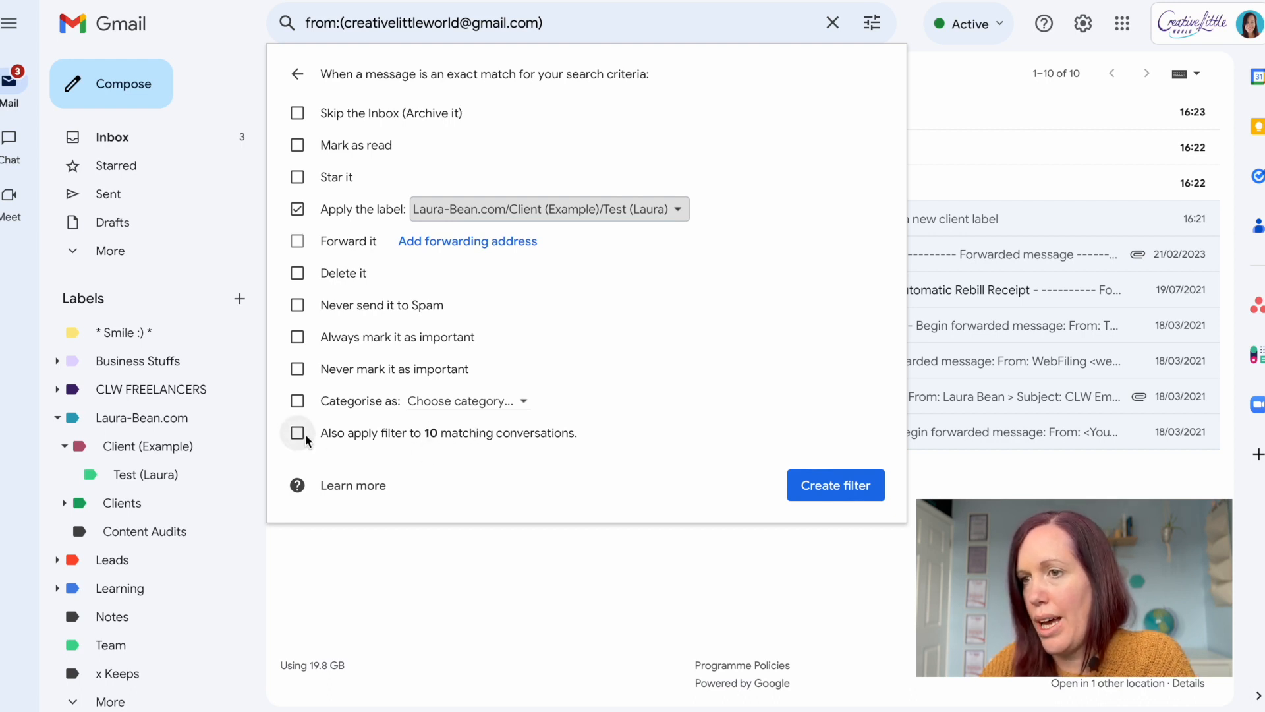
click(298, 432)
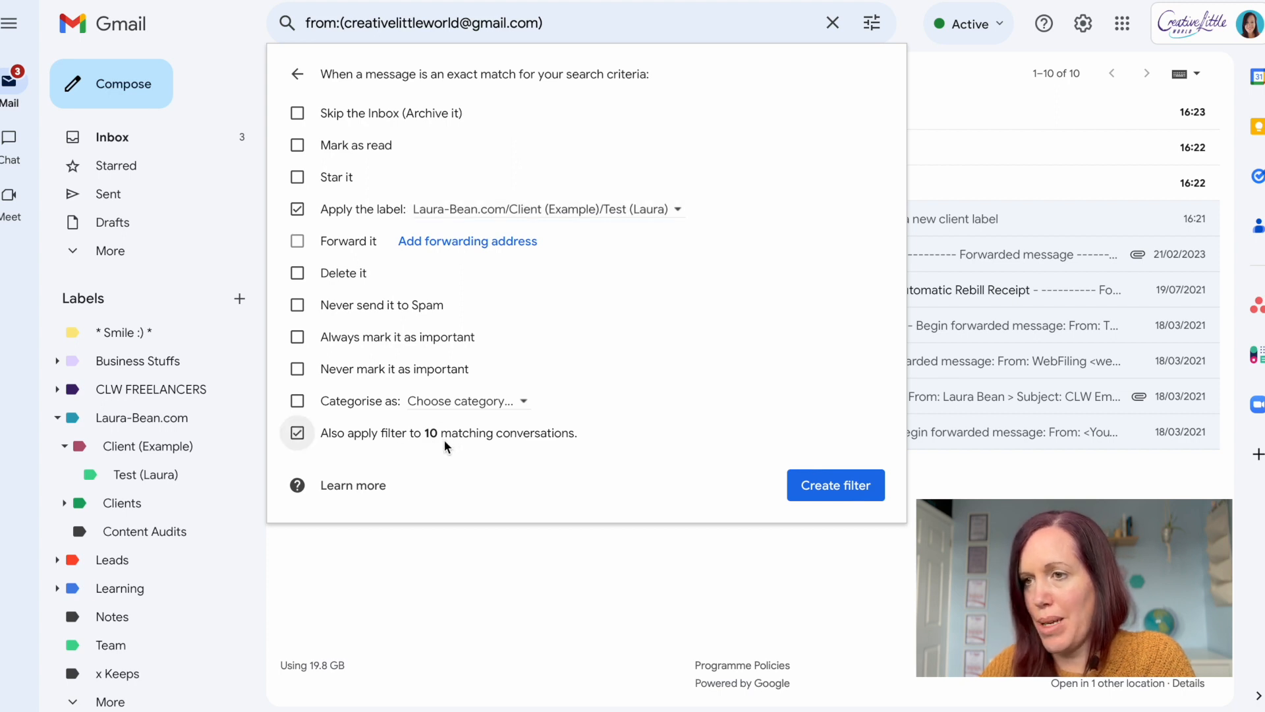
mouse_move(532, 452)
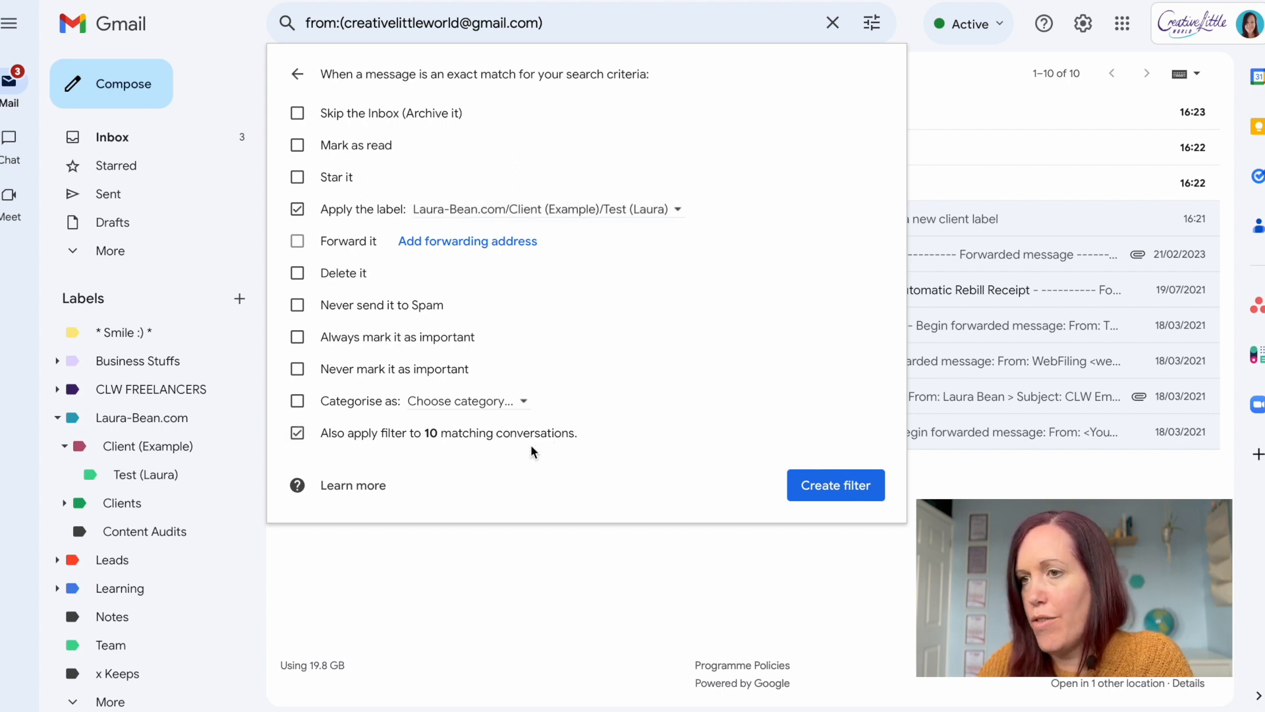
mouse_move(307, 456)
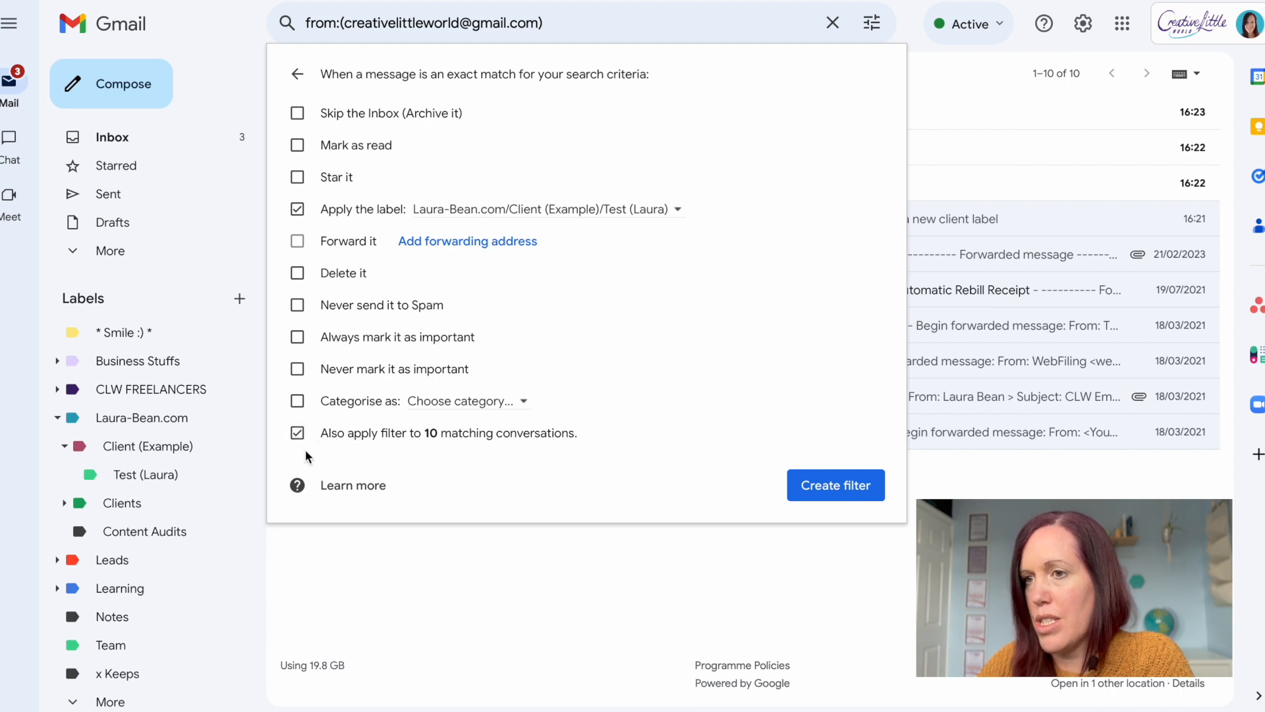
mouse_move(471, 450)
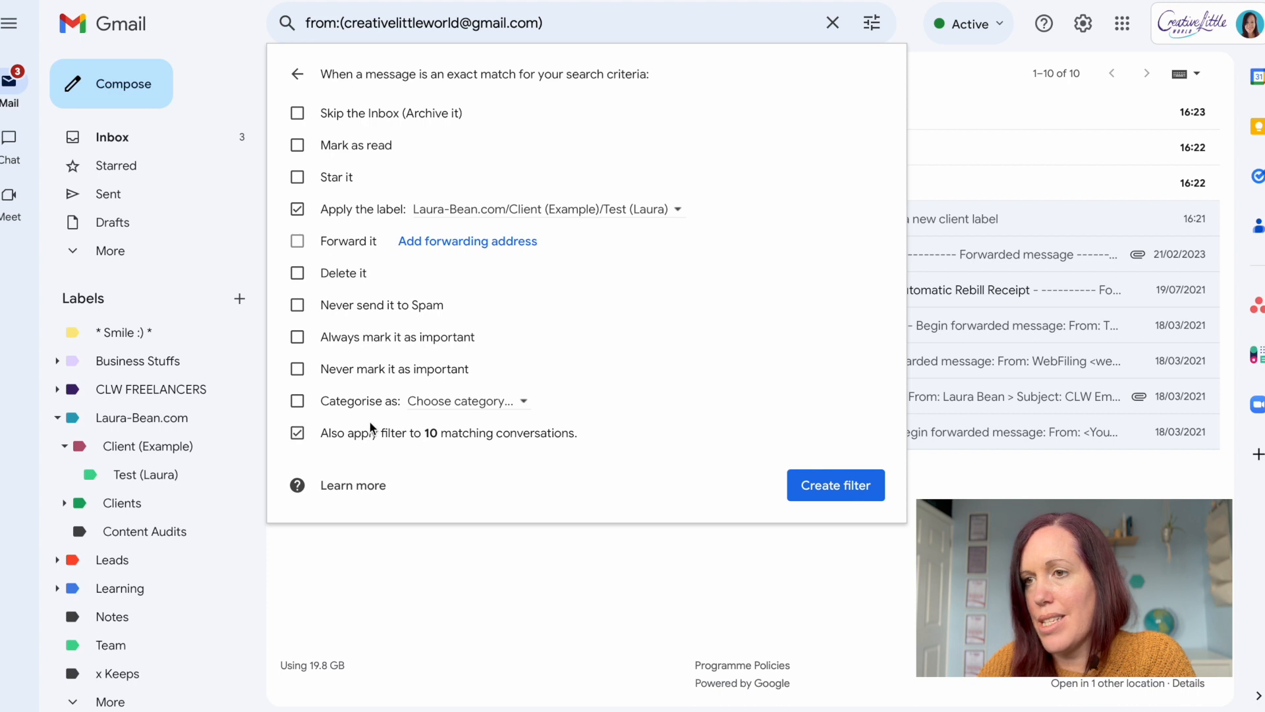
click(297, 432)
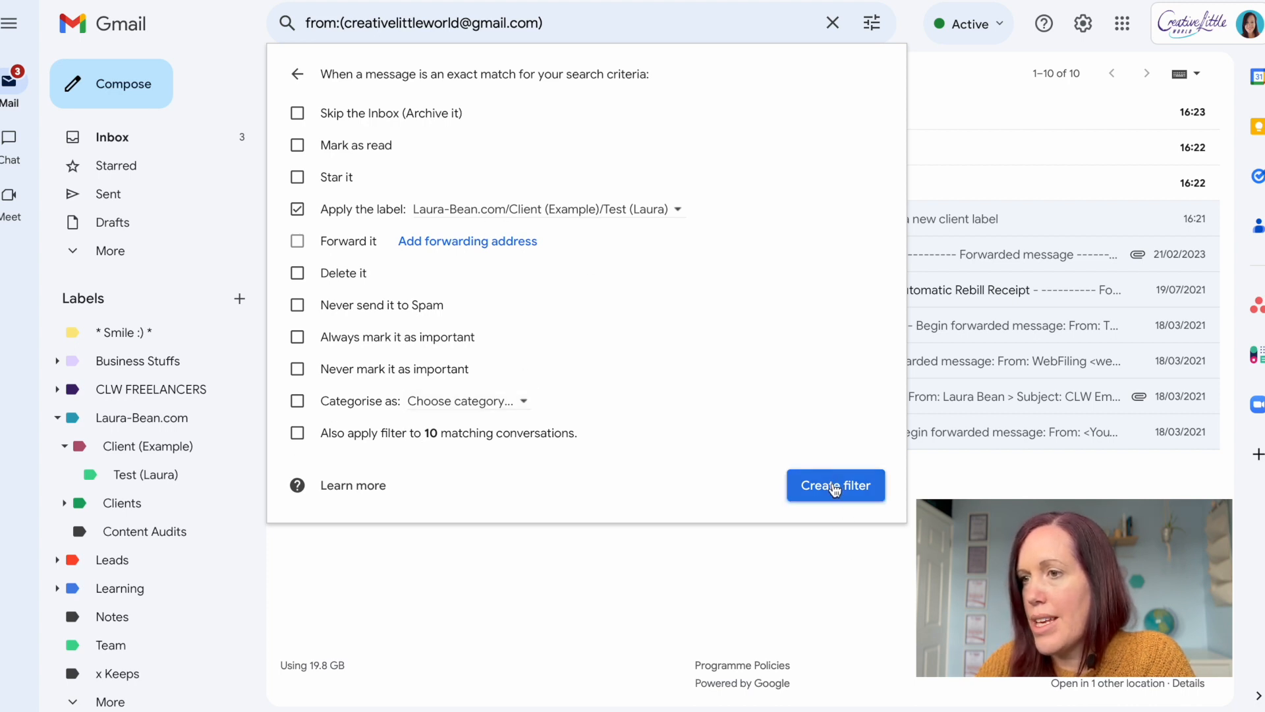
Create the filter and return to the inbox to see the auto-labelled test email.
click(834, 485)
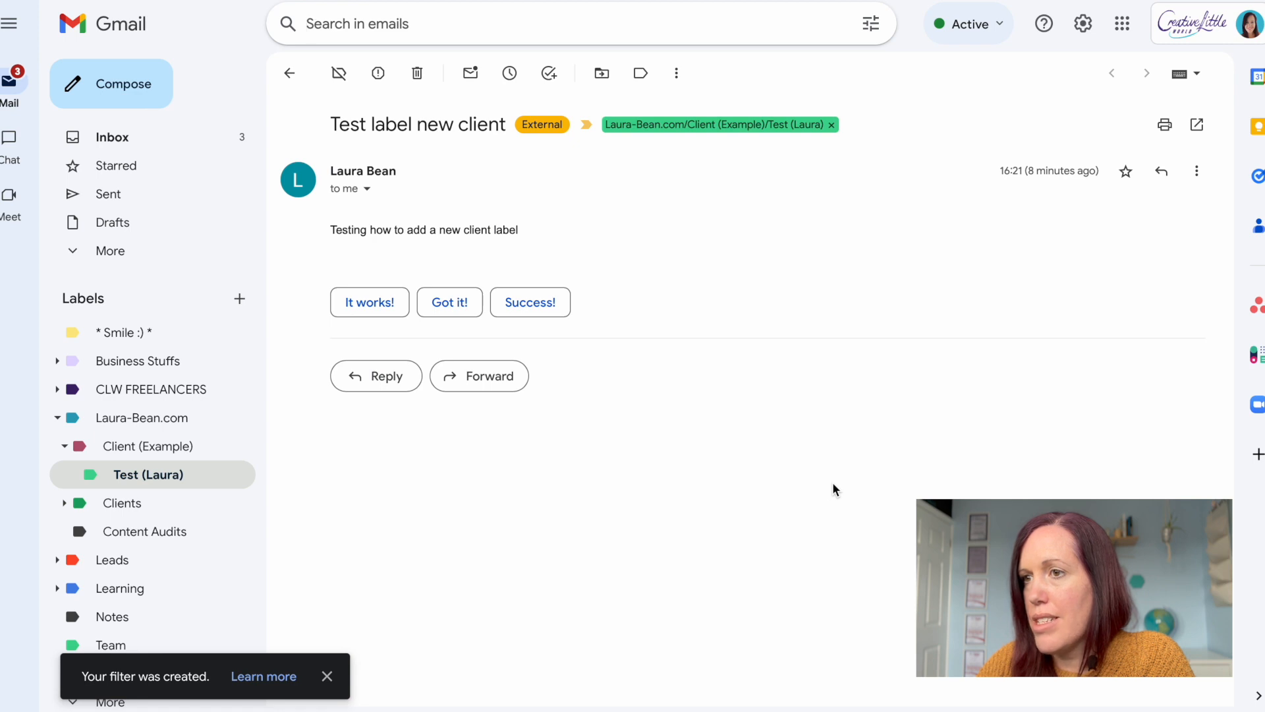
mouse_move(215, 145)
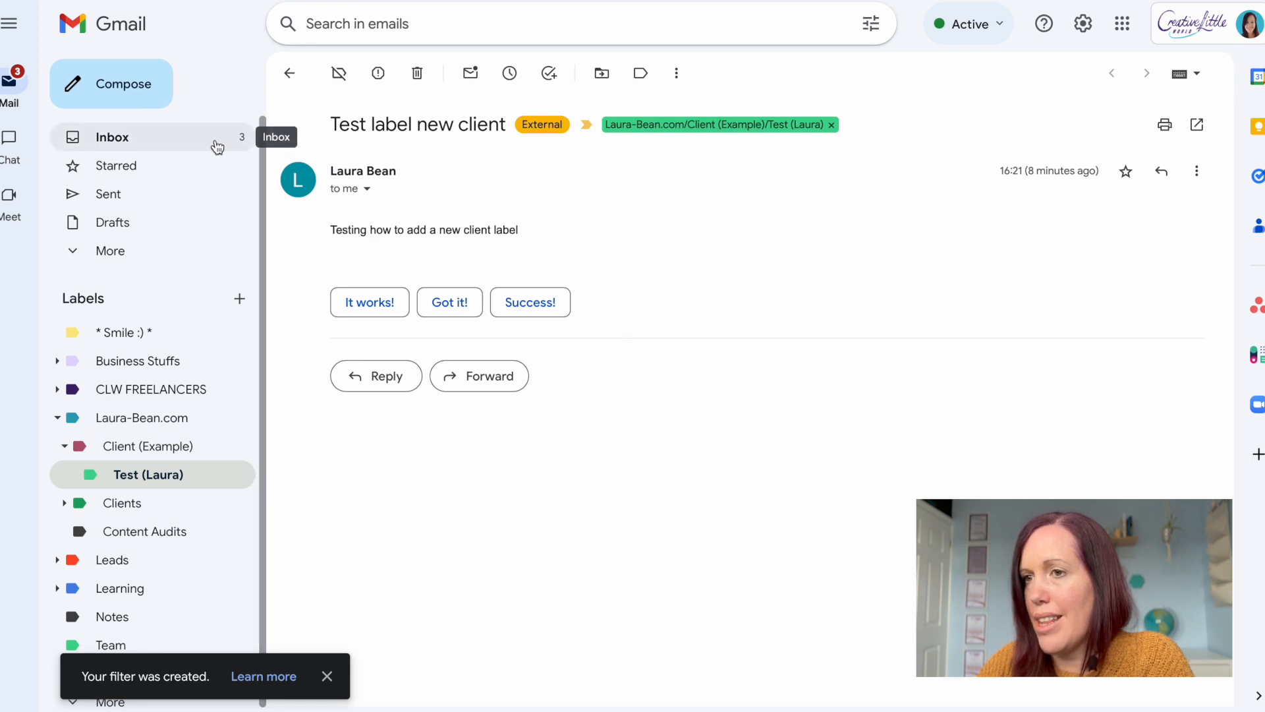
click(112, 136)
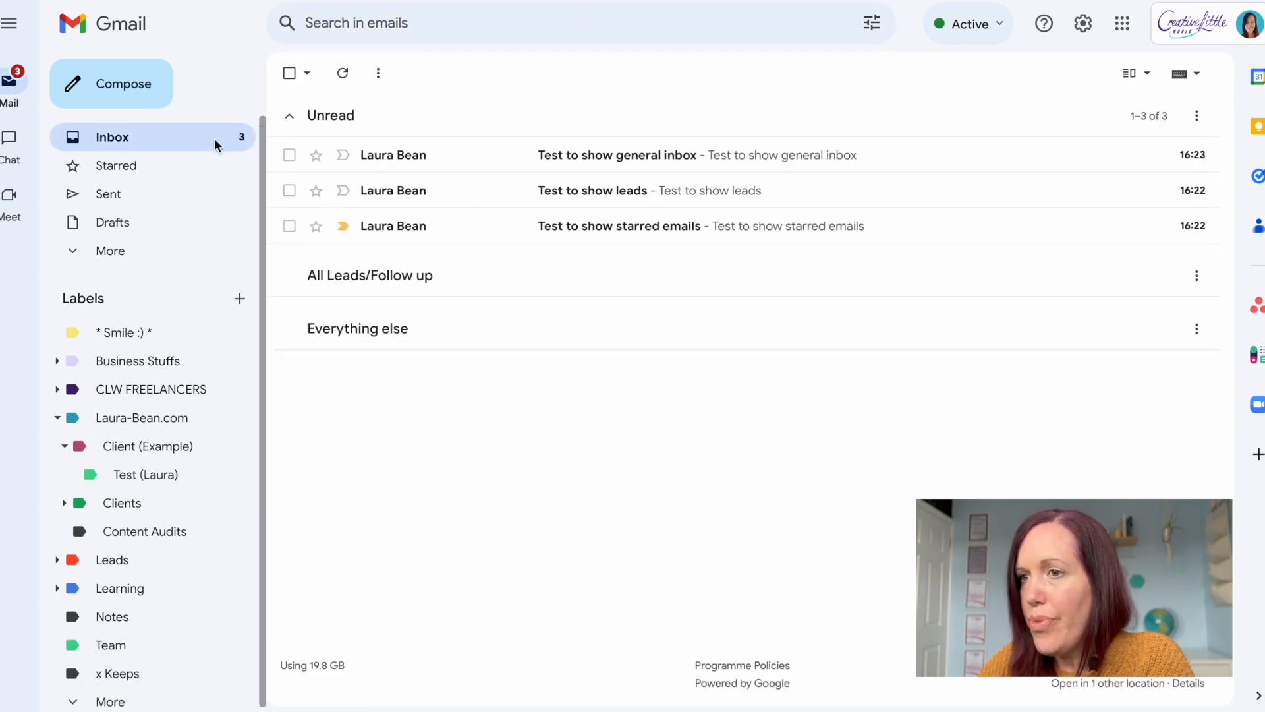
mouse_move(508, 376)
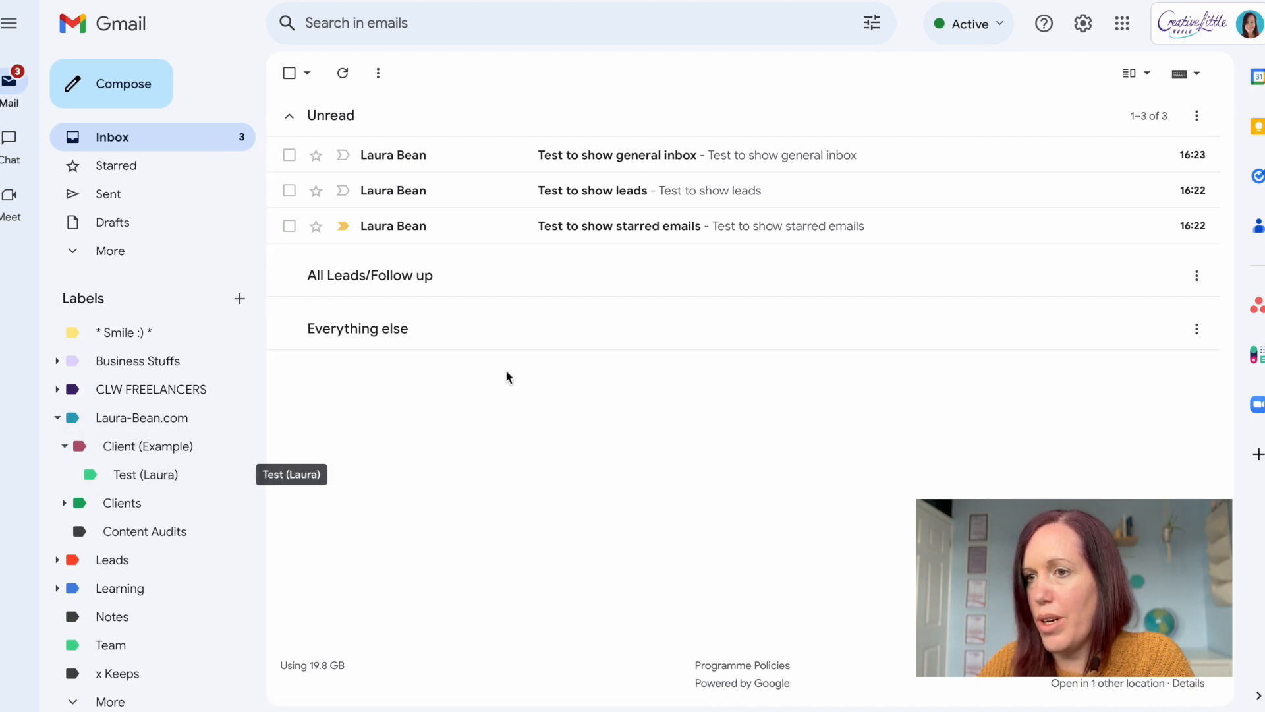
mouse_move(507, 381)
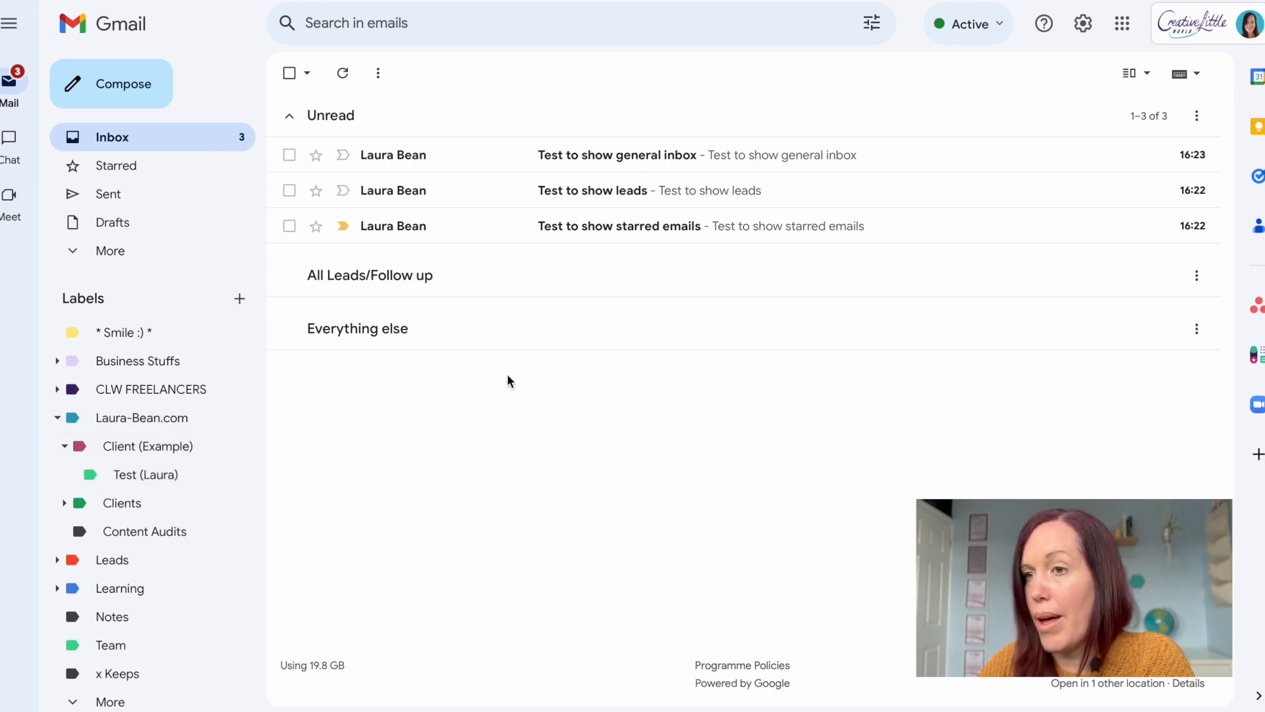
mouse_move(720, 302)
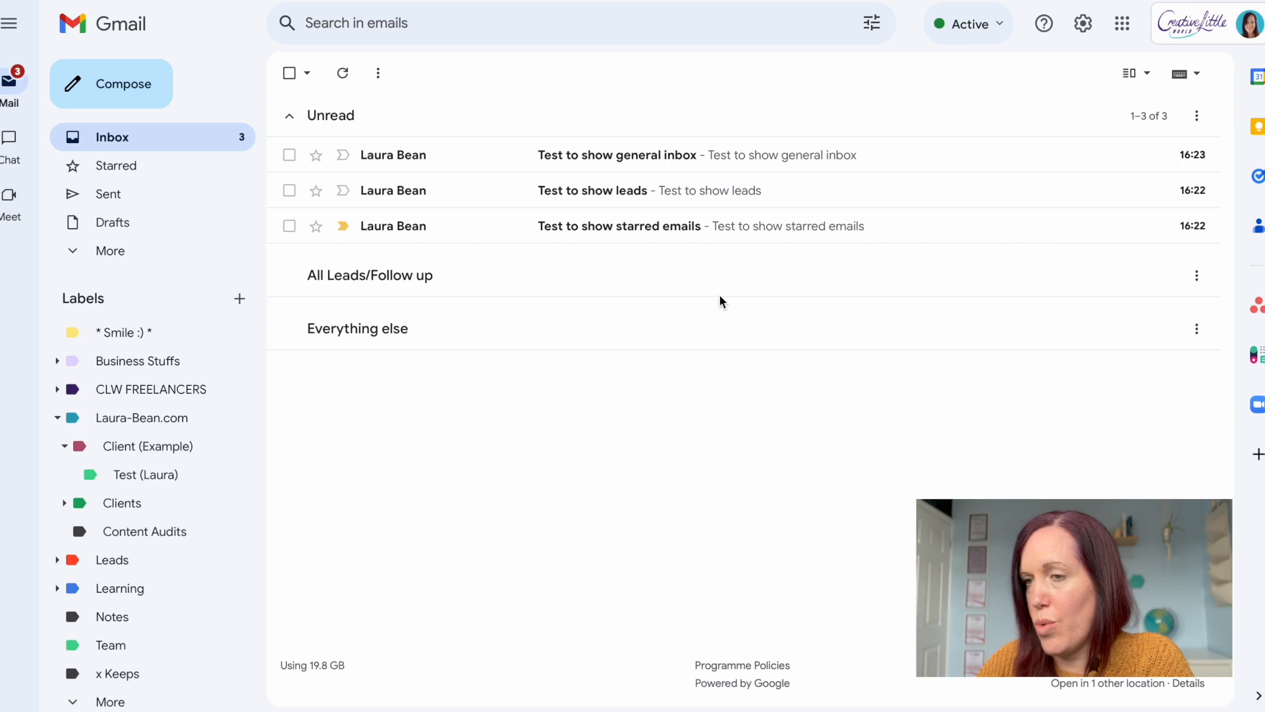
mouse_move(844, 62)
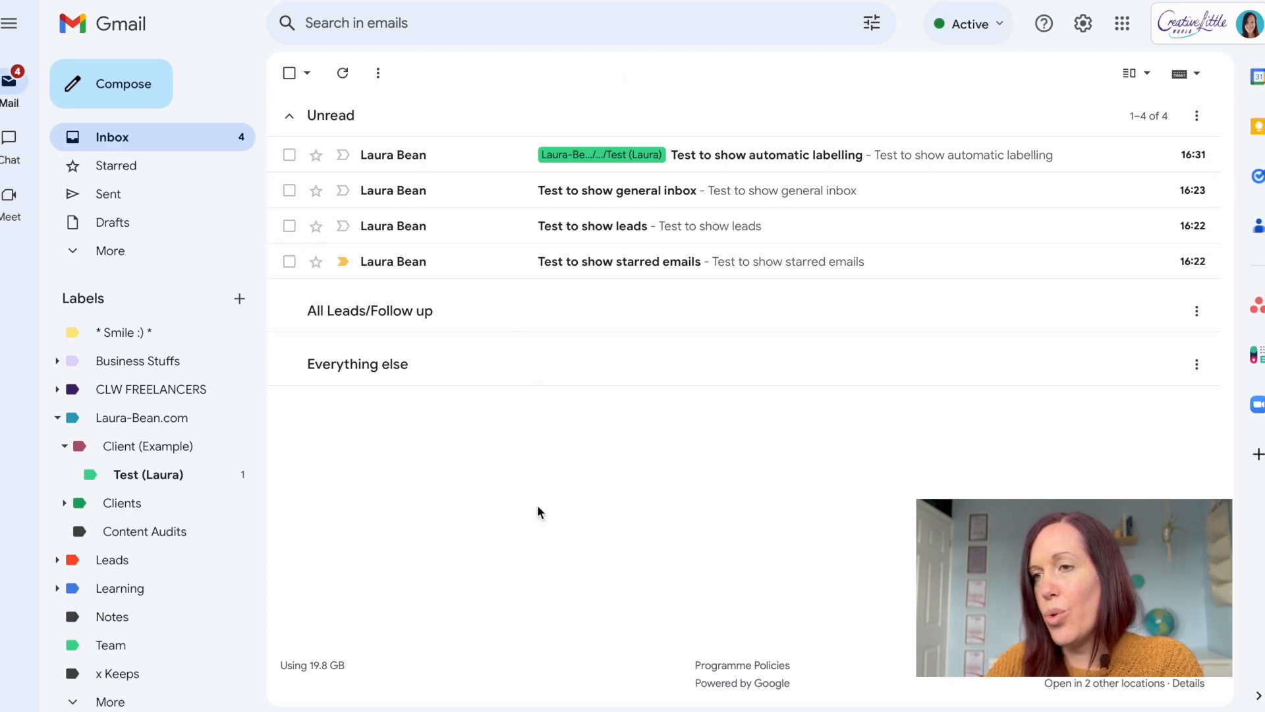
mouse_move(677, 179)
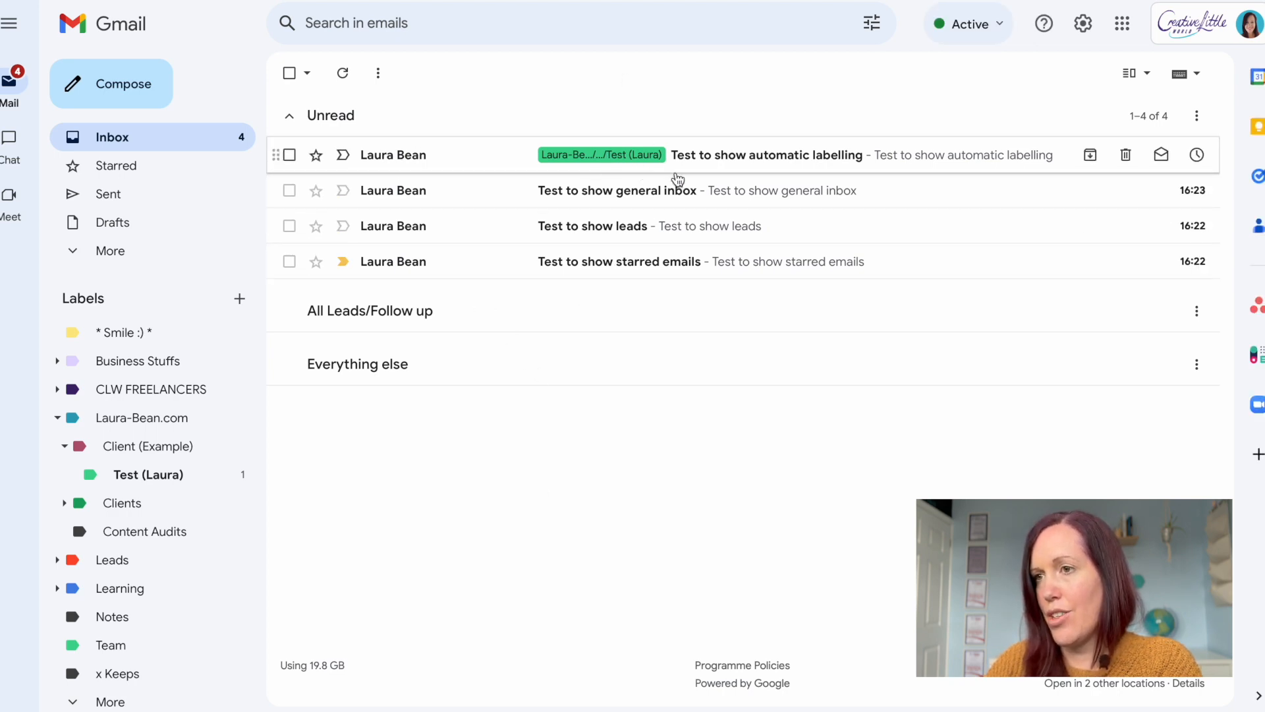
mouse_move(741, 155)
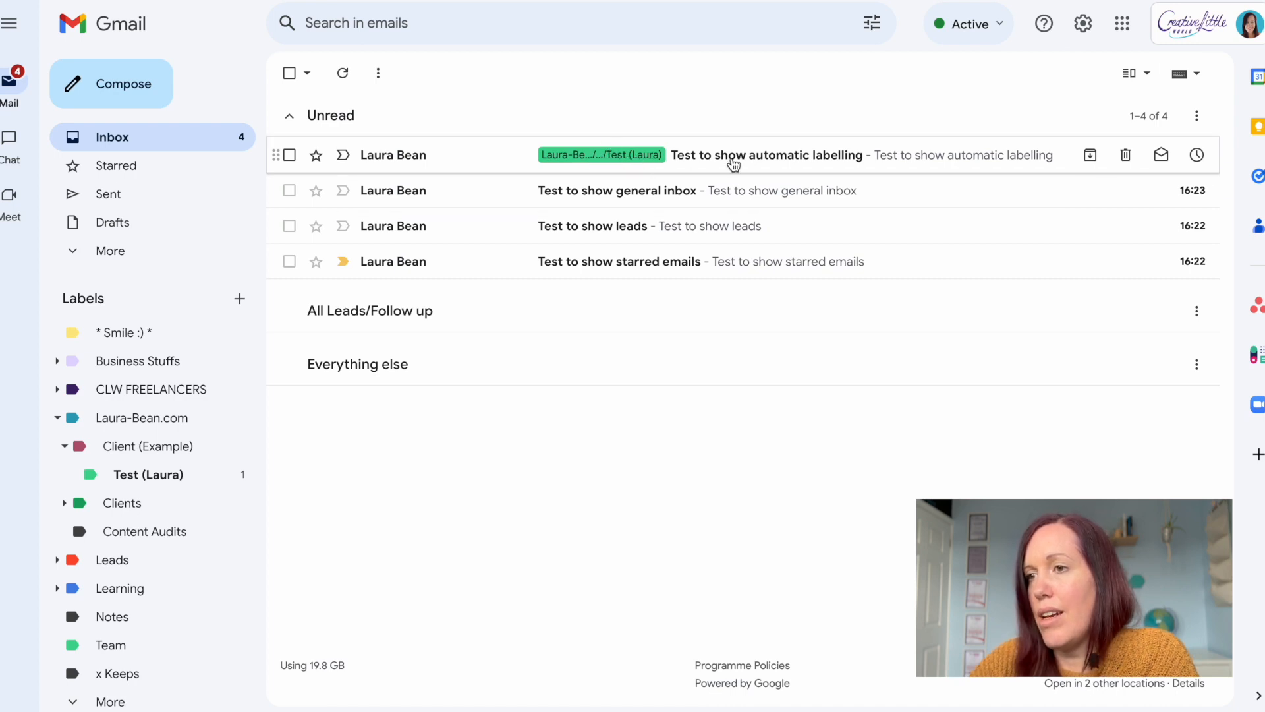
mouse_move(611, 159)
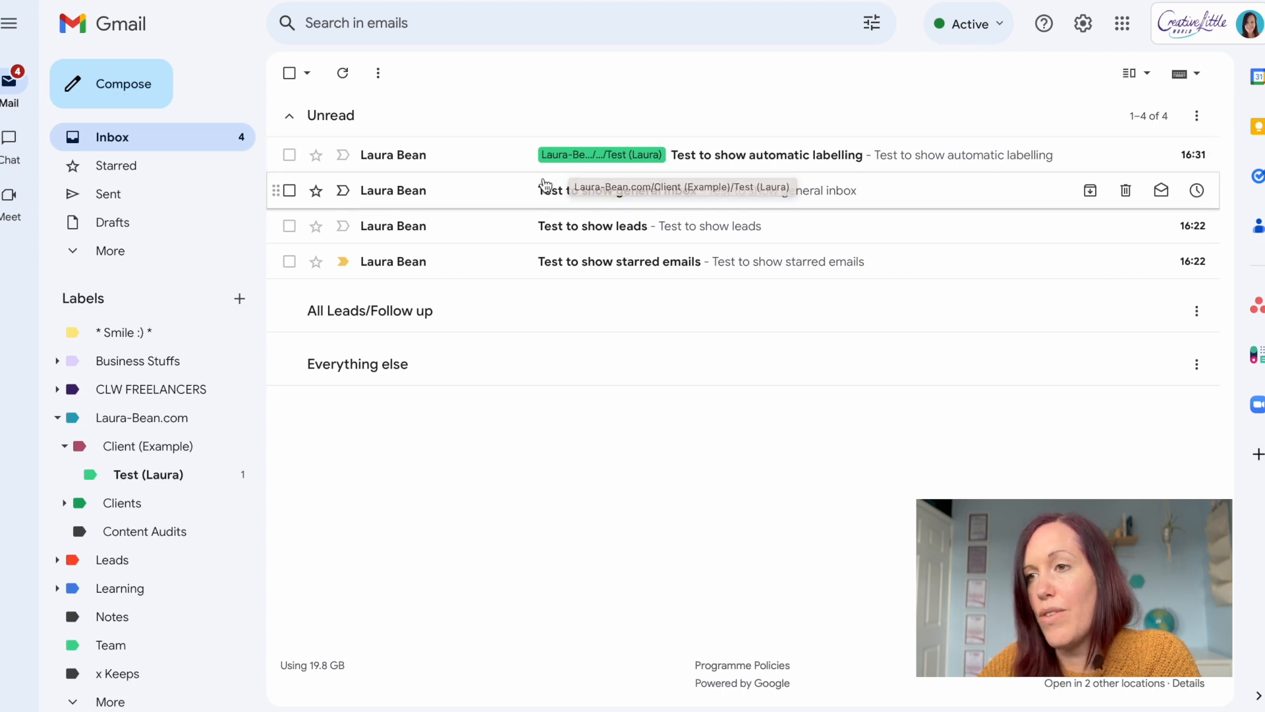
mouse_move(166, 575)
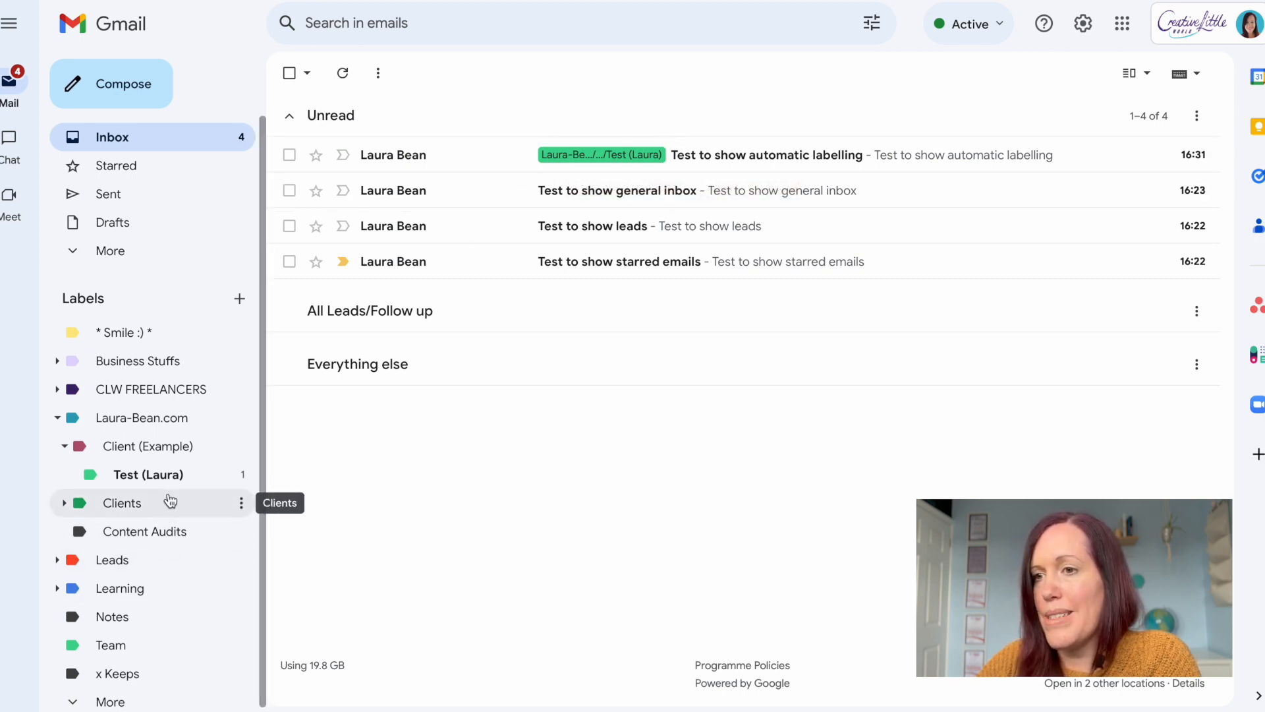
mouse_move(200, 587)
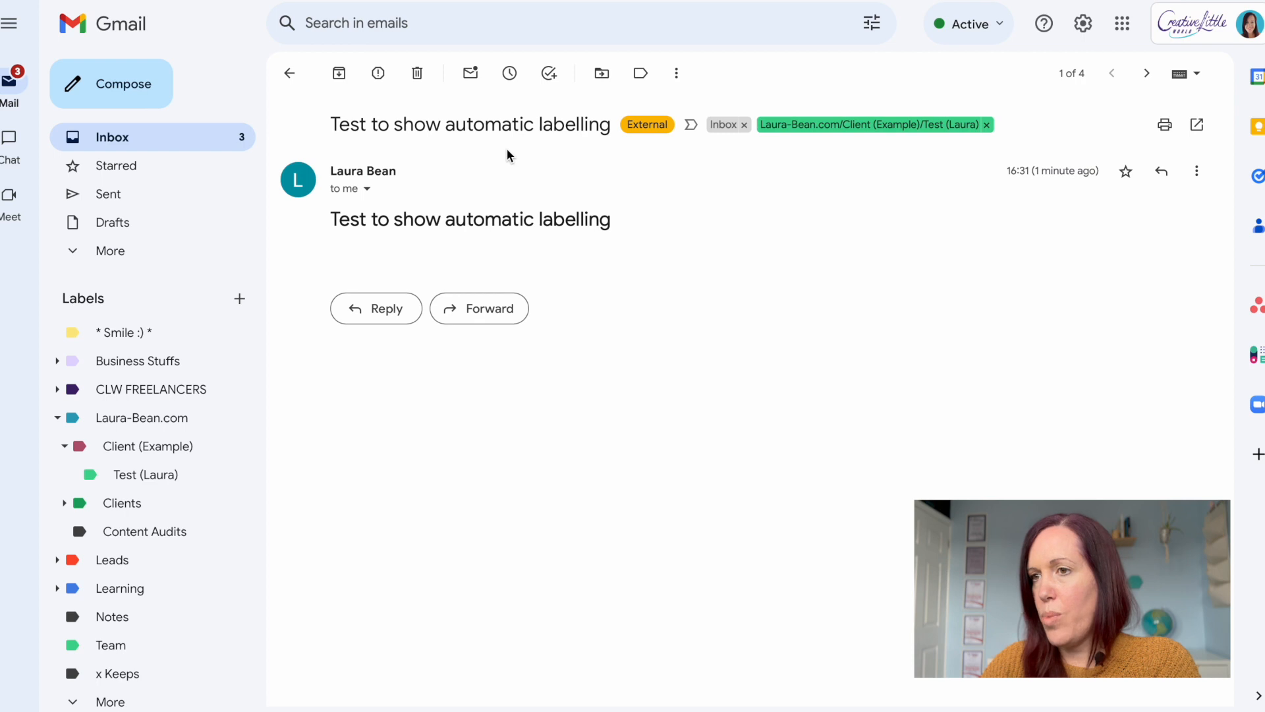
mouse_move(557, 434)
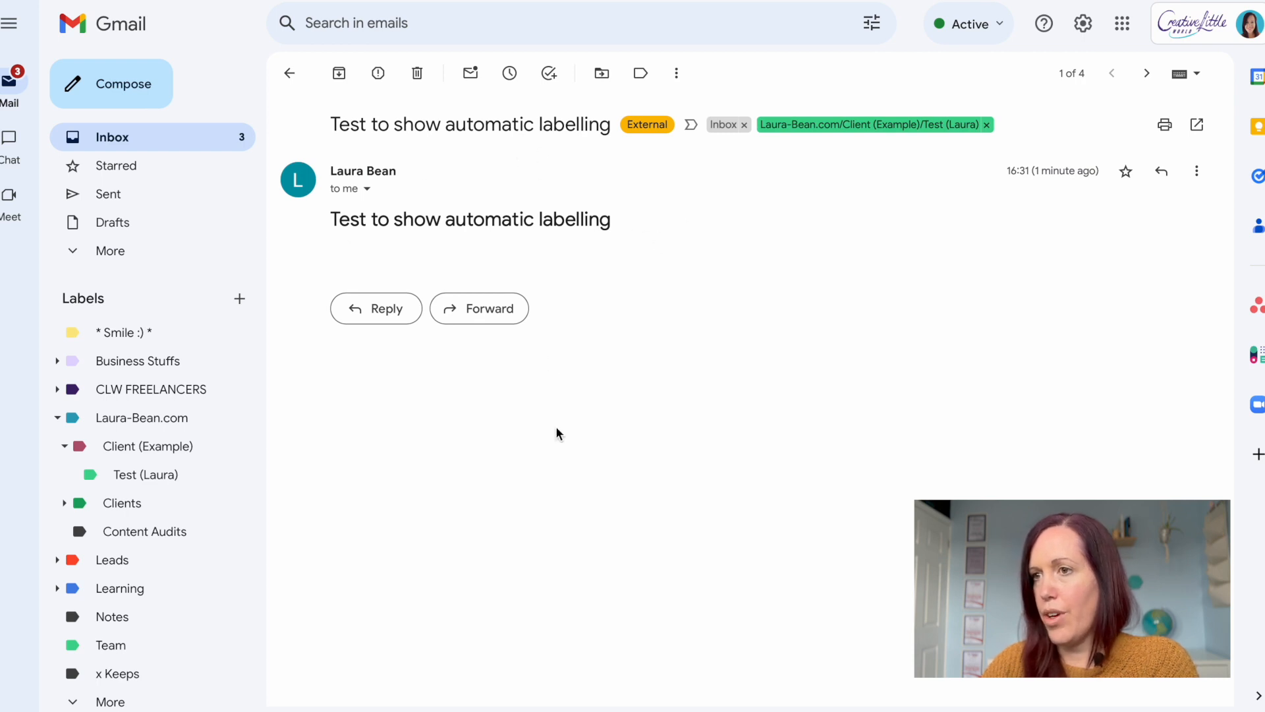
mouse_move(757, 351)
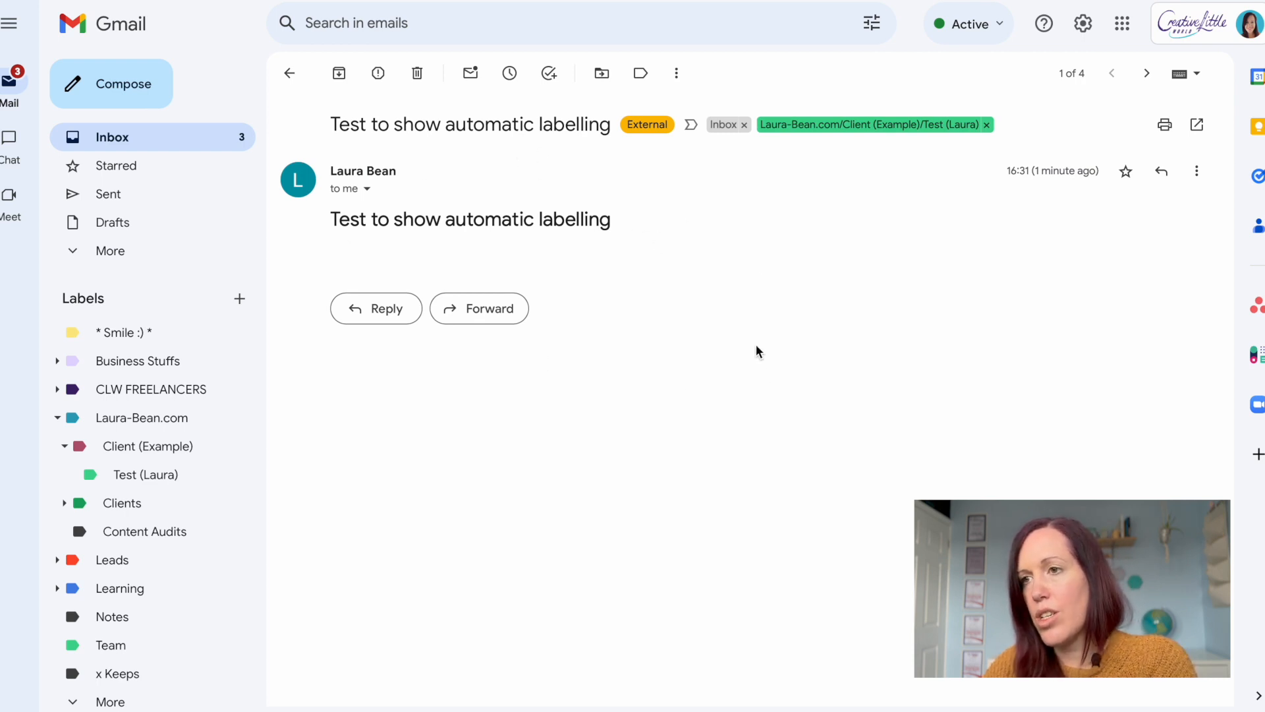
mouse_move(751, 164)
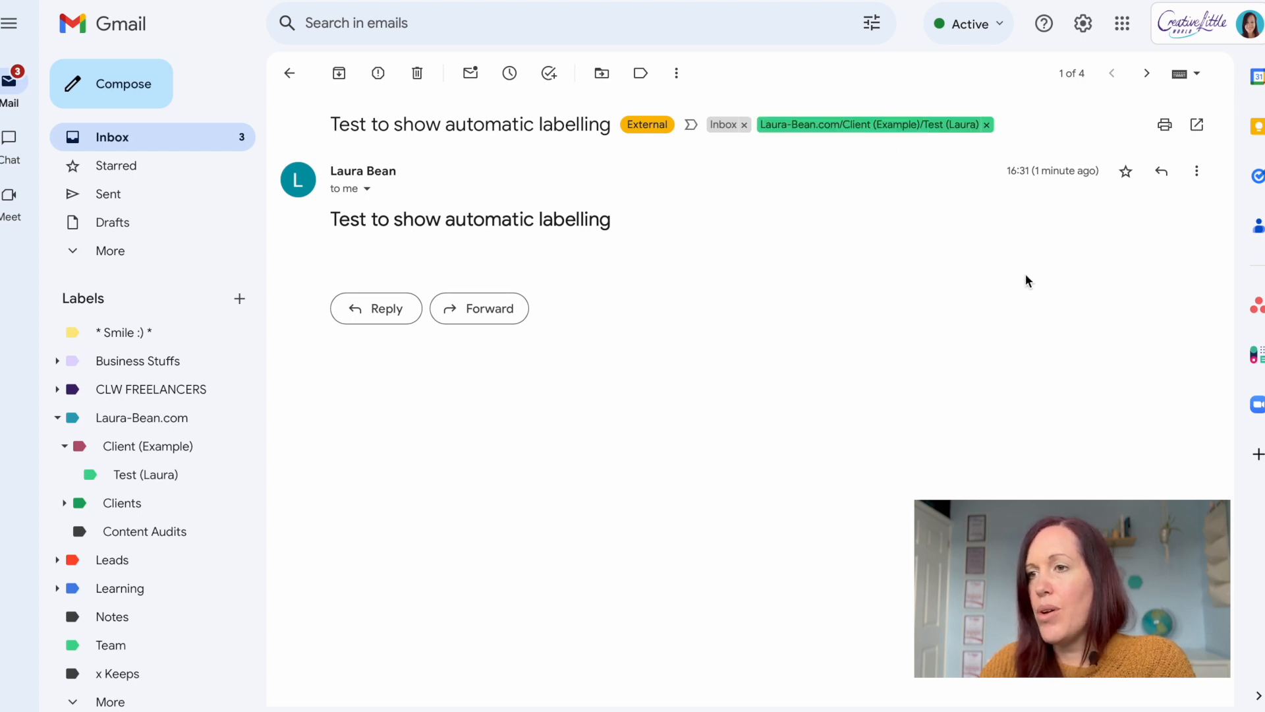
mouse_move(1256, 355)
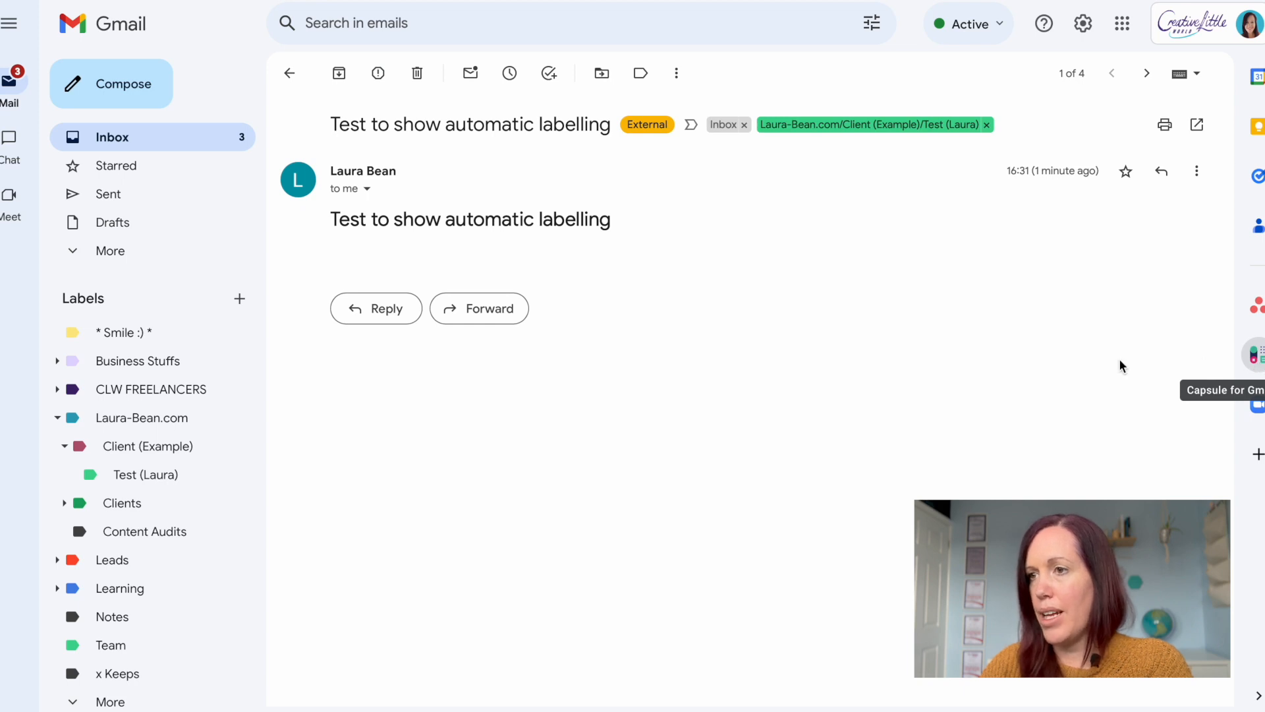
mouse_move(847, 242)
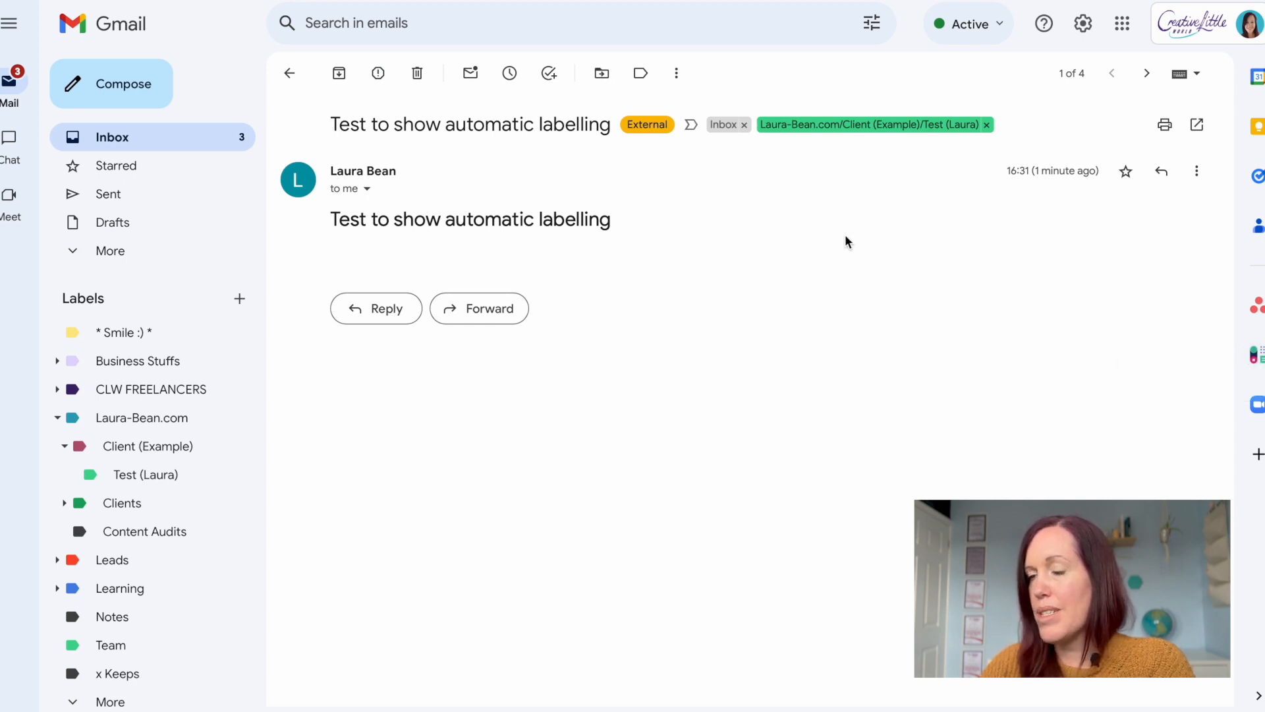
mouse_move(693, 181)
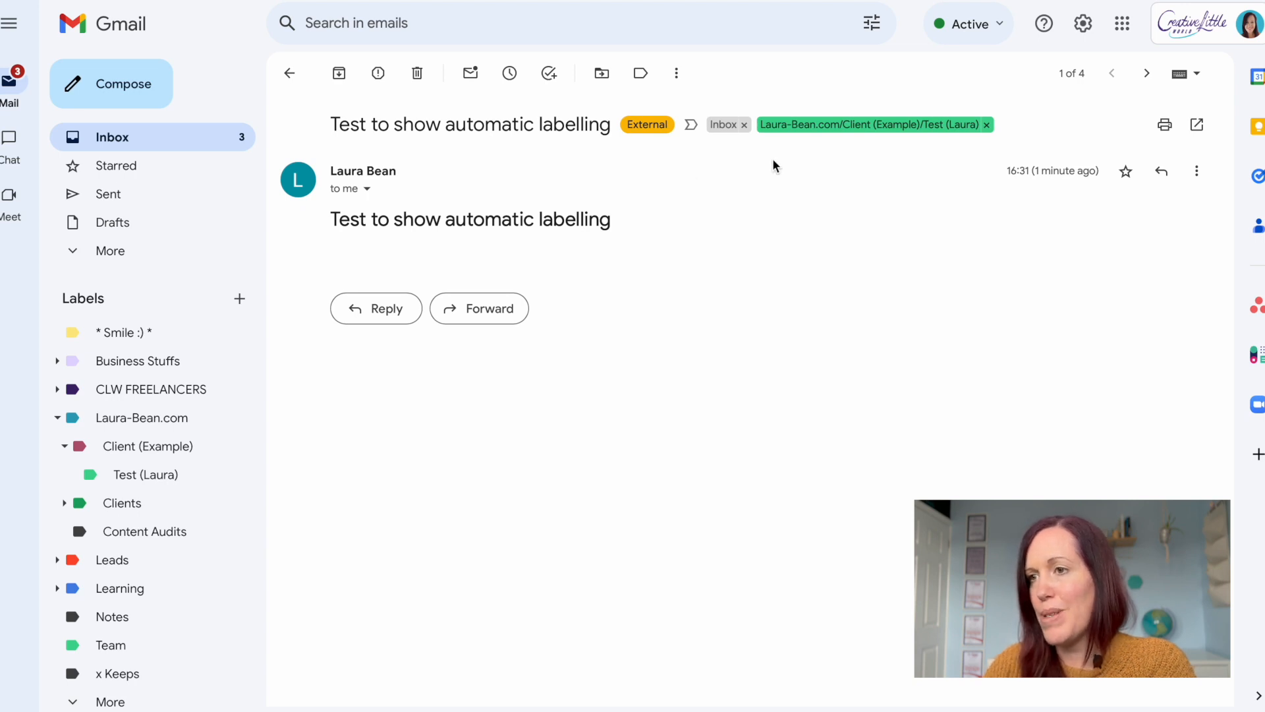
mouse_move(696, 292)
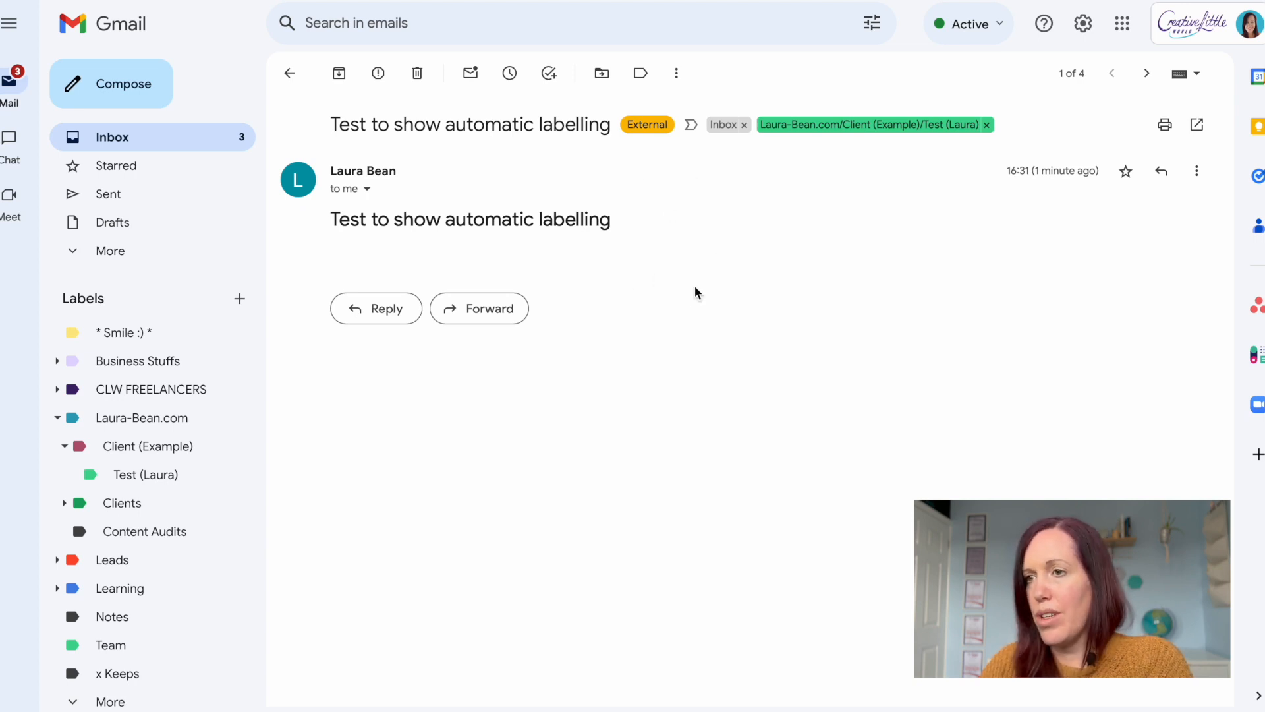
mouse_move(773, 211)
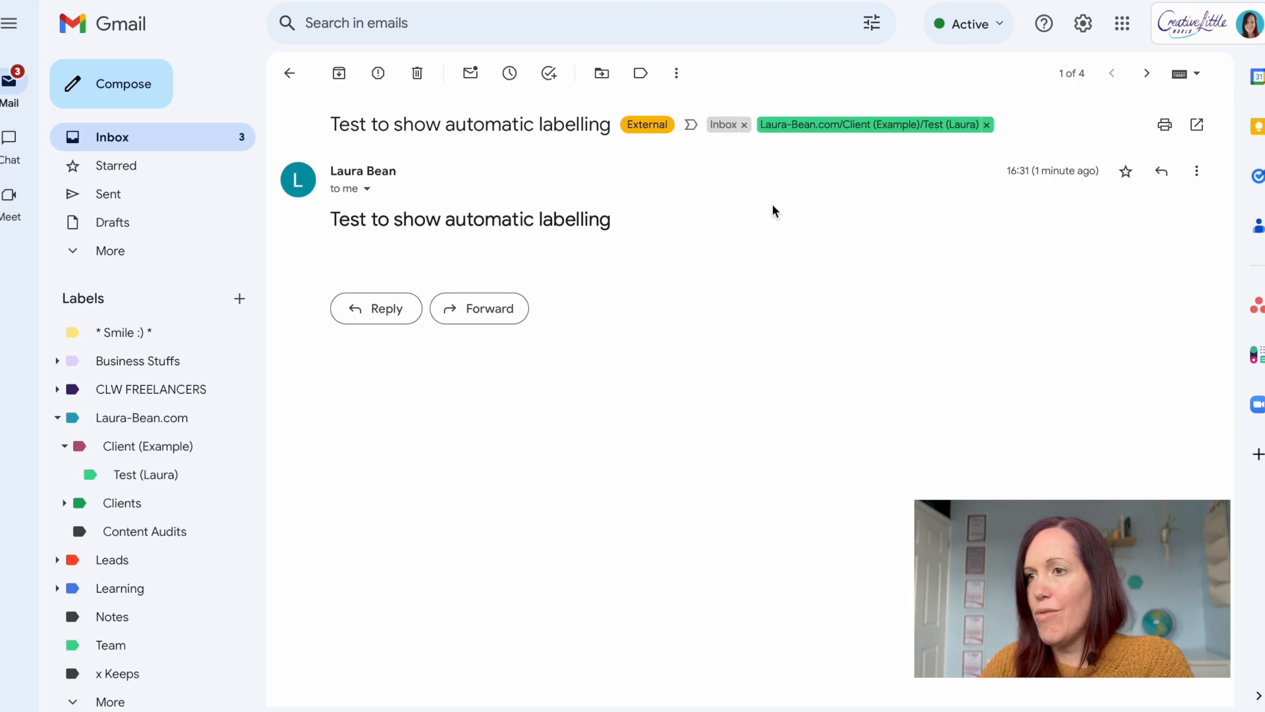
mouse_move(1006, 175)
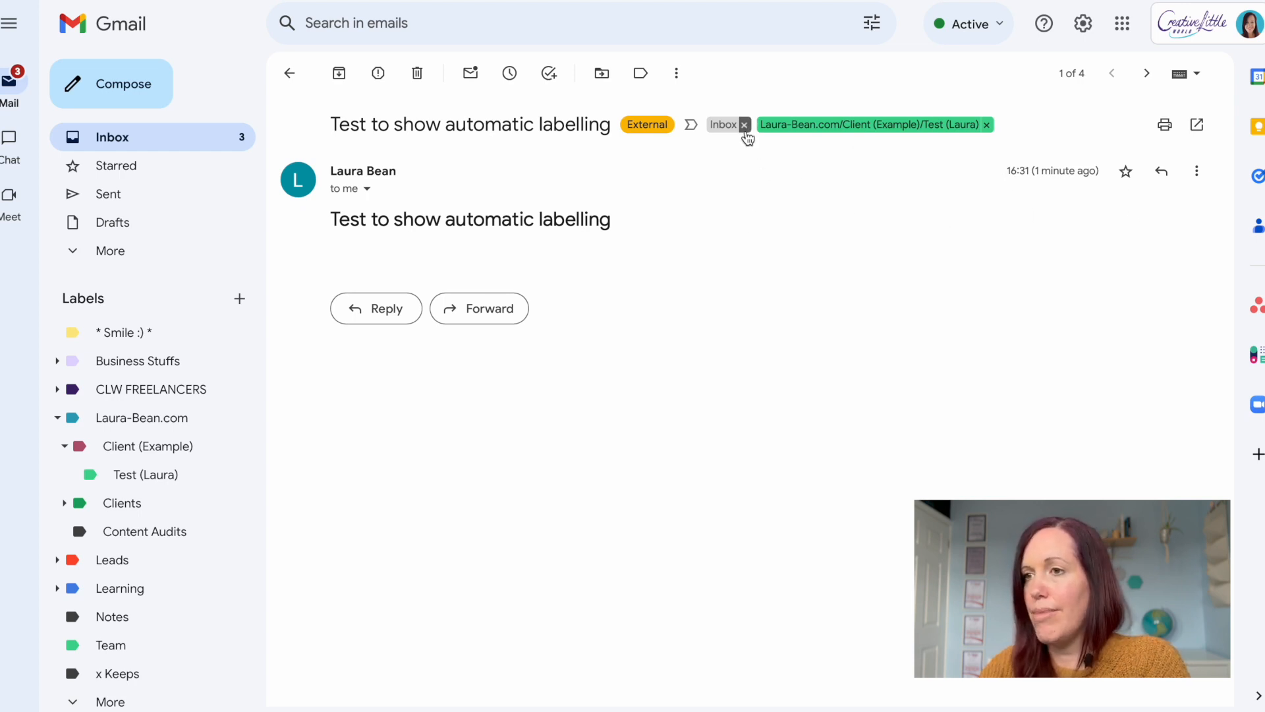
Remove the Inbox label from the 'Test to show automatic labelling' email.
click(745, 125)
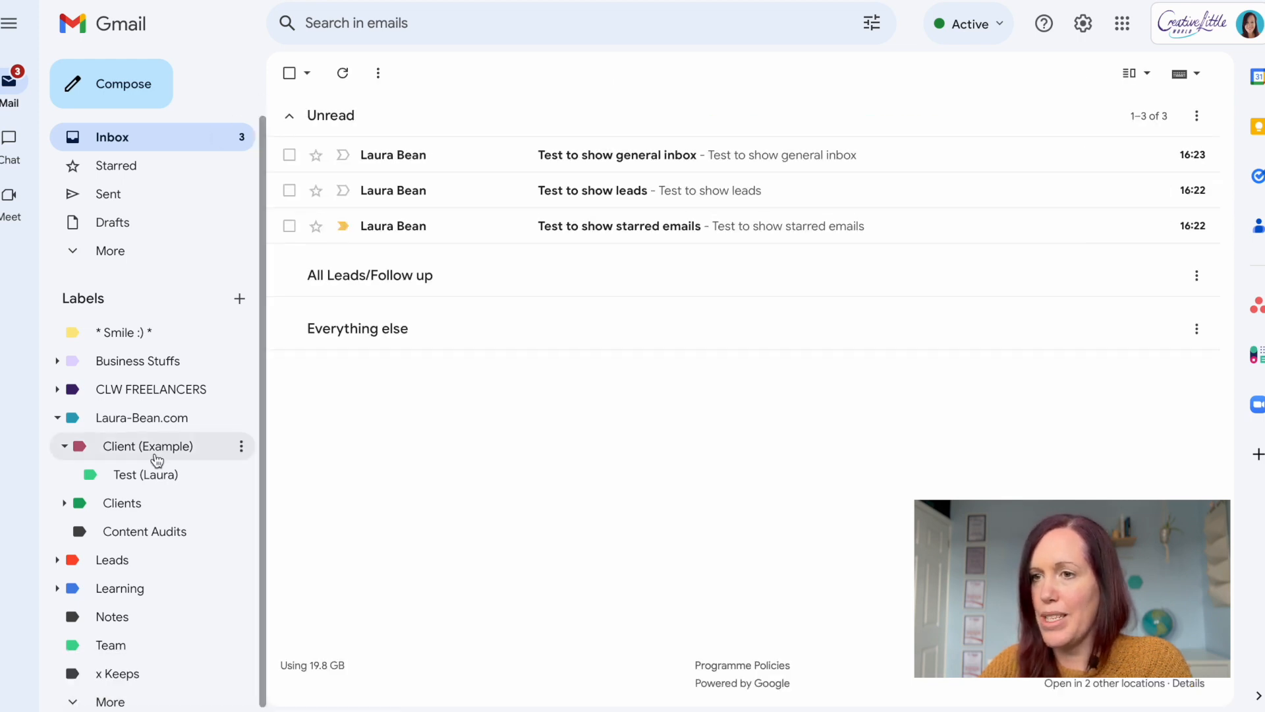
Open the Test (Laura) label to list its two test conversations.
click(148, 474)
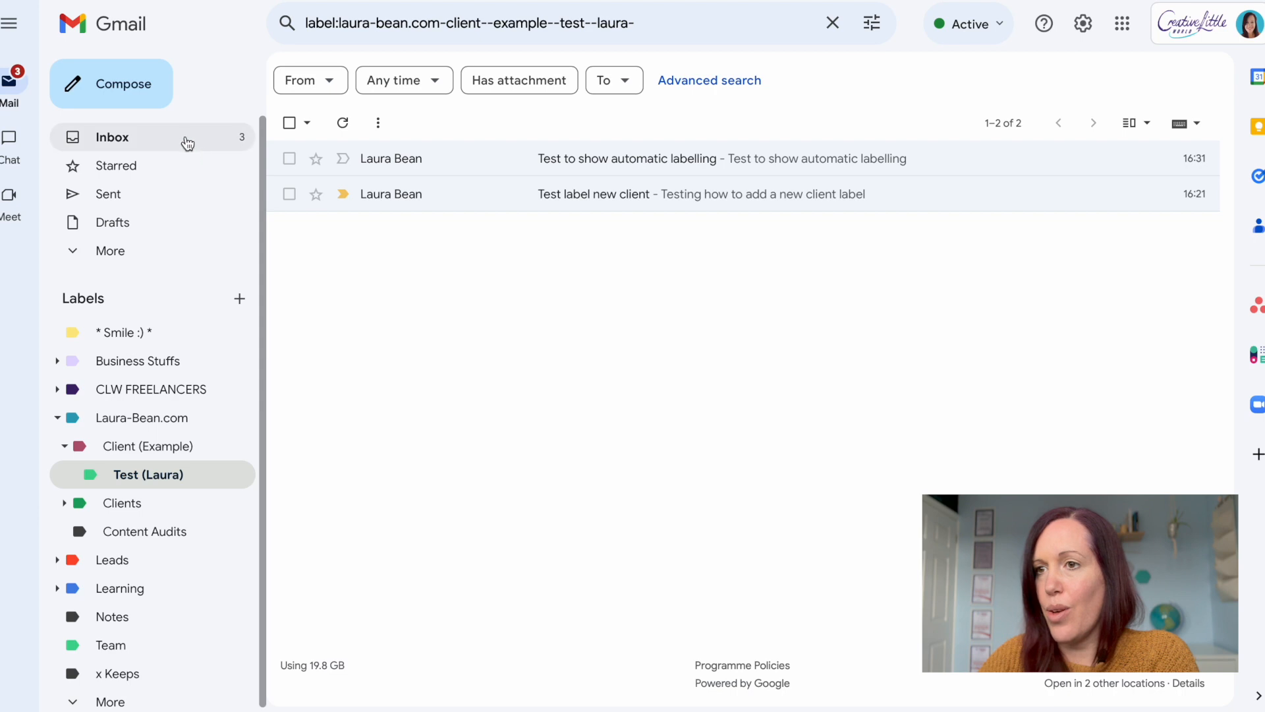
Star 'Test to show starred emails', then refresh the inbox and expand the Starred section.
click(112, 137)
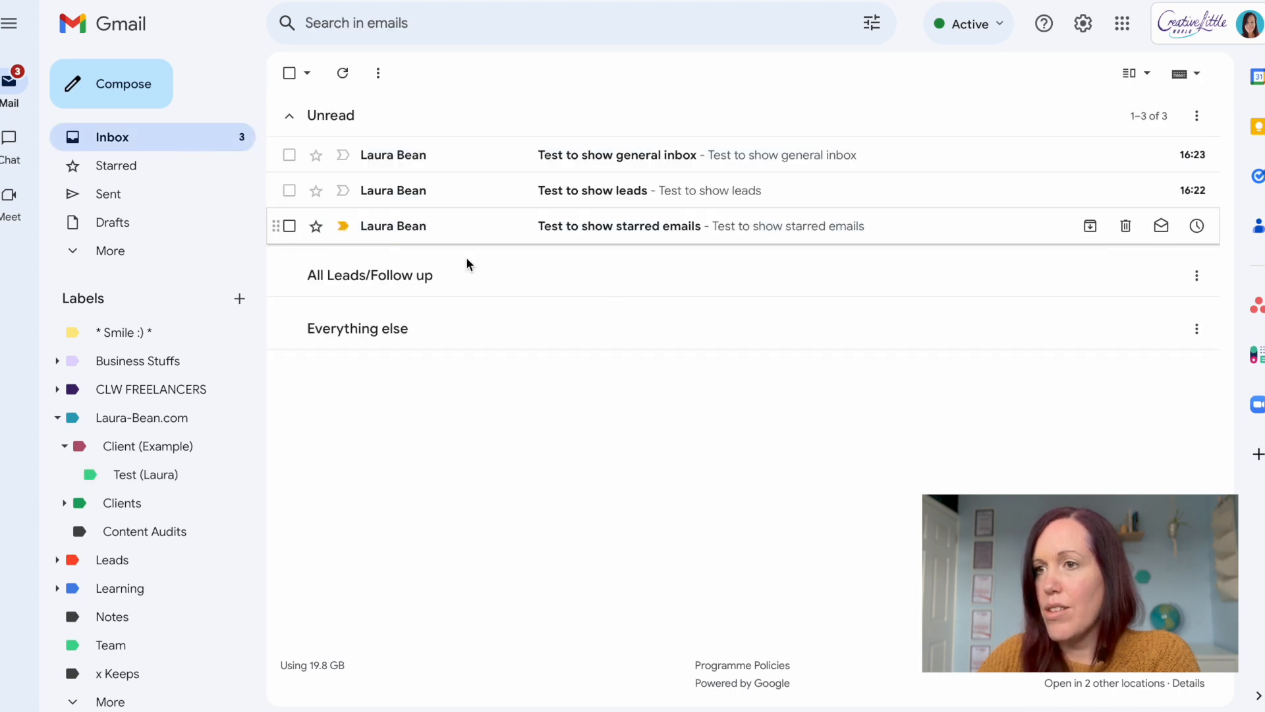
mouse_move(667, 375)
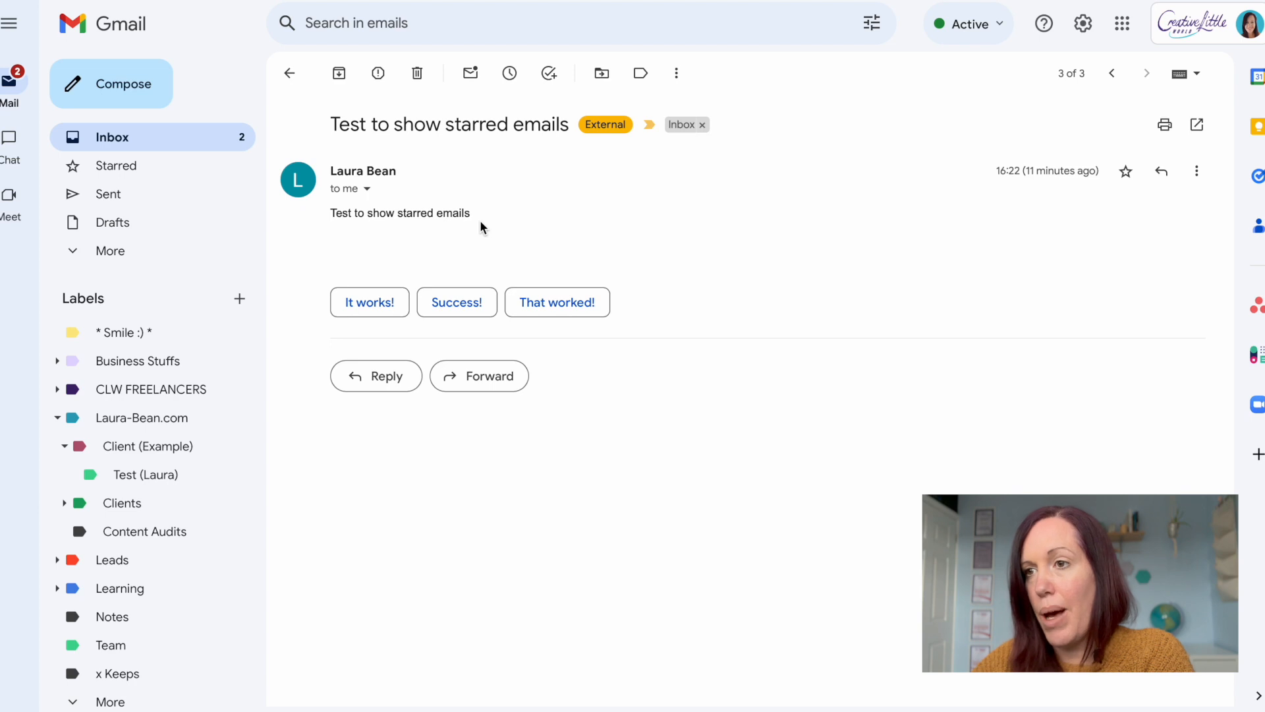
mouse_move(992, 234)
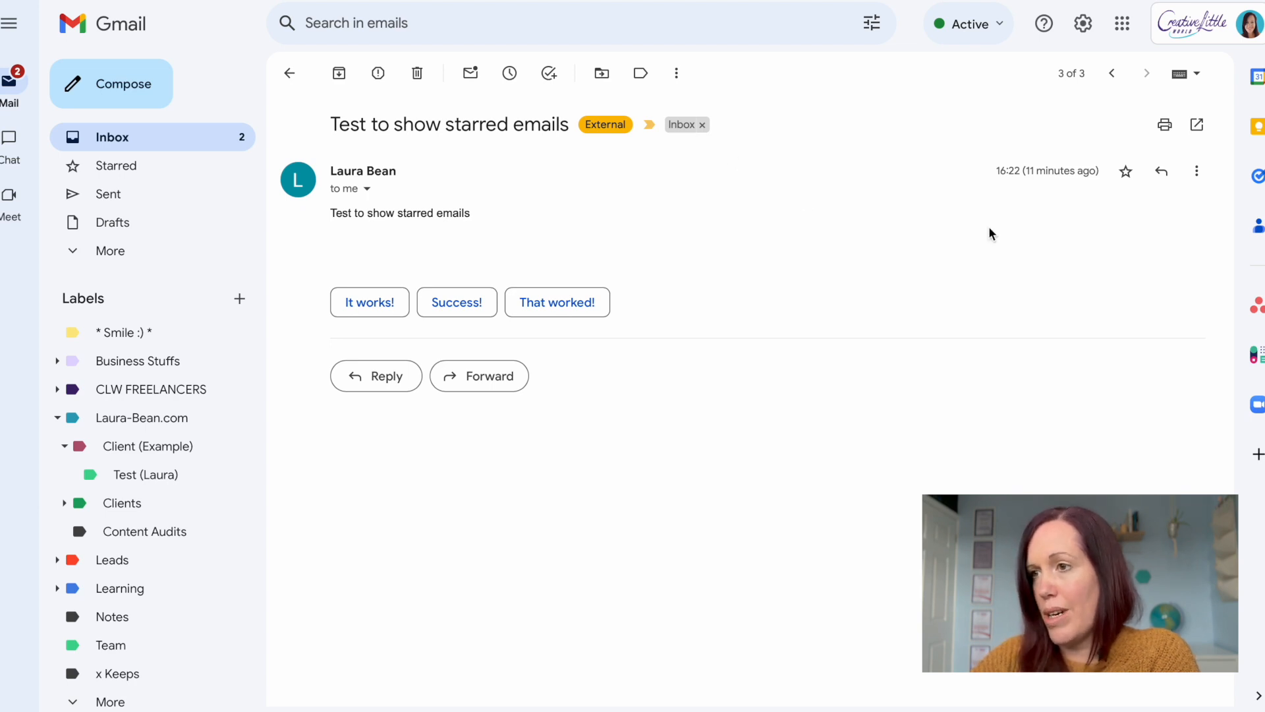
click(1124, 170)
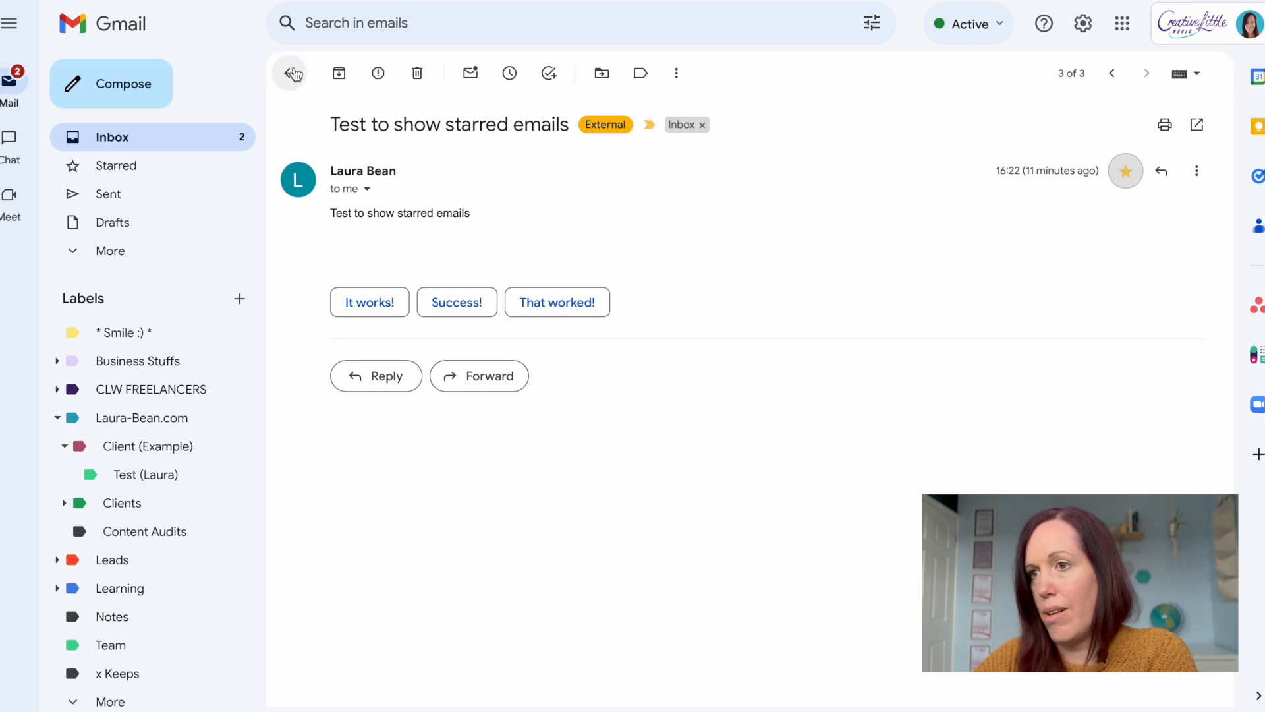
click(291, 73)
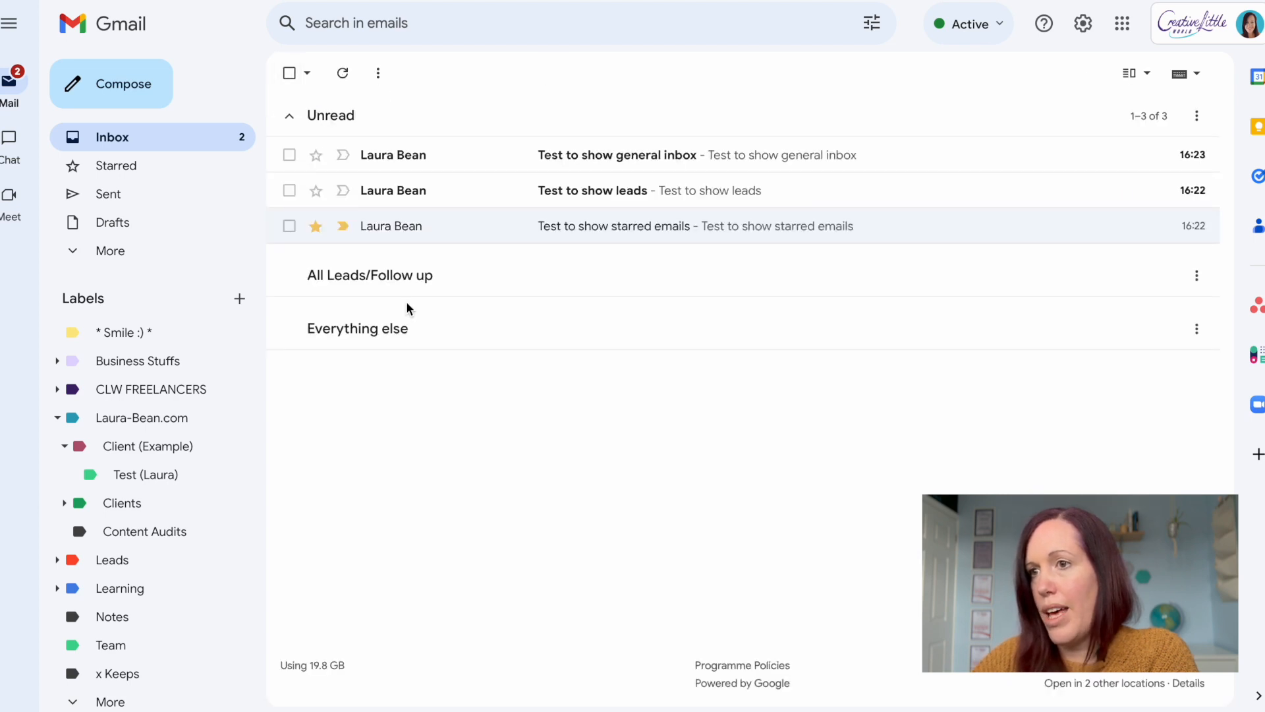
mouse_move(872, 23)
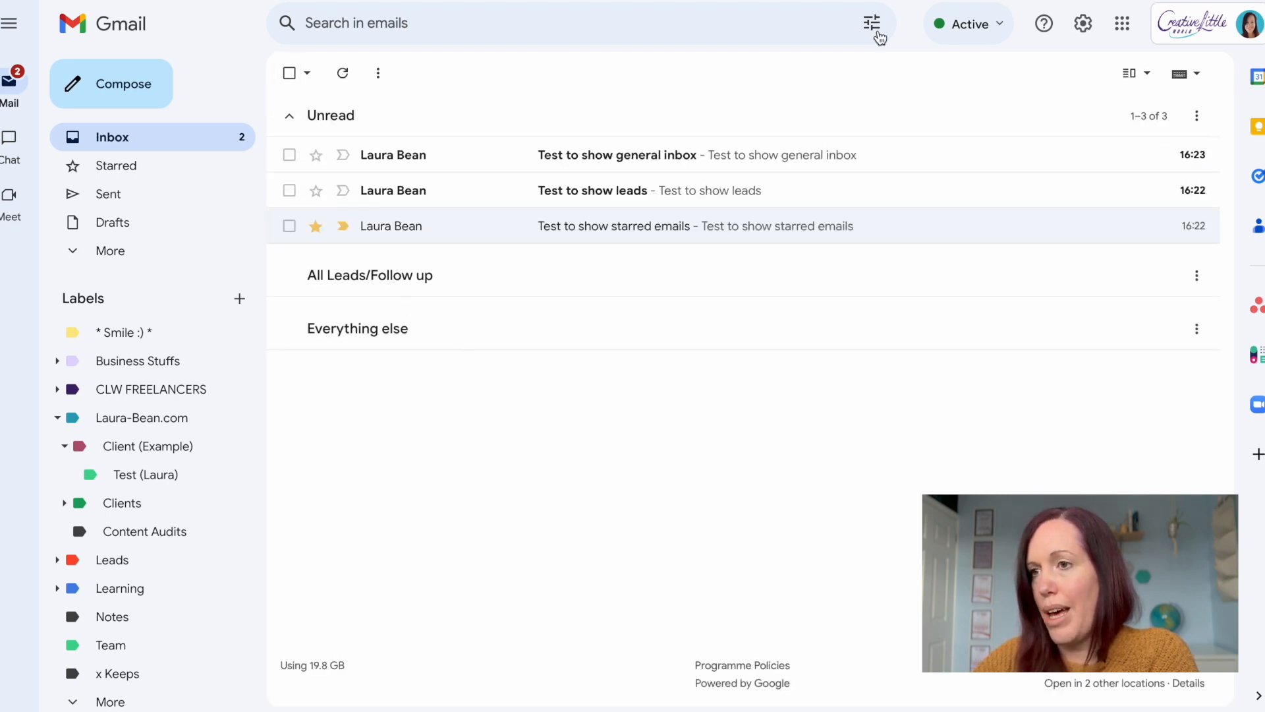
click(289, 240)
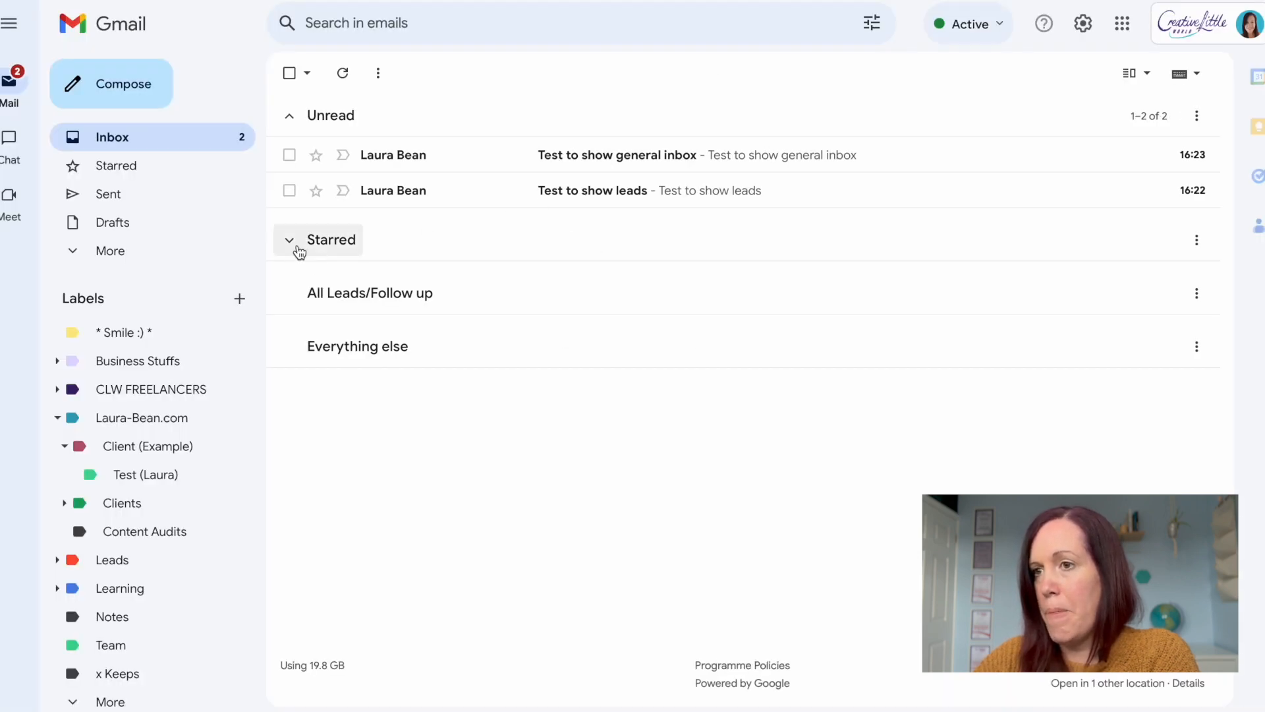
click(290, 240)
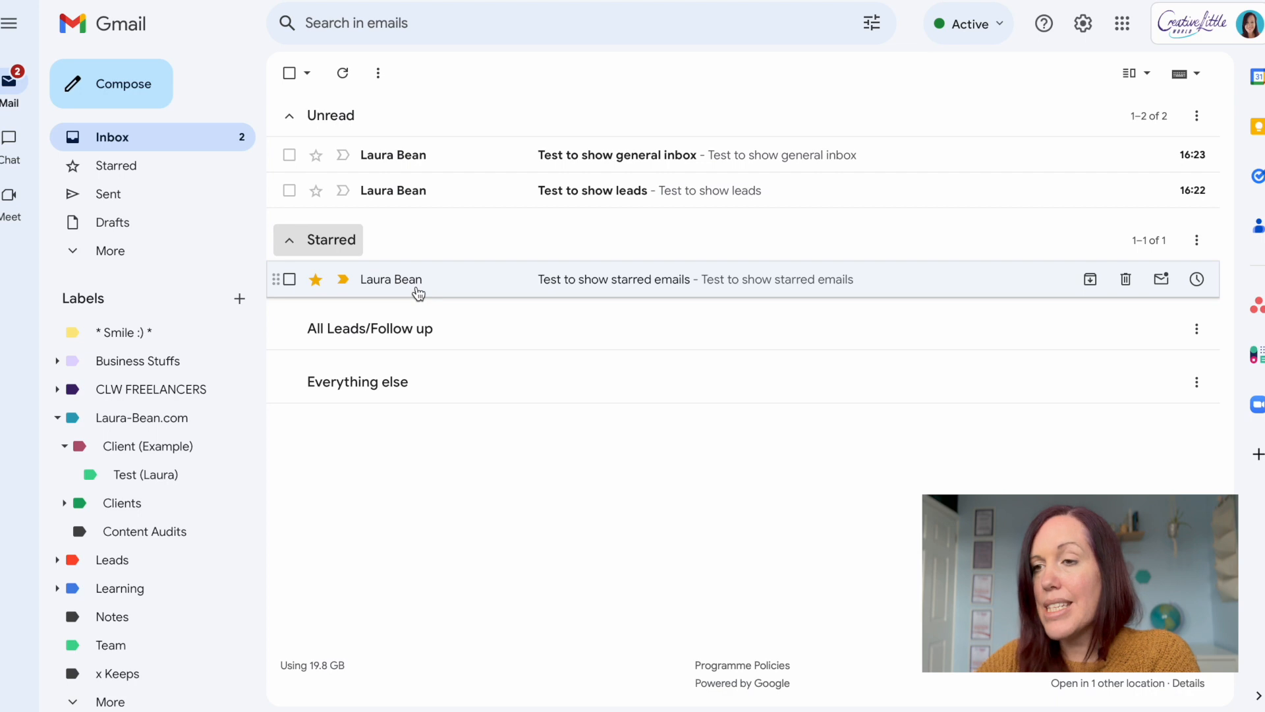
mouse_move(493, 341)
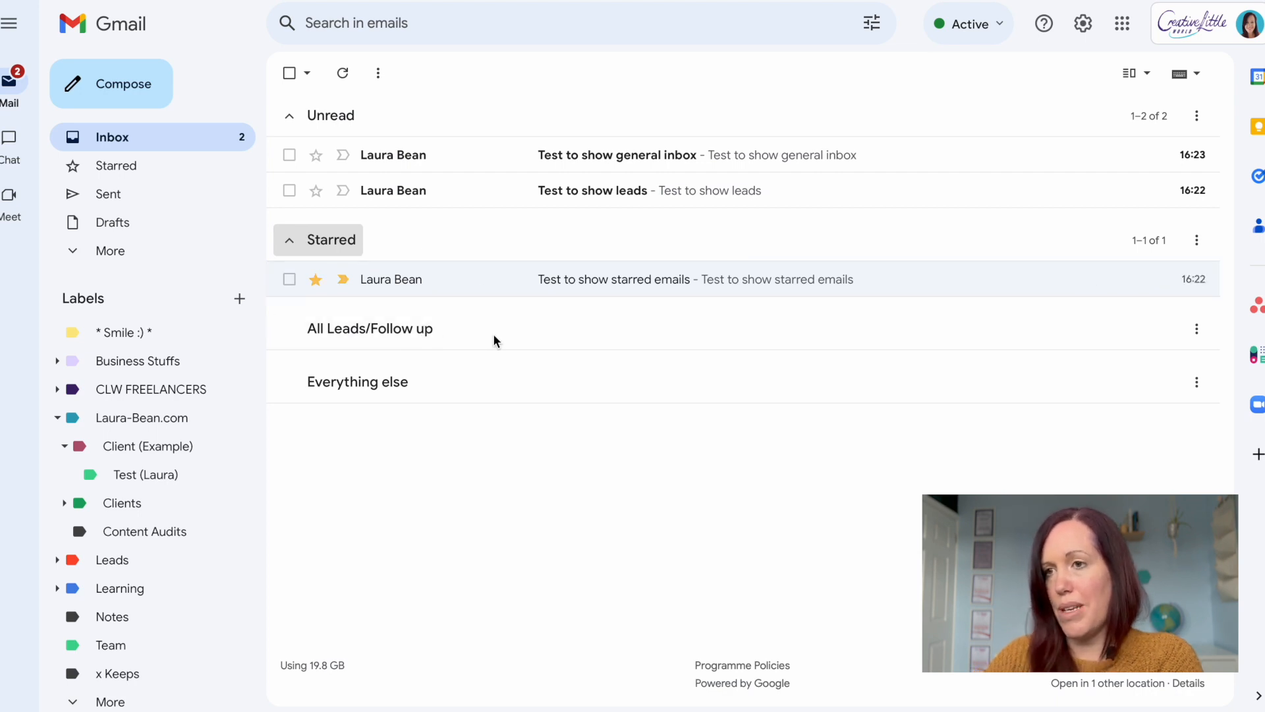
mouse_move(546, 305)
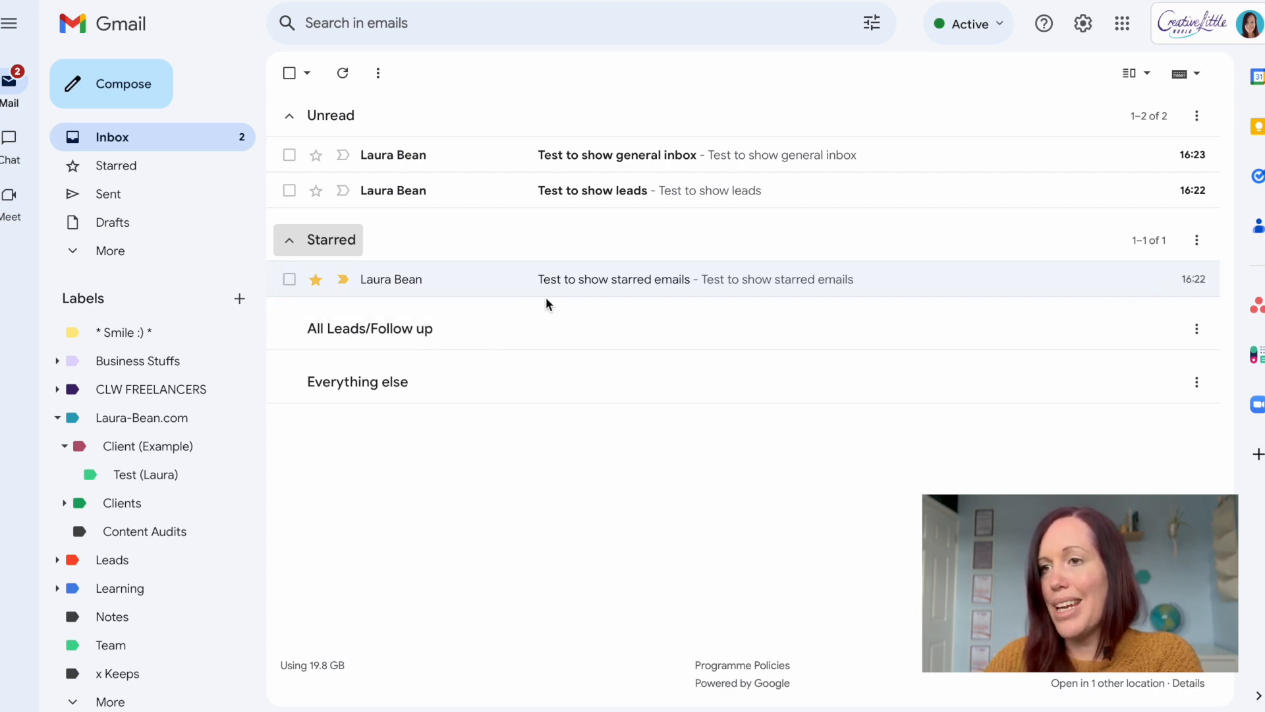
mouse_move(499, 195)
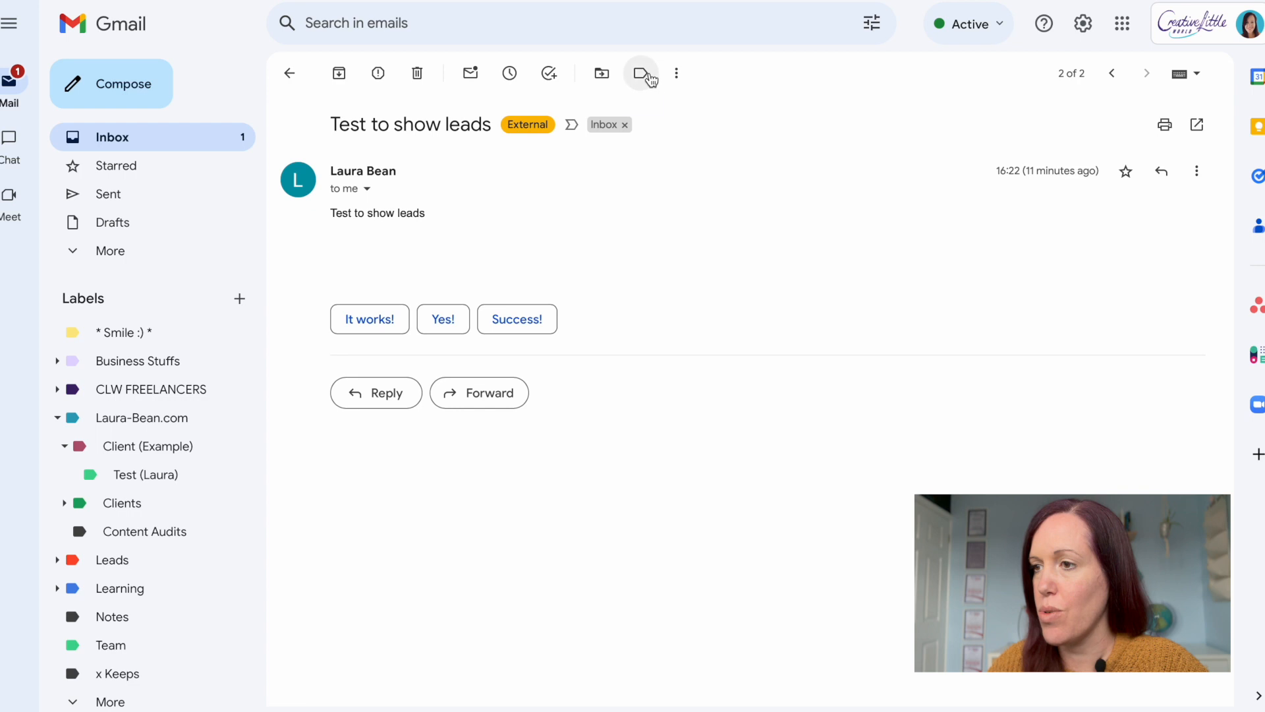
Add the Leads/Follow up label to 'Test to show leads' and remove its Inbox label.
click(639, 73)
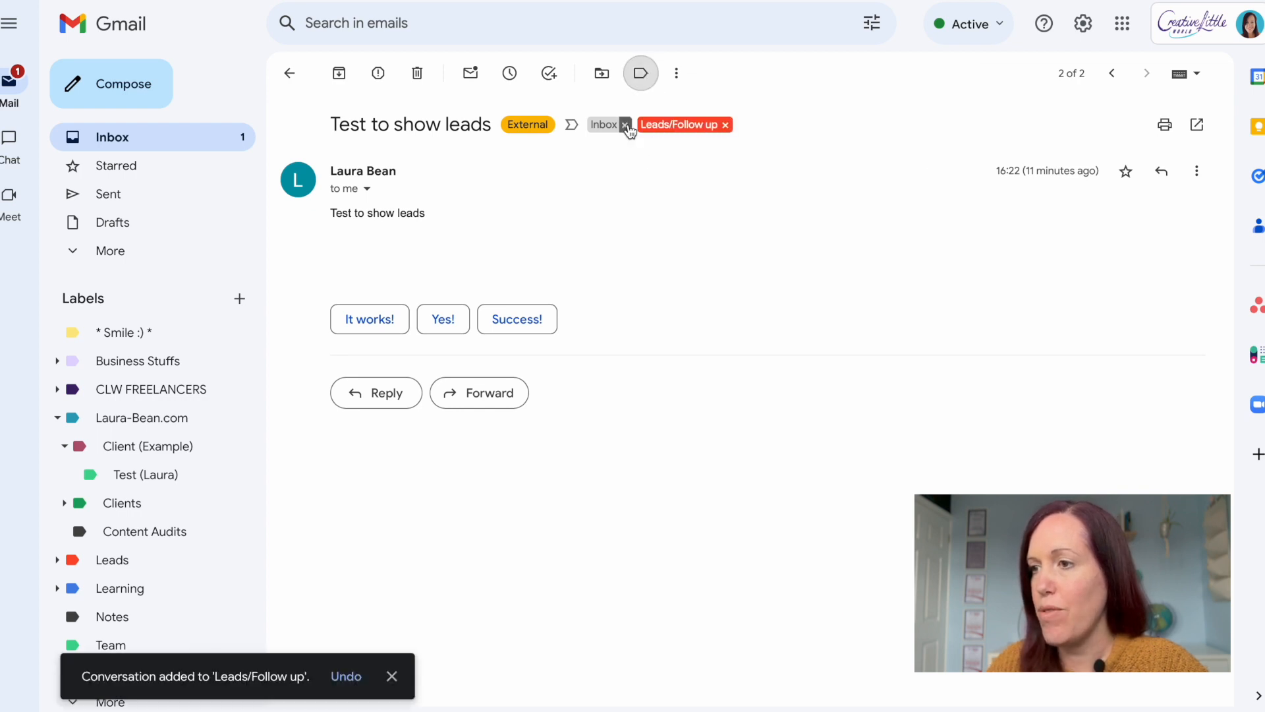
click(625, 124)
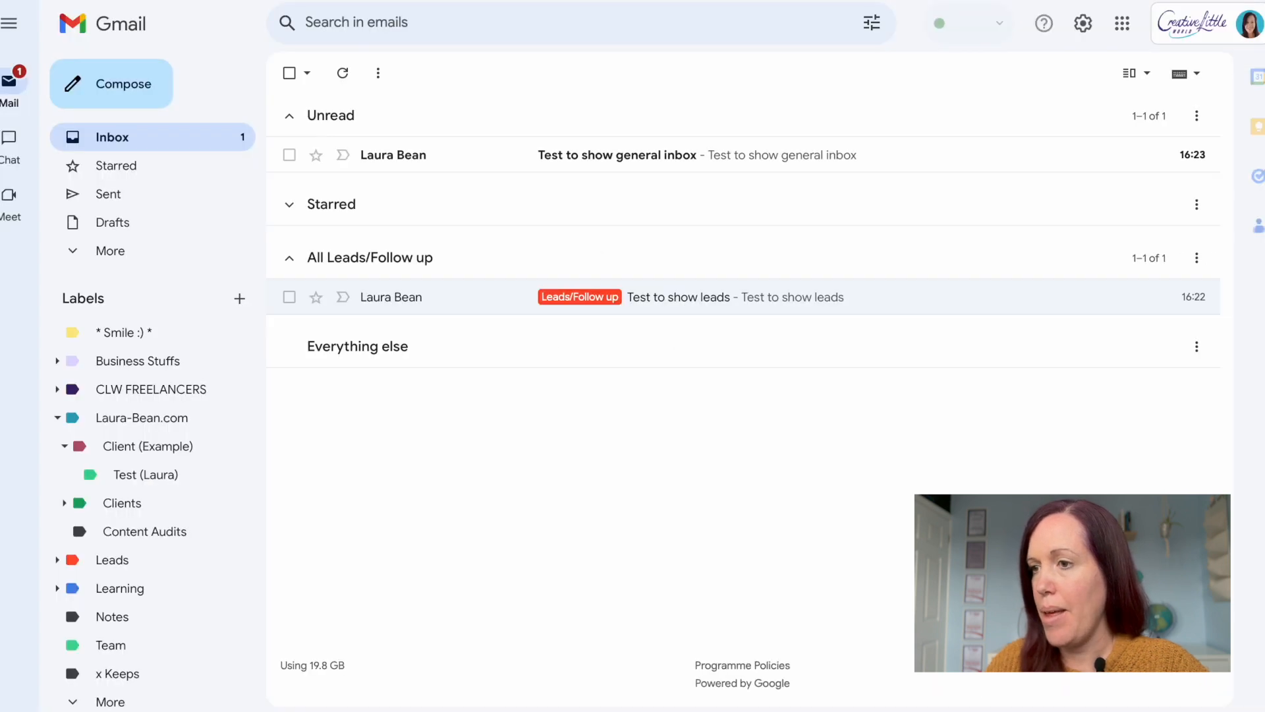
mouse_move(546, 155)
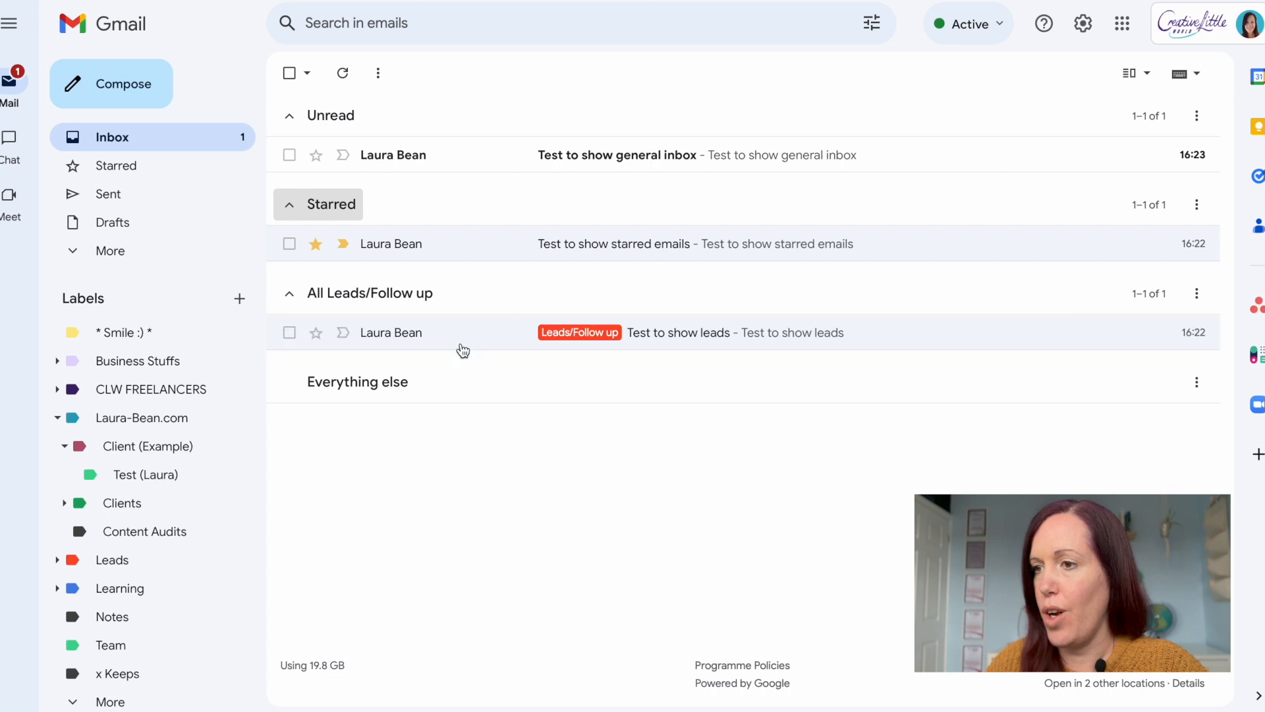
mouse_move(334, 278)
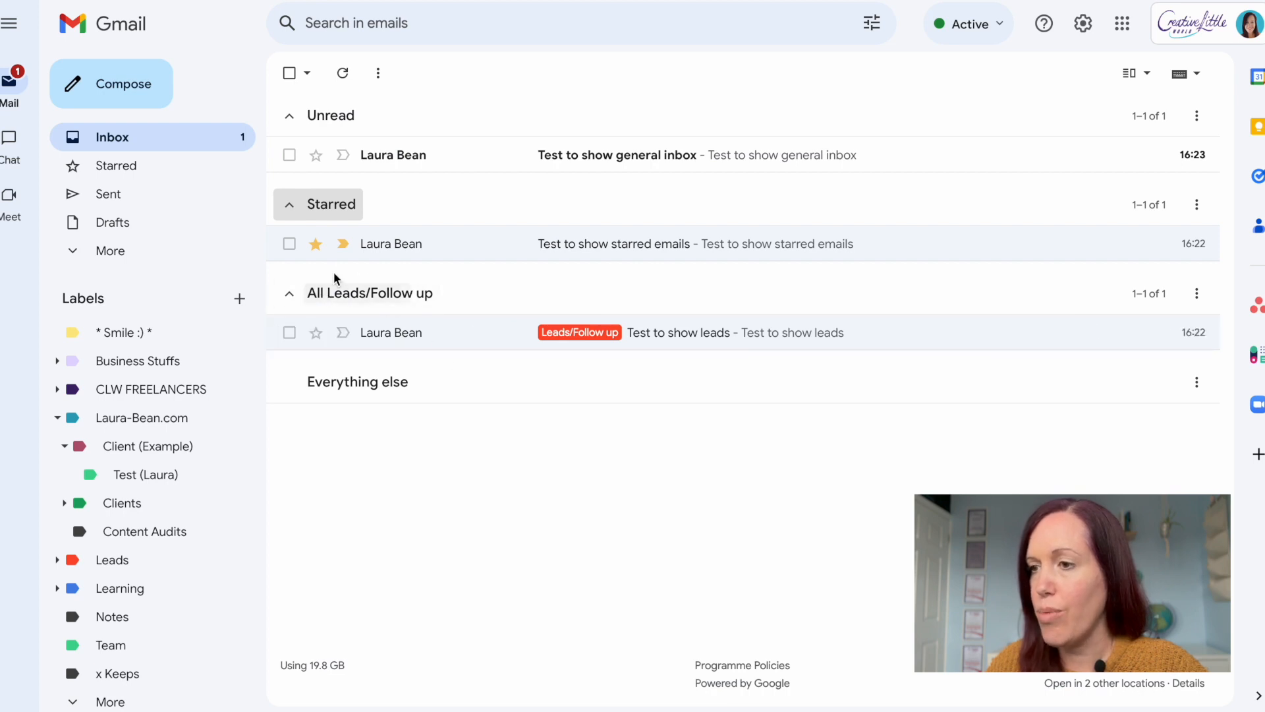
mouse_move(533, 155)
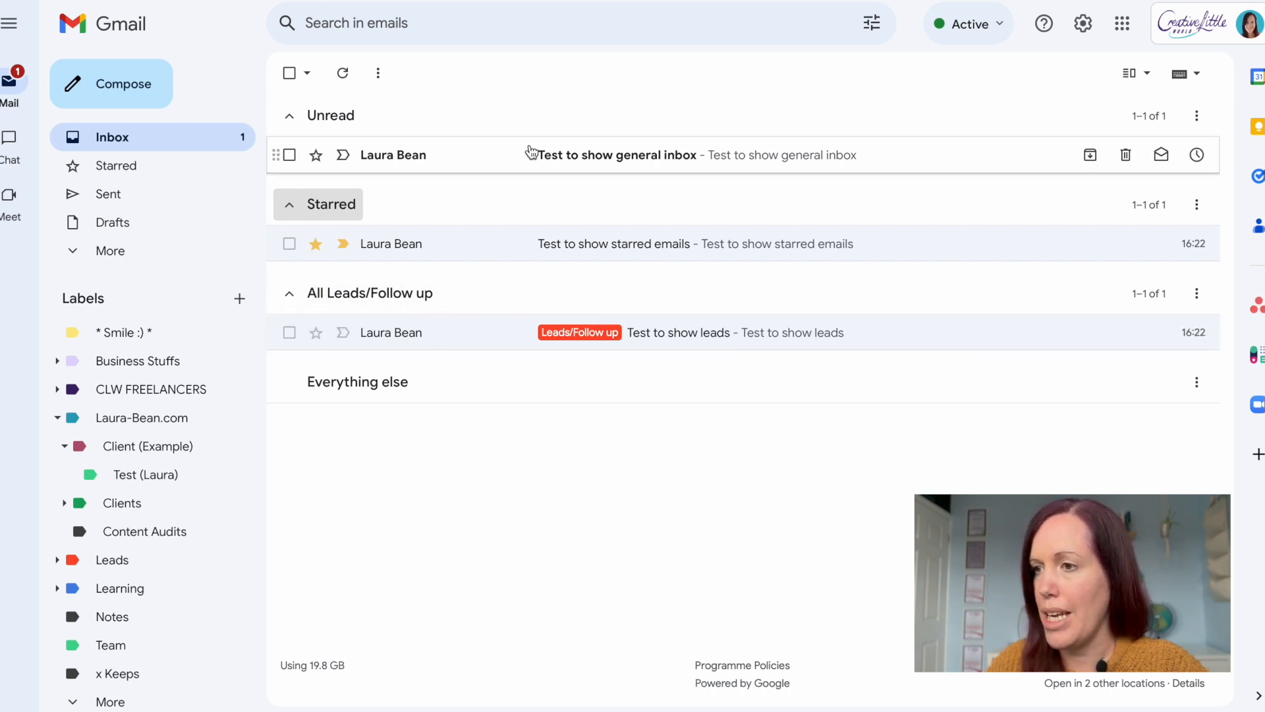
mouse_move(477, 165)
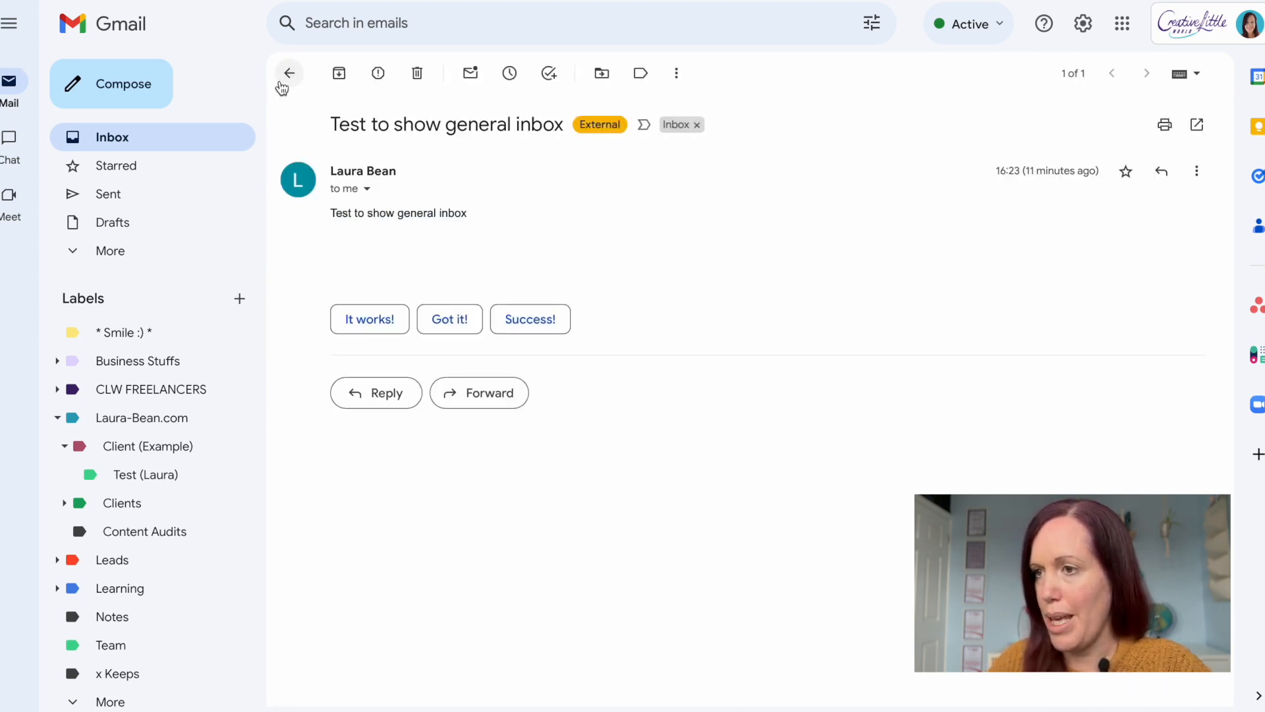
mouse_move(288, 74)
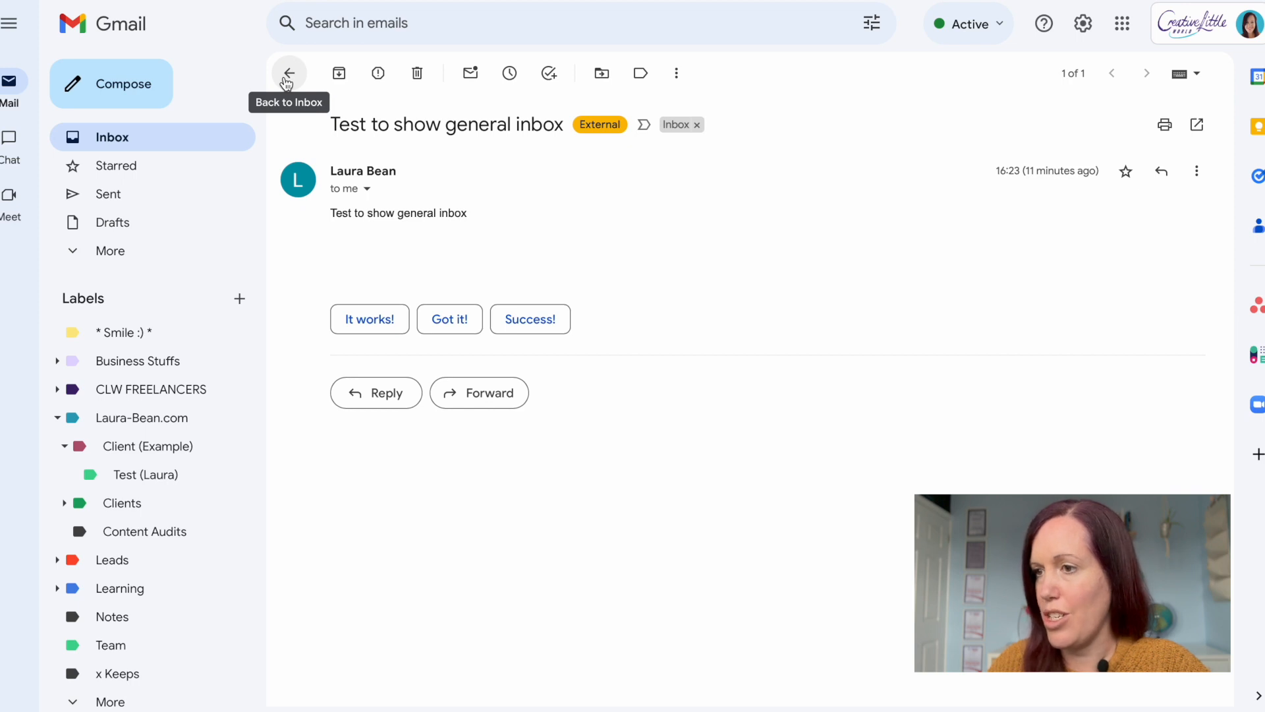
Return to the inbox after reading 'Test to show general inbox'.
click(288, 73)
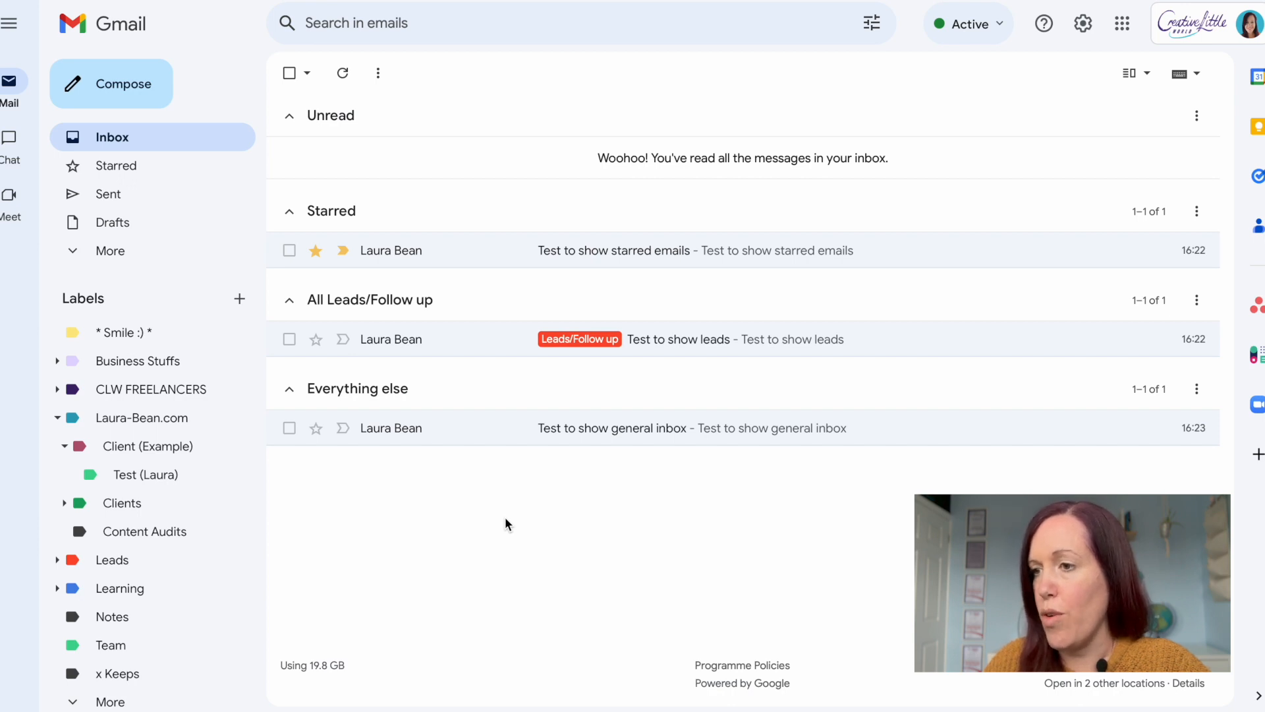
mouse_move(813, 556)
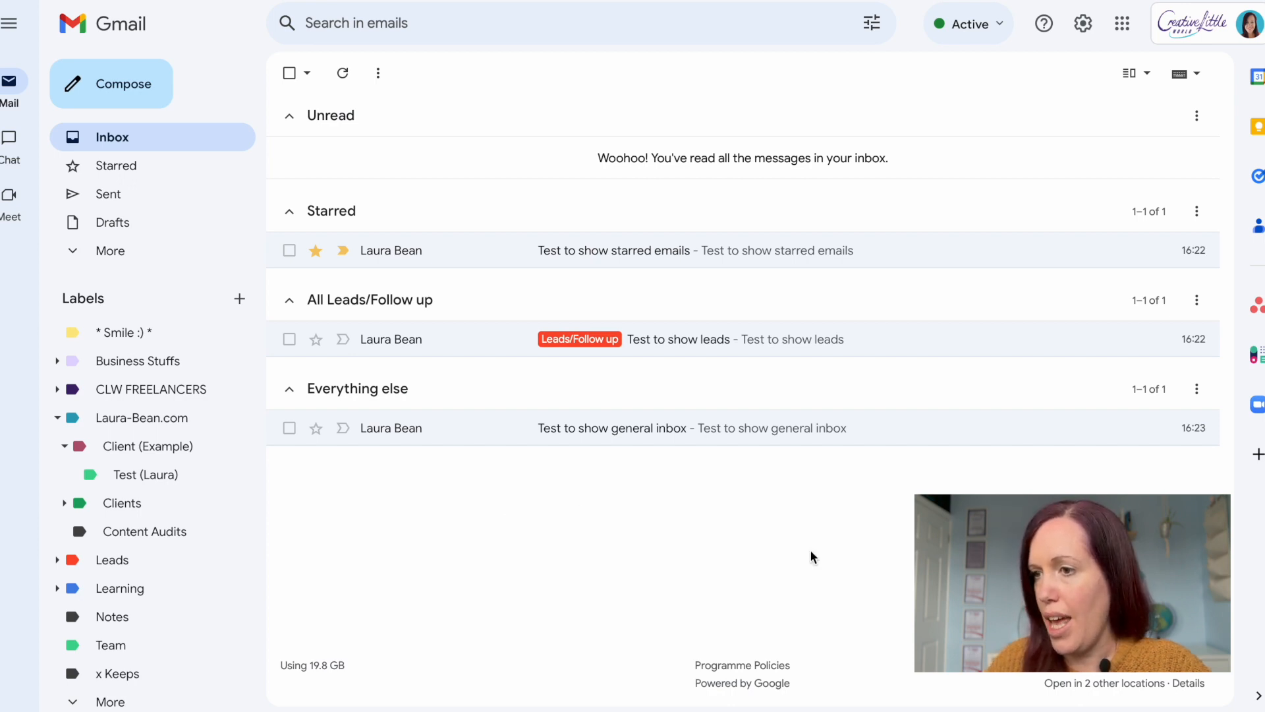
mouse_move(1129, 72)
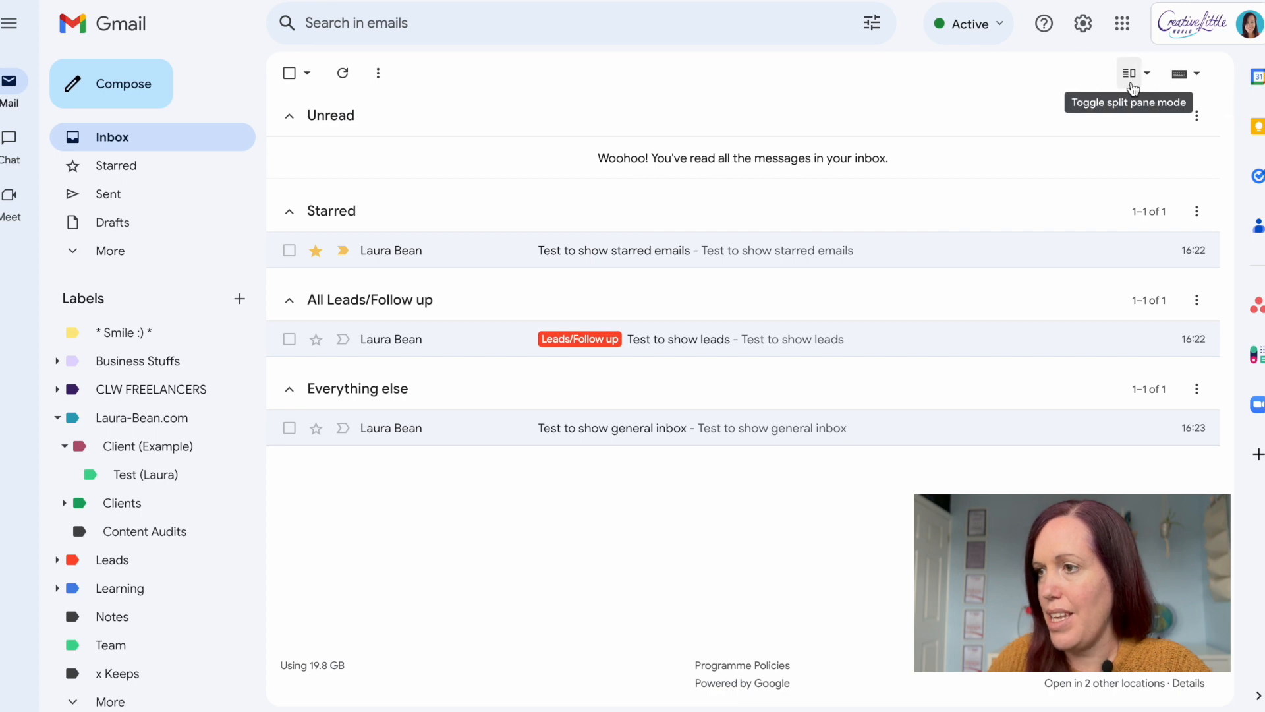
Collapse and reopen the Starred section to list its starred test email.
click(288, 212)
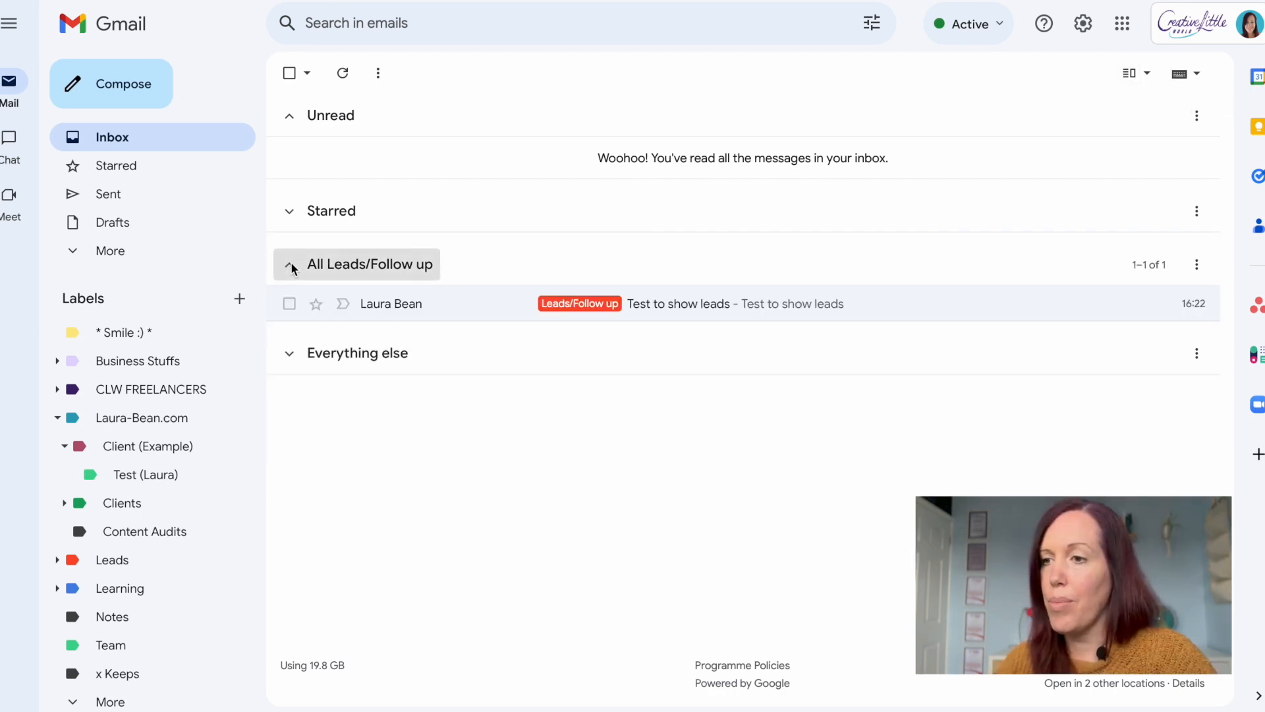
mouse_move(607, 324)
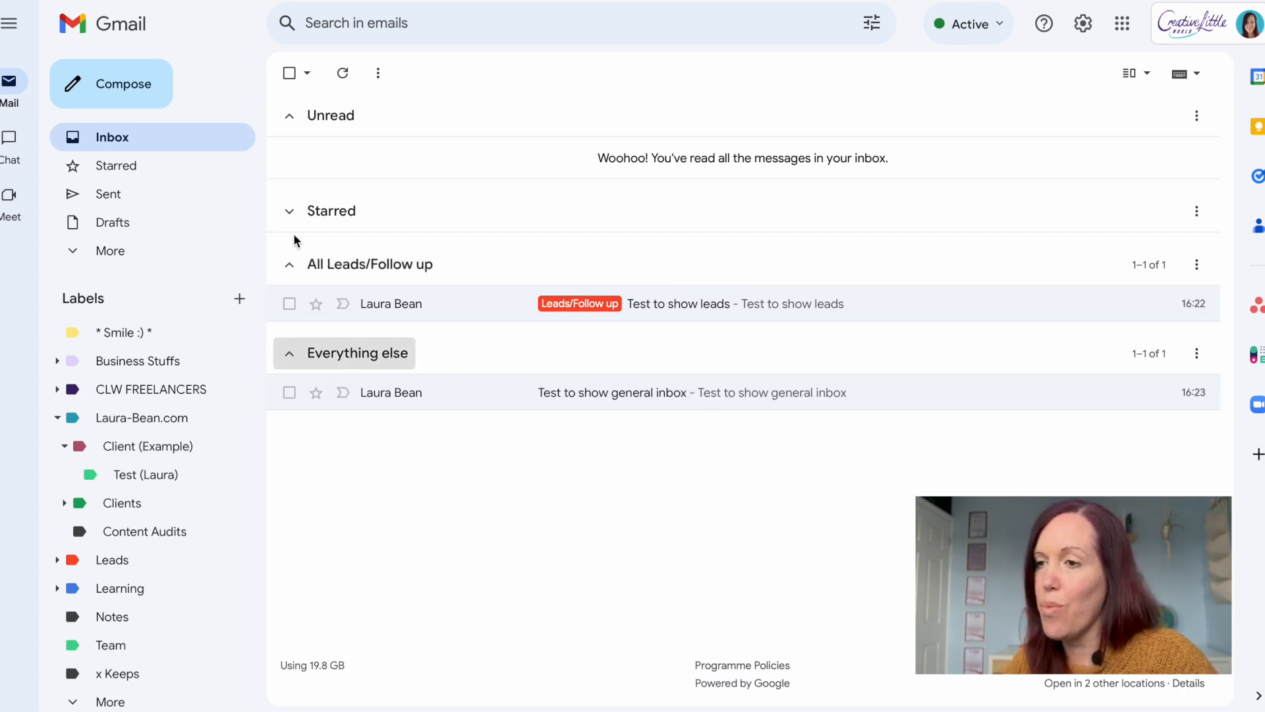
click(288, 211)
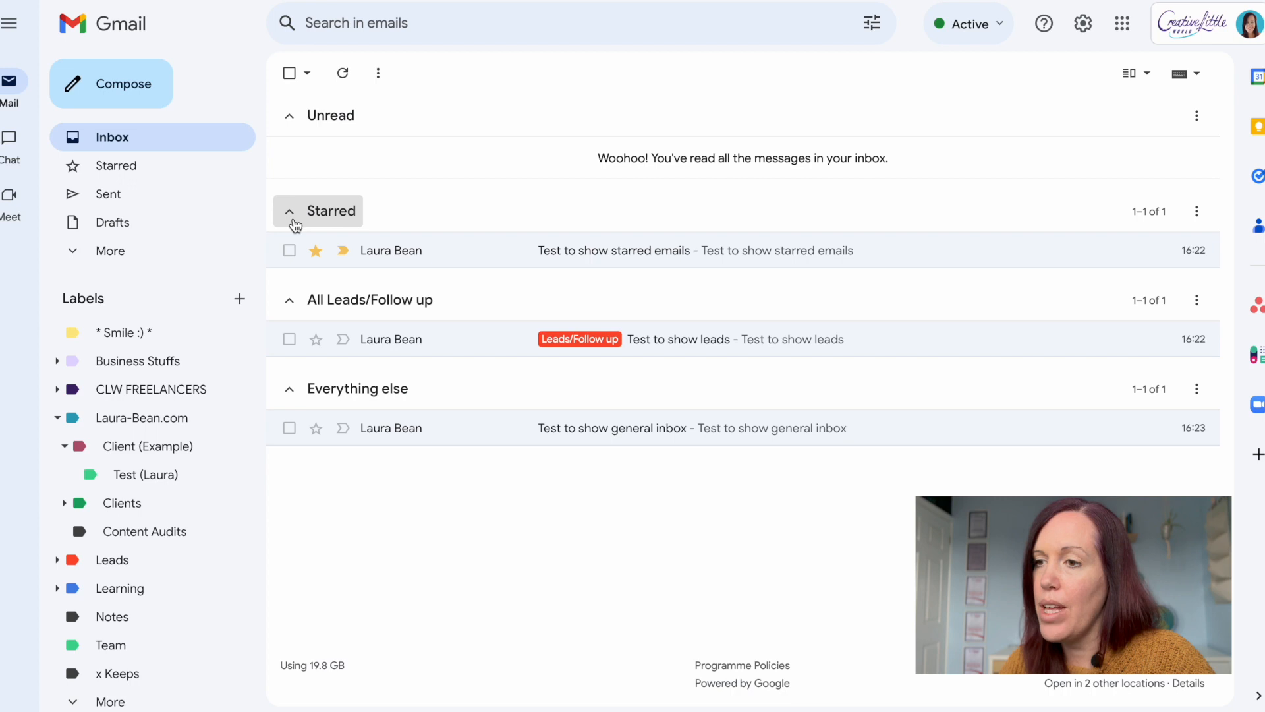
mouse_move(435, 441)
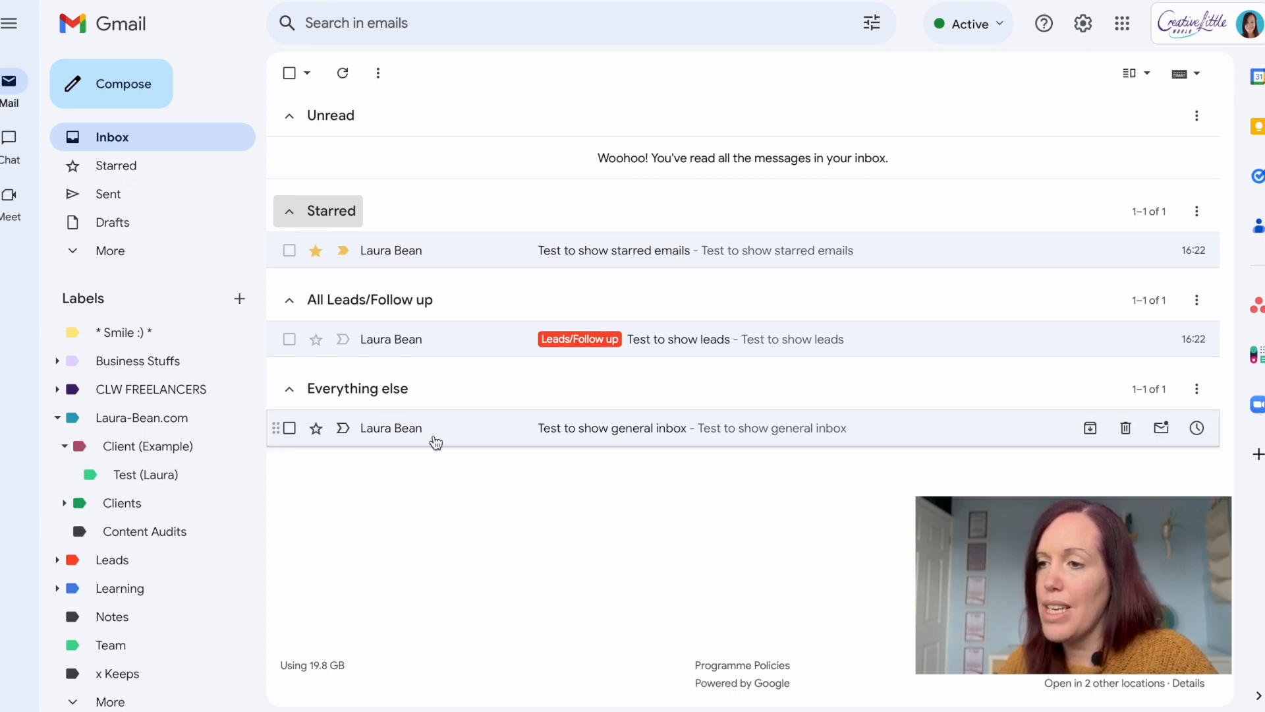
Drag 'Test to show general inbox' onto Test (Laura), confirm it there, and return to Inbox.
drag(435, 427, 137, 474)
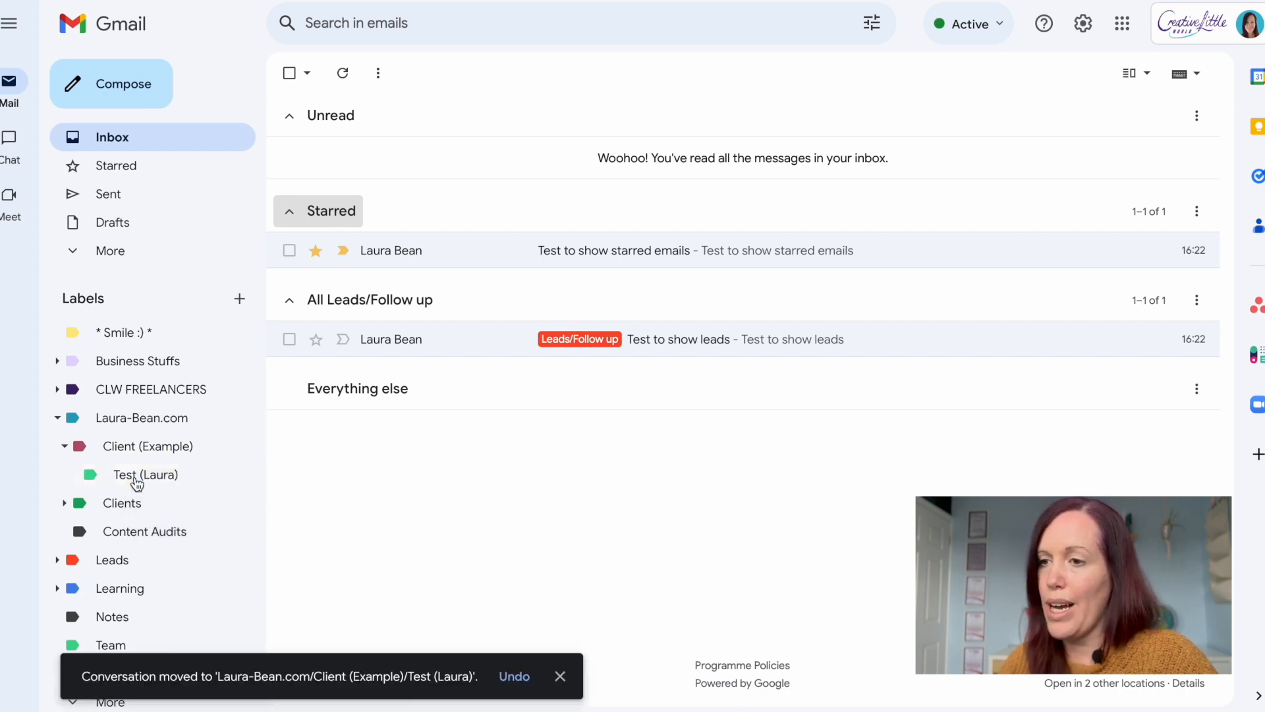
click(147, 474)
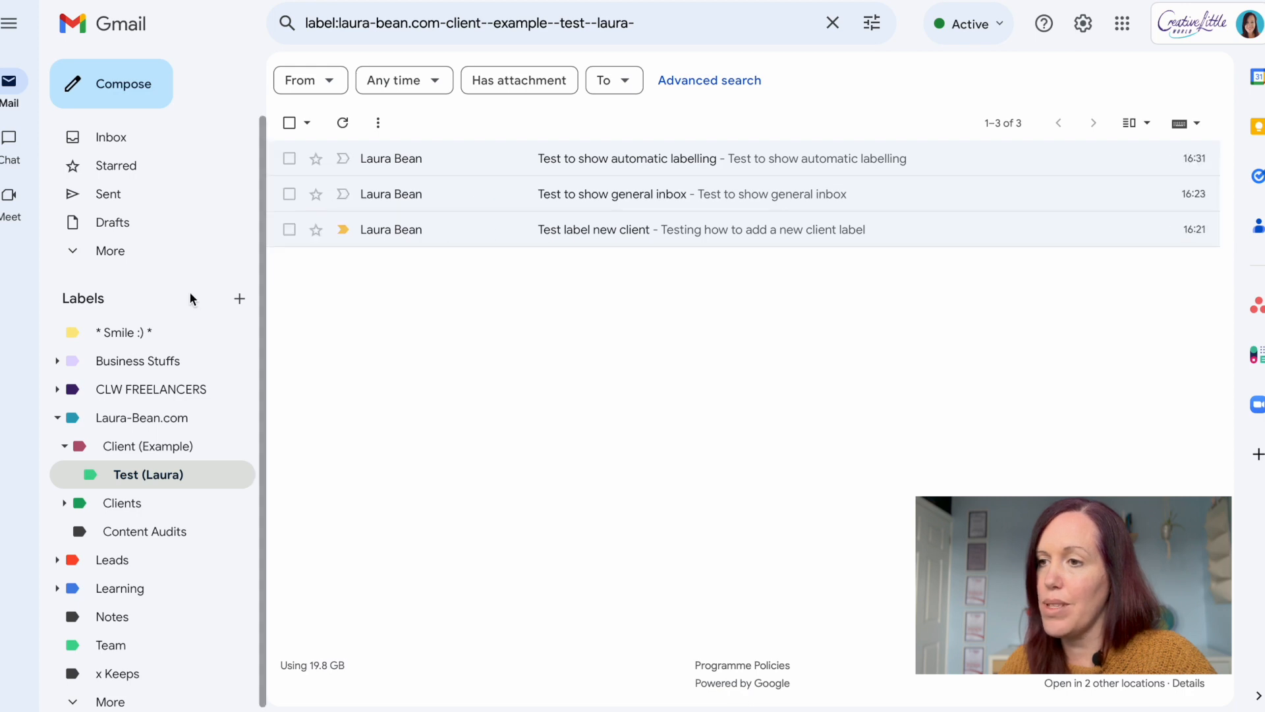
click(111, 137)
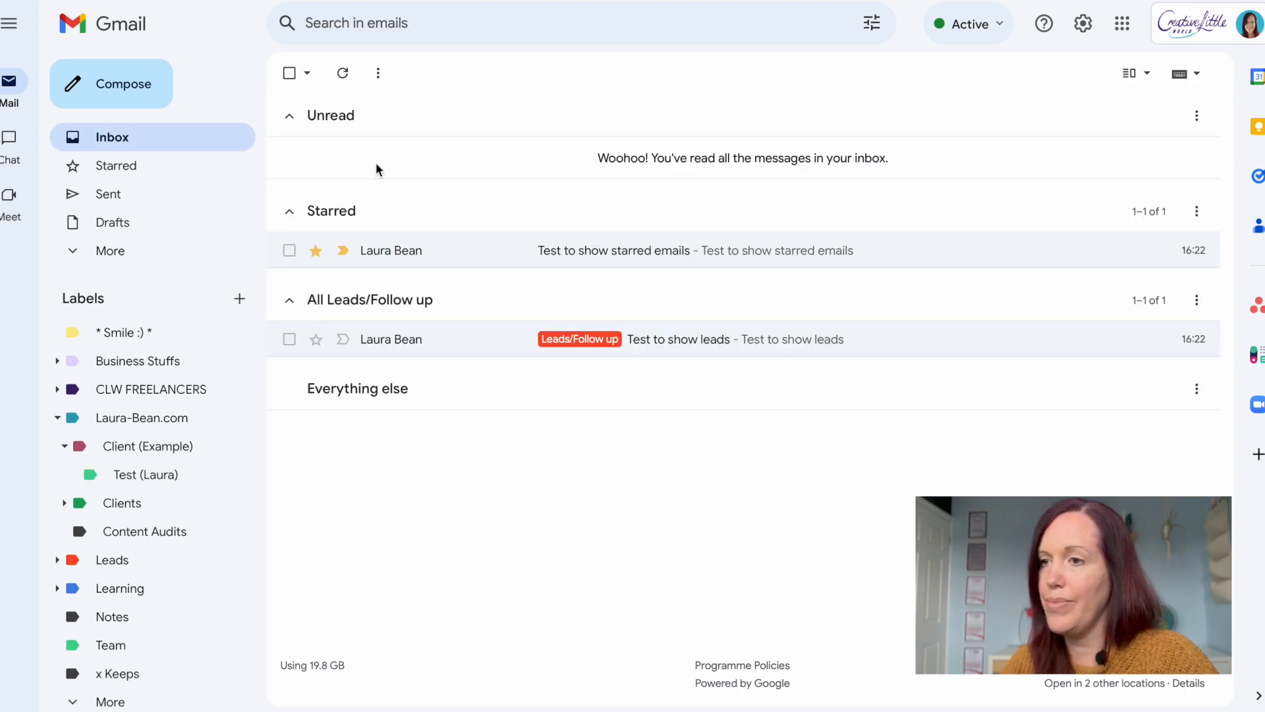
click(1082, 24)
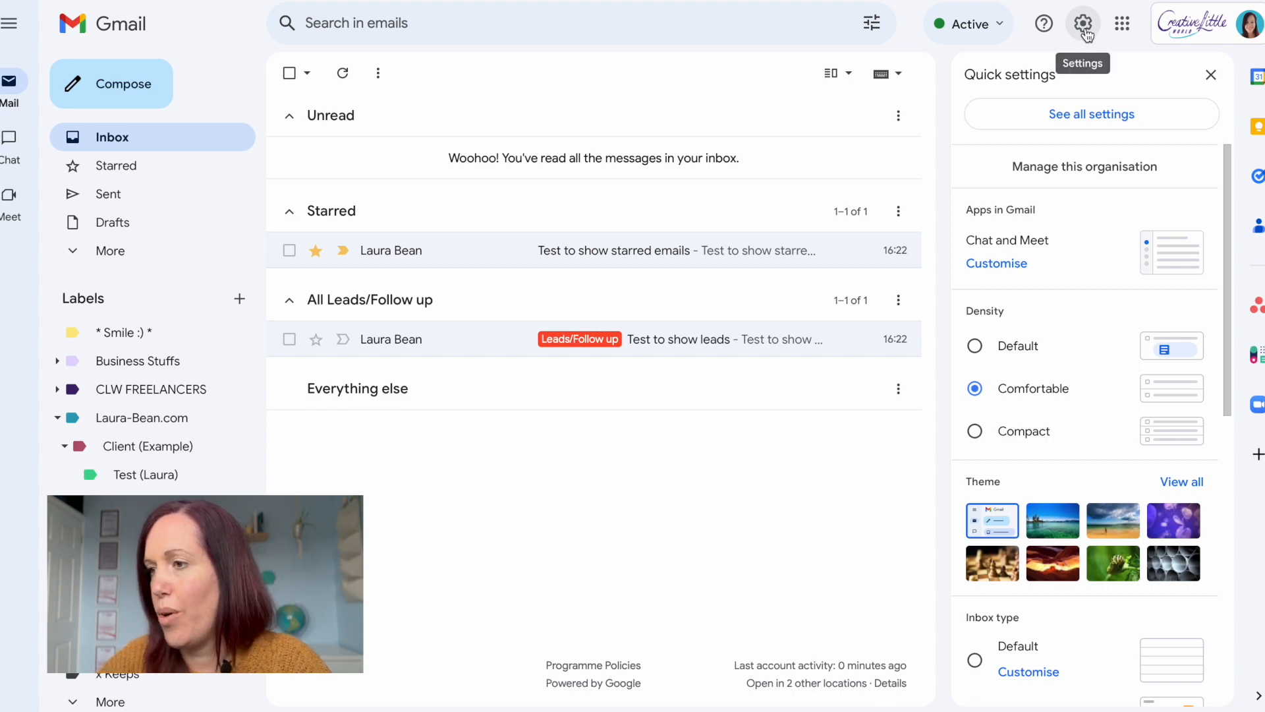
mouse_move(1073, 373)
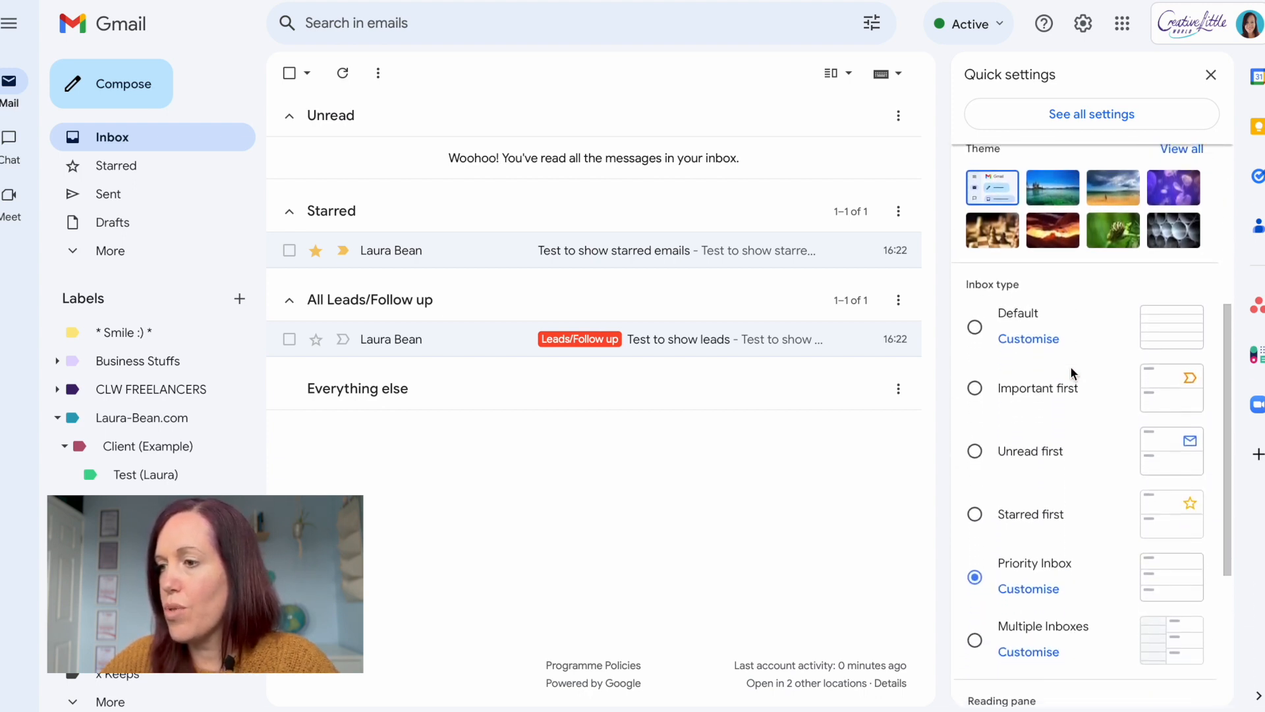
Scroll quick settings down toward the Inbox type options.
scroll(down, 3)
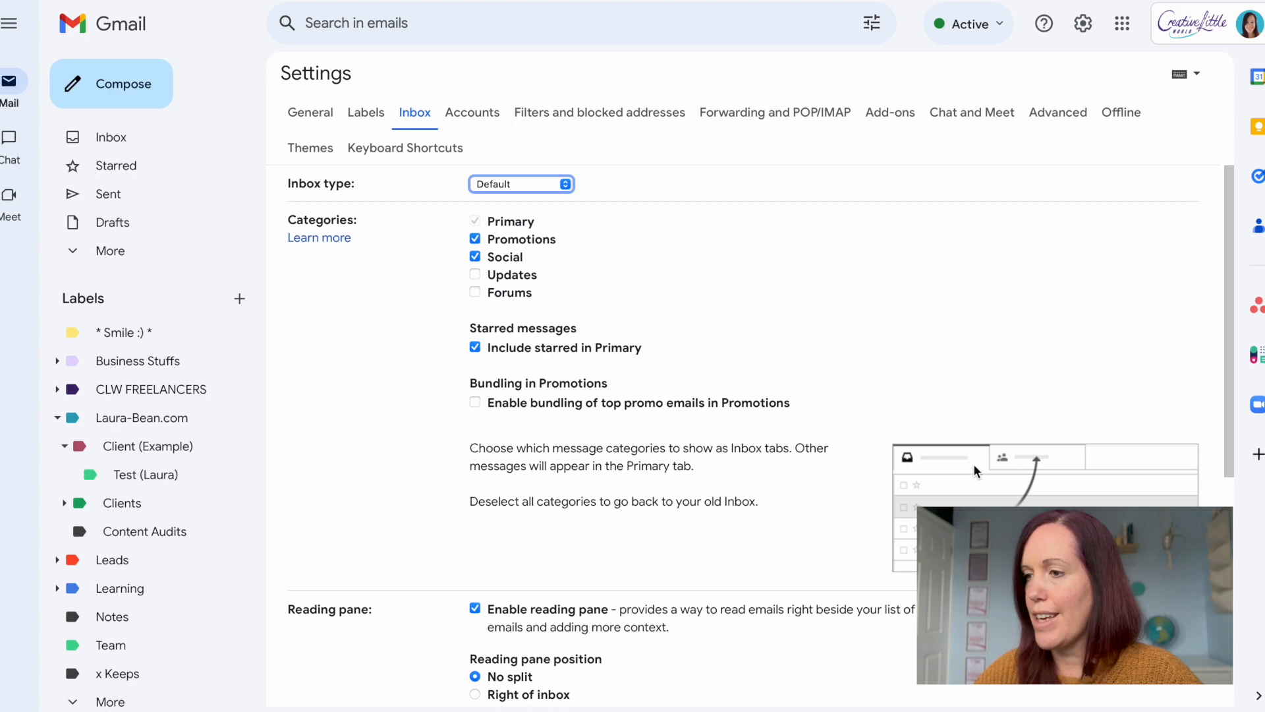
mouse_move(1019, 450)
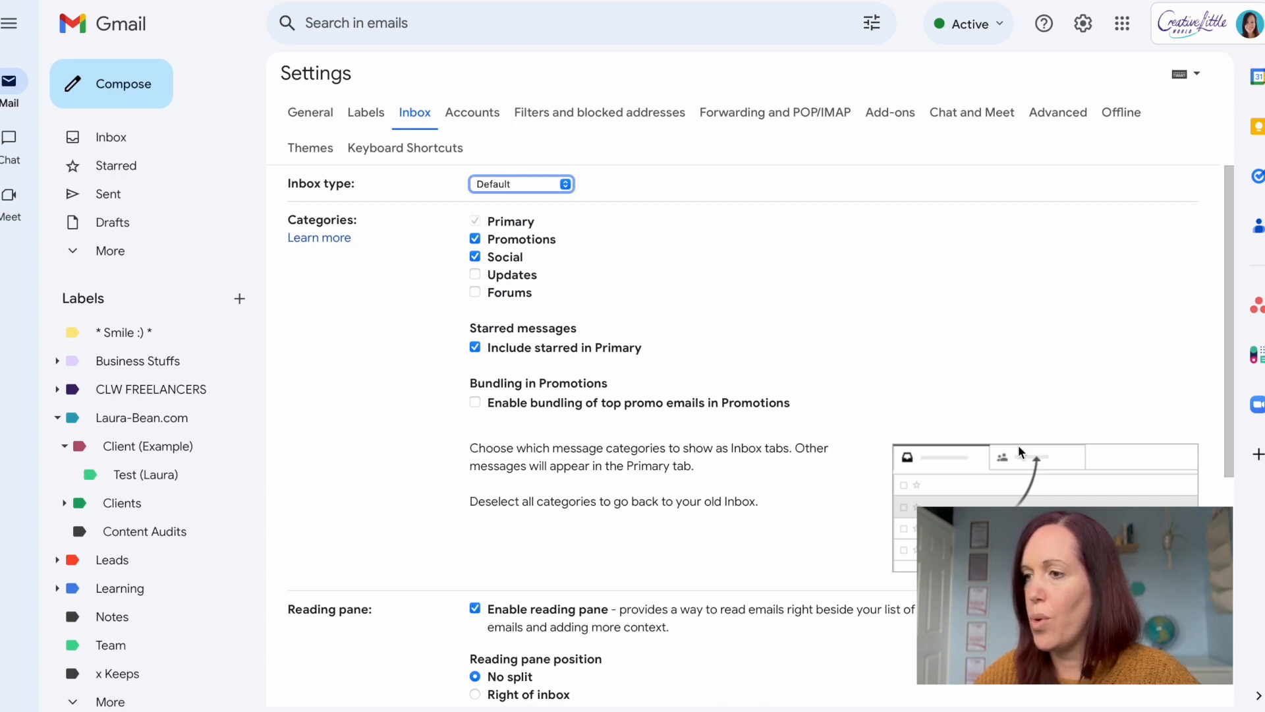
mouse_move(1031, 463)
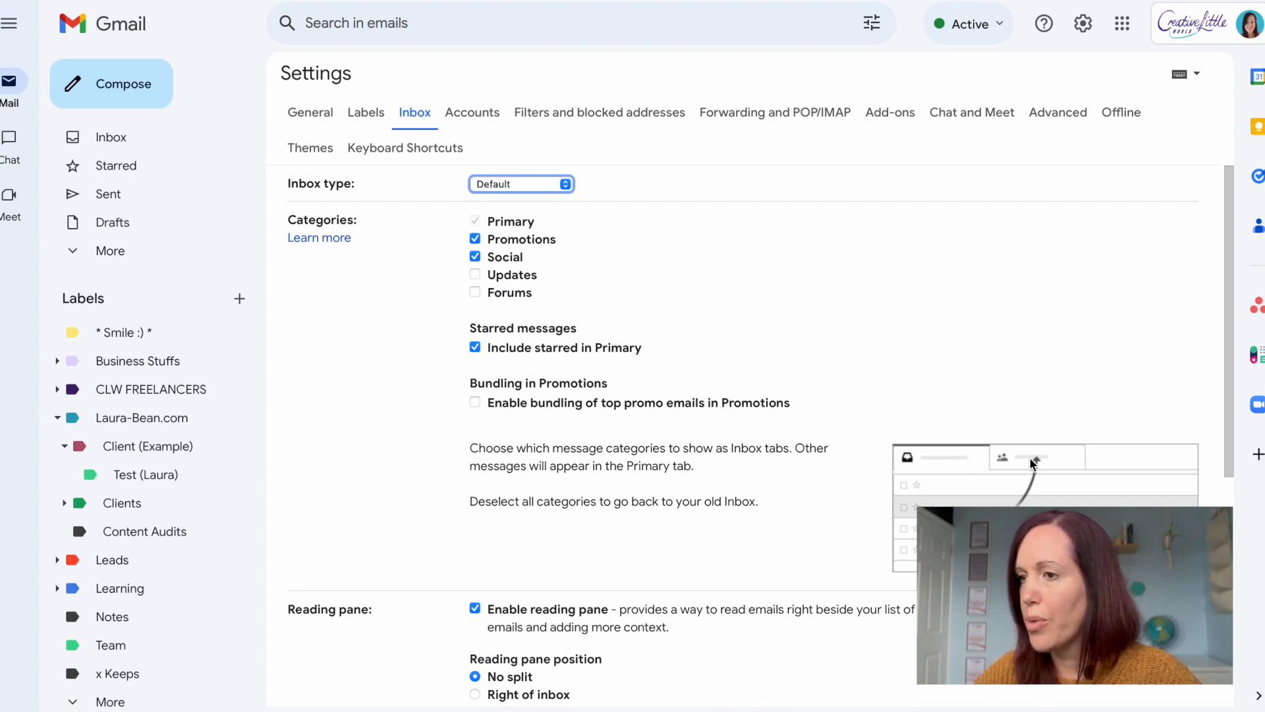
mouse_move(568, 183)
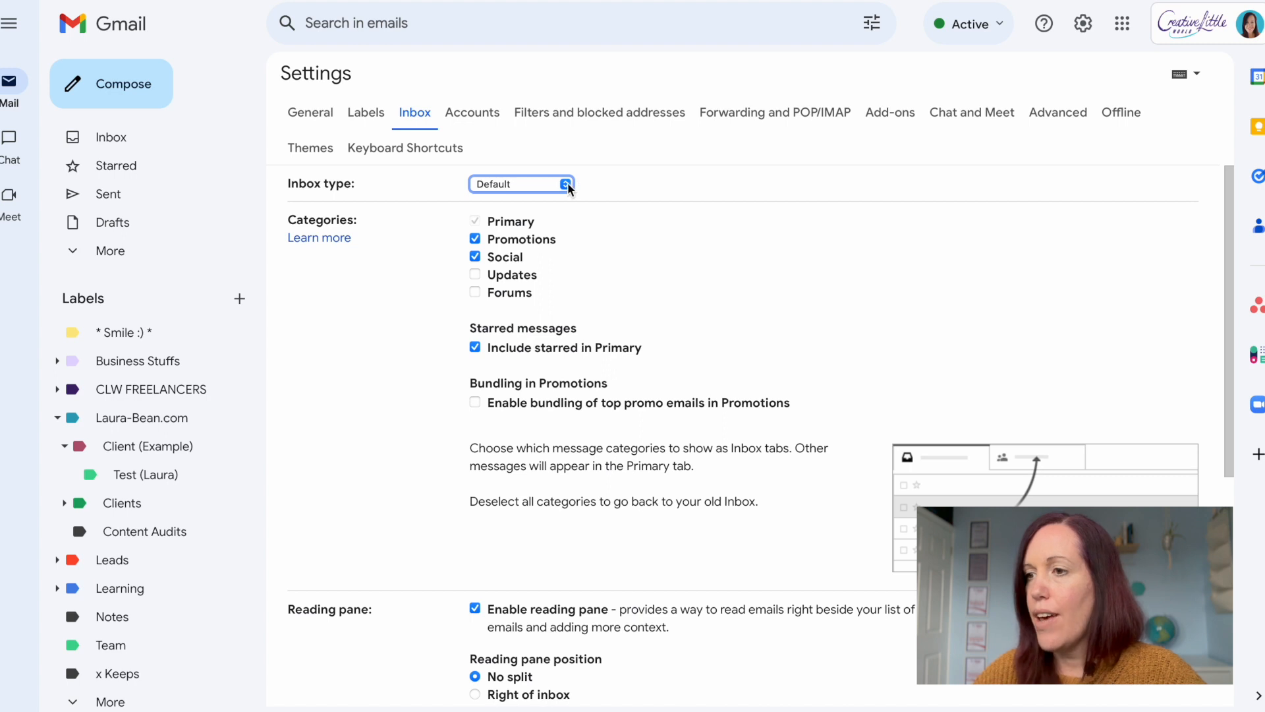
Choose Priority Inbox as the inbox type and scroll through its section settings.
click(520, 184)
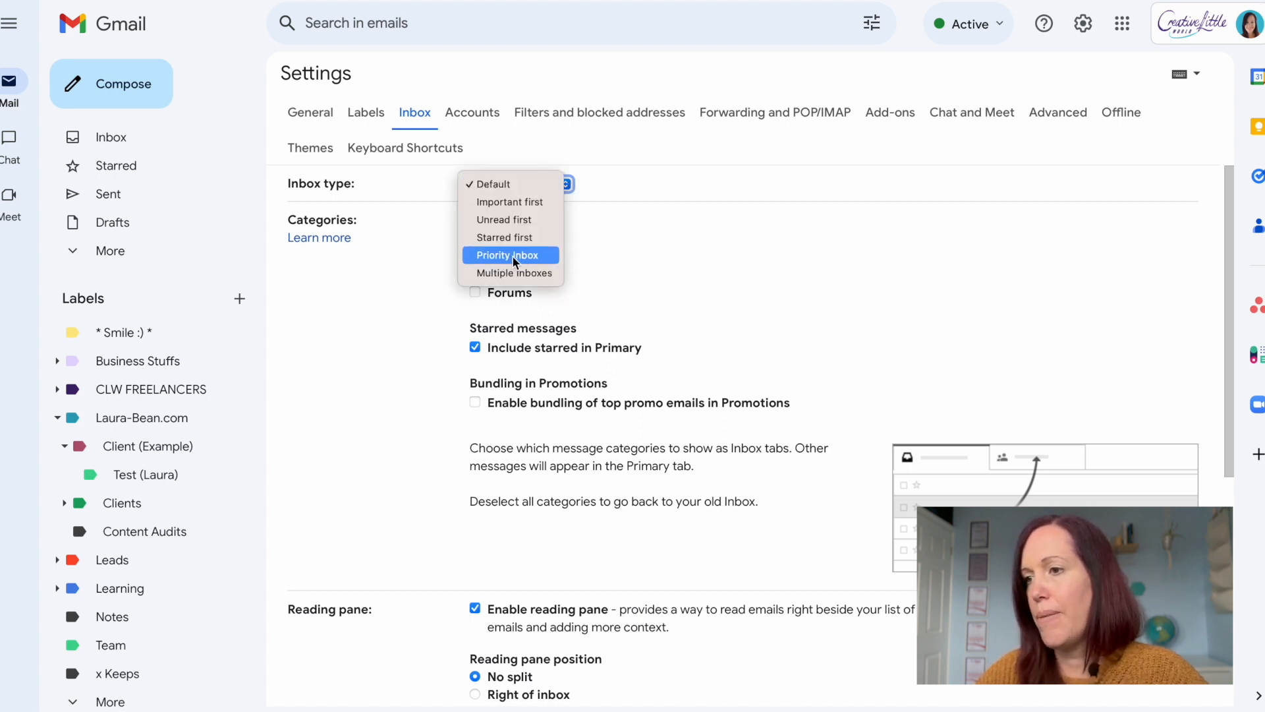
click(507, 254)
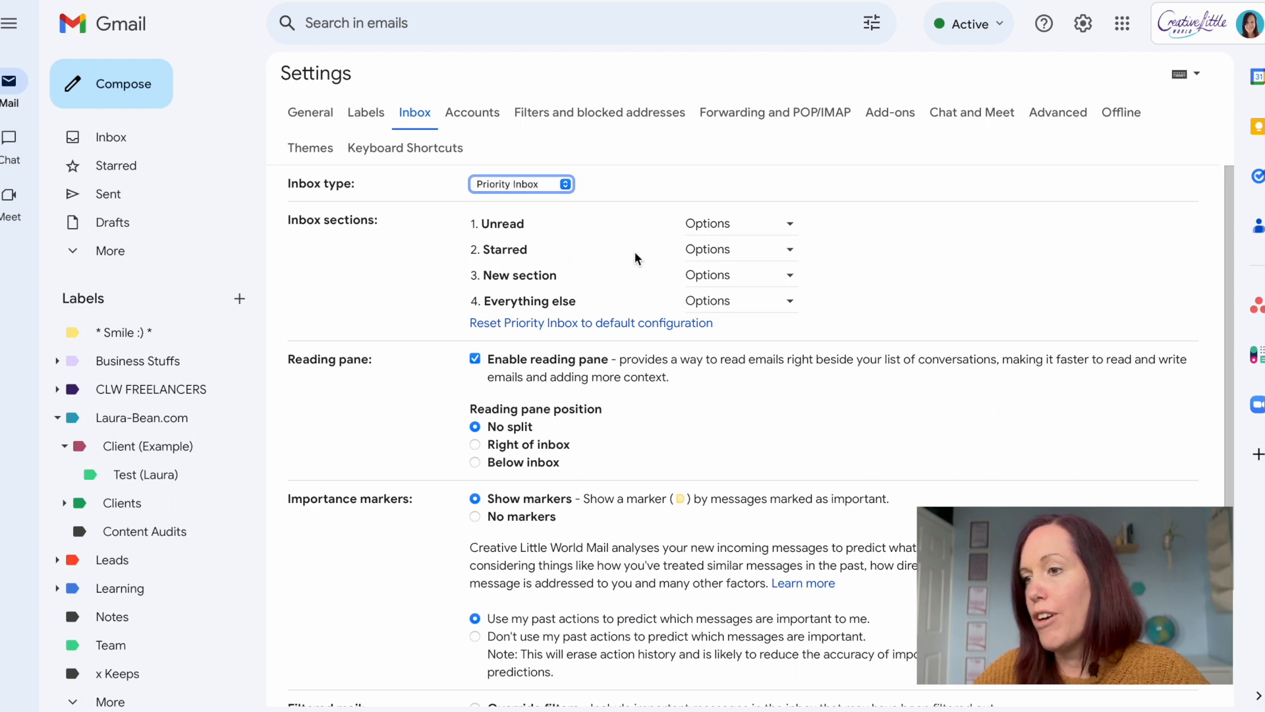
mouse_move(547, 268)
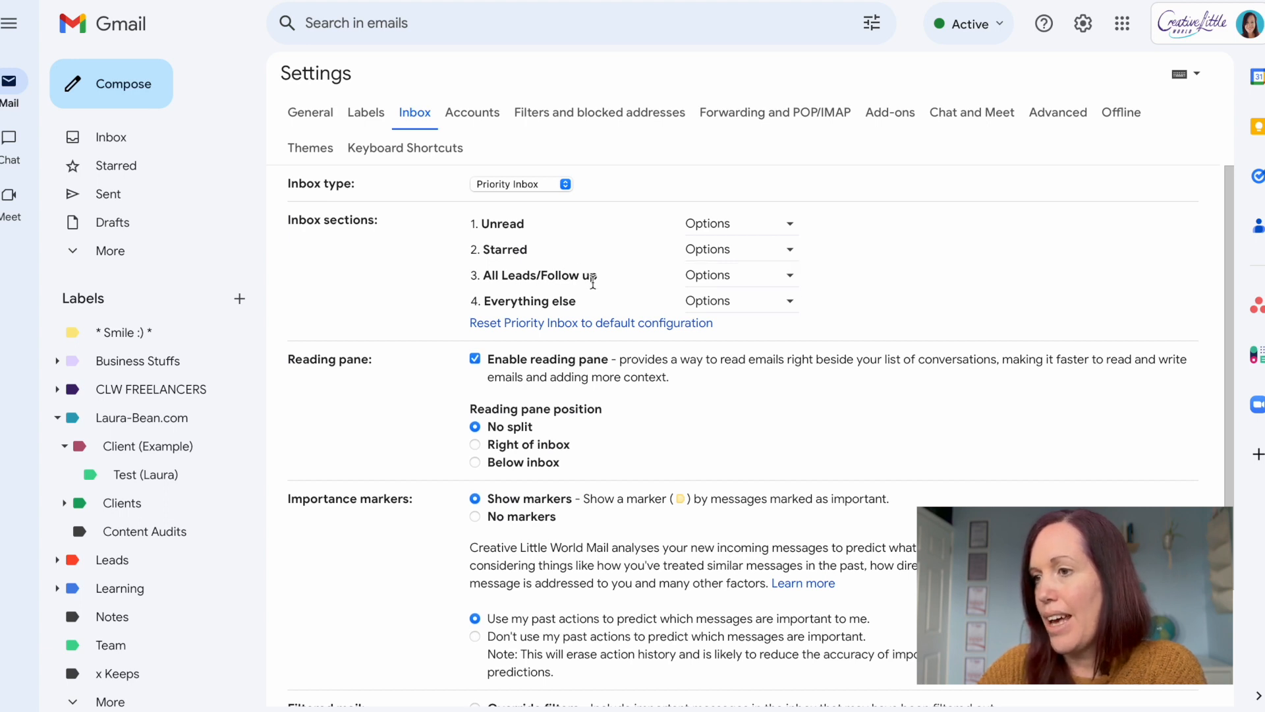
mouse_move(605, 268)
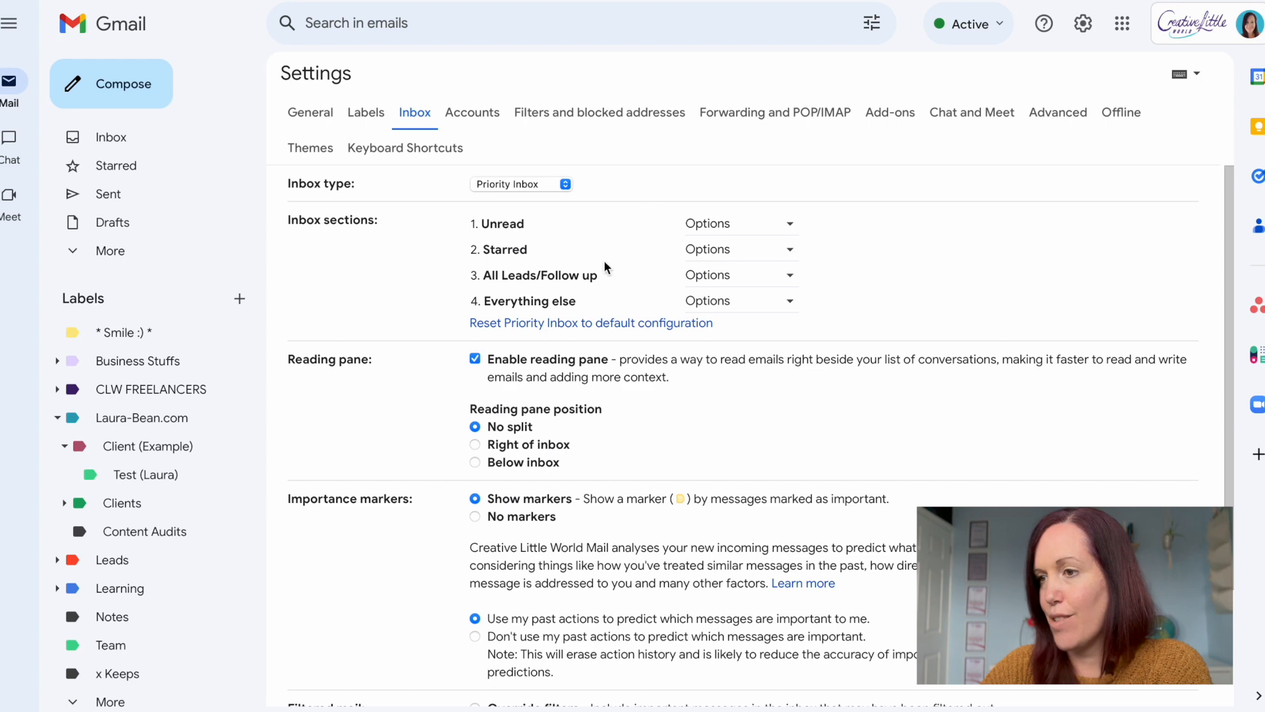
mouse_move(738, 409)
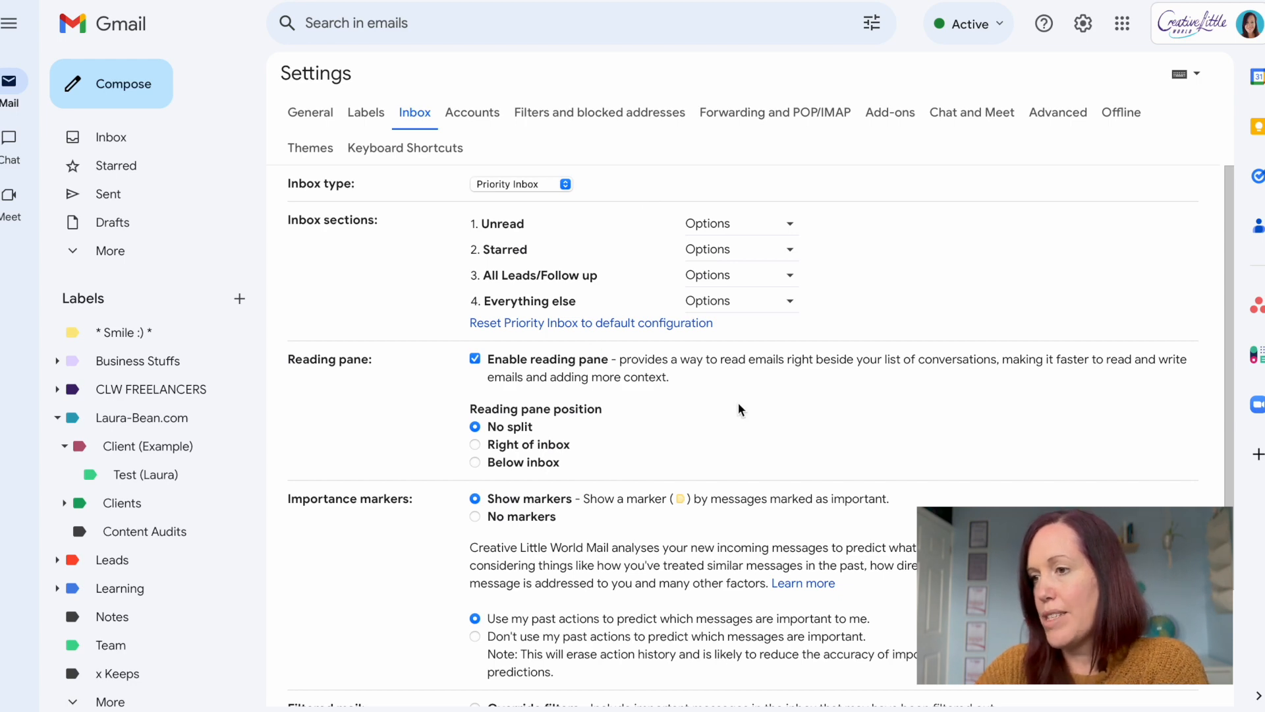
scroll(down, 3)
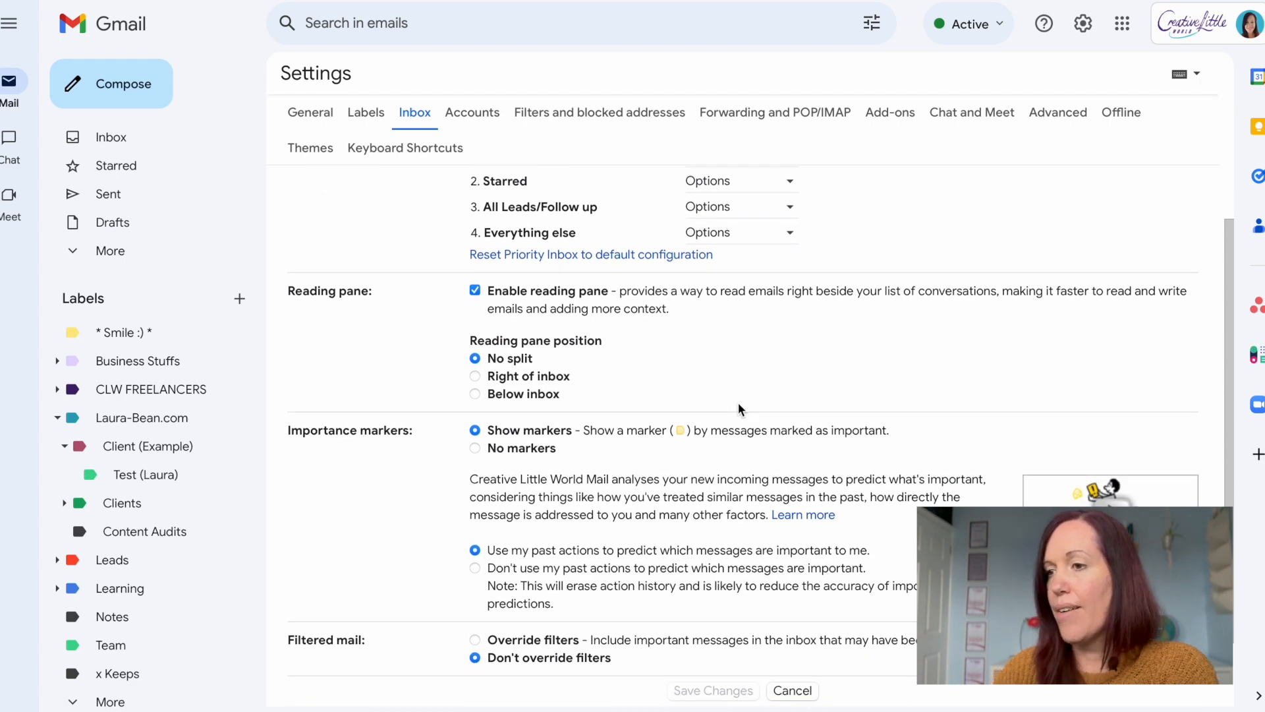
scroll(down, 3)
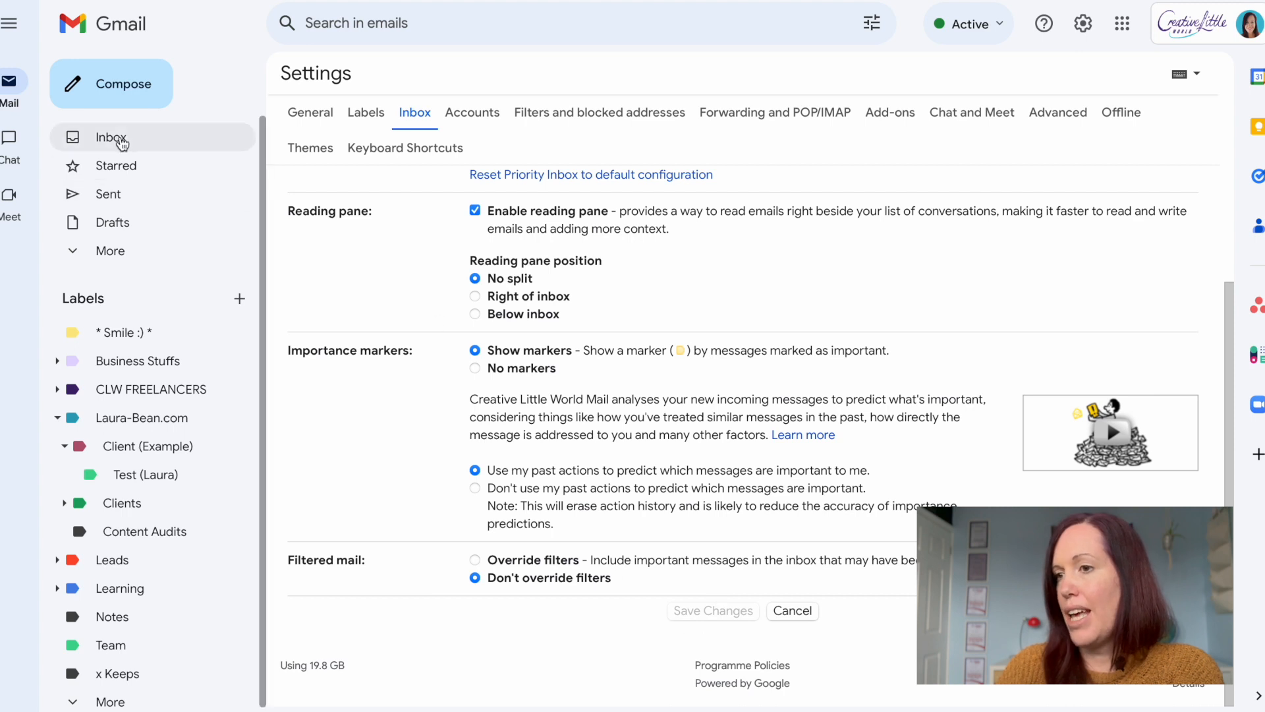
Return to the inbox and expand the Starred section to show its email.
click(112, 137)
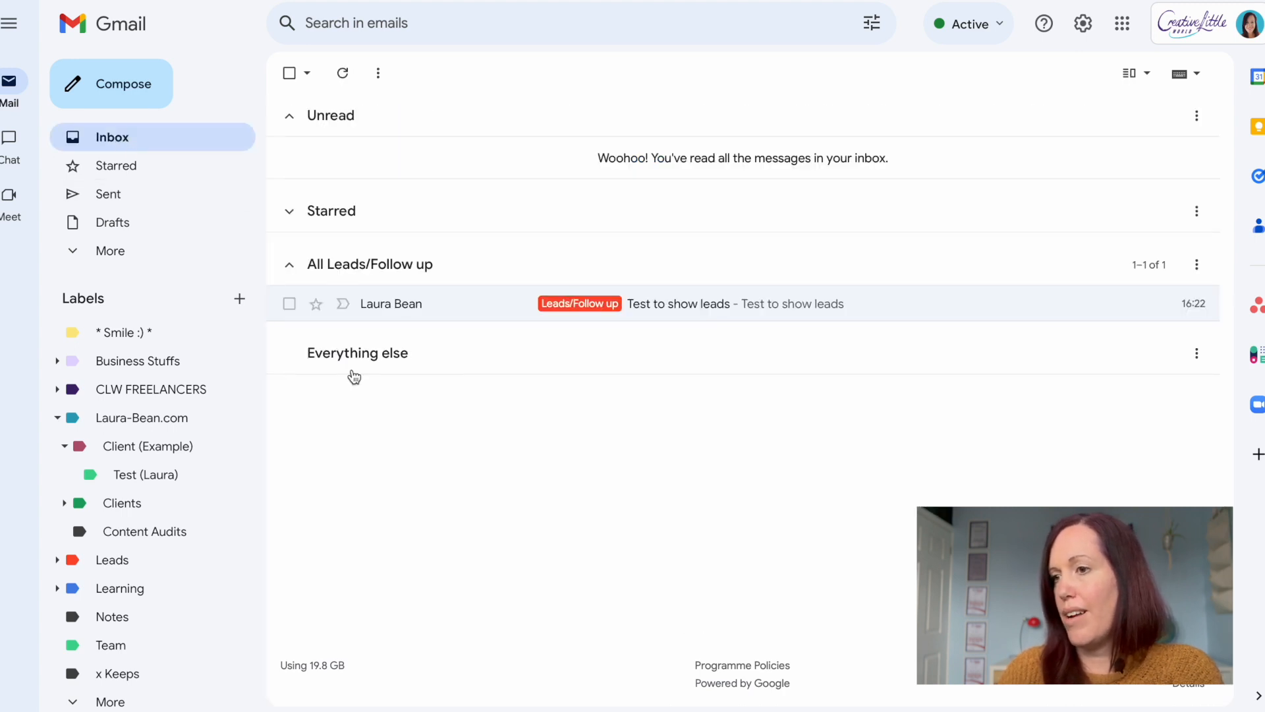
click(288, 210)
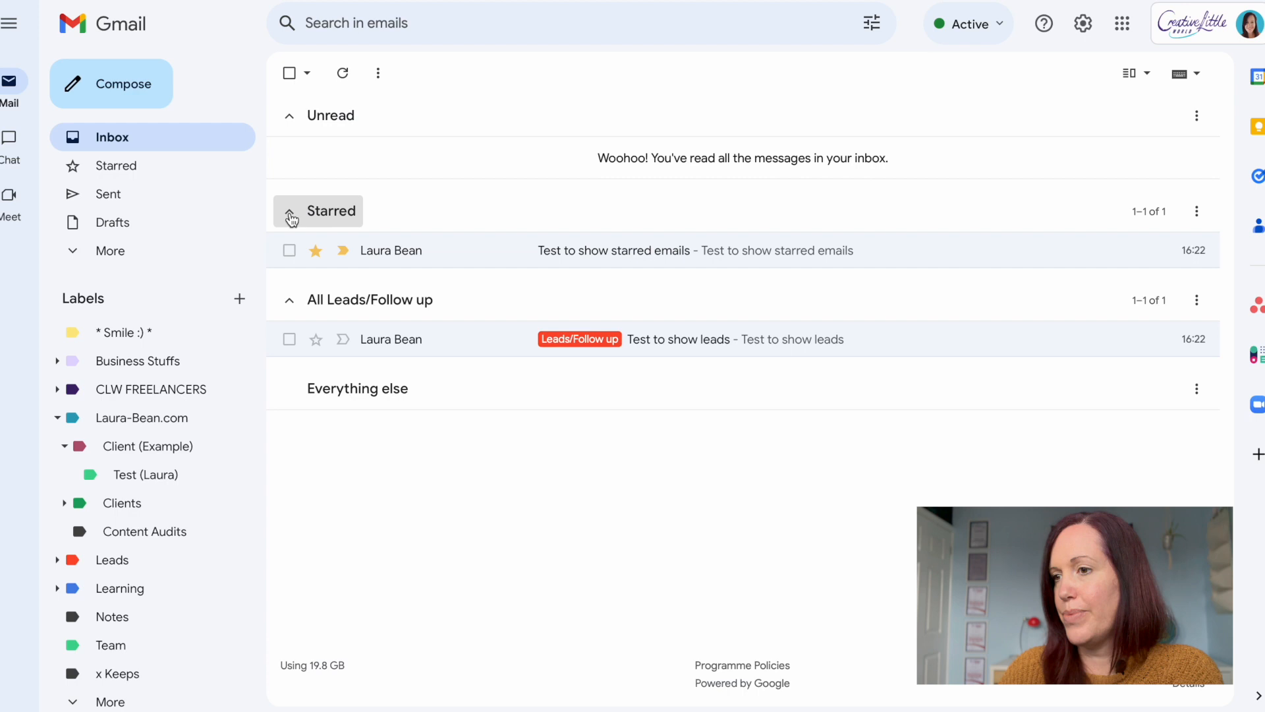
mouse_move(674, 380)
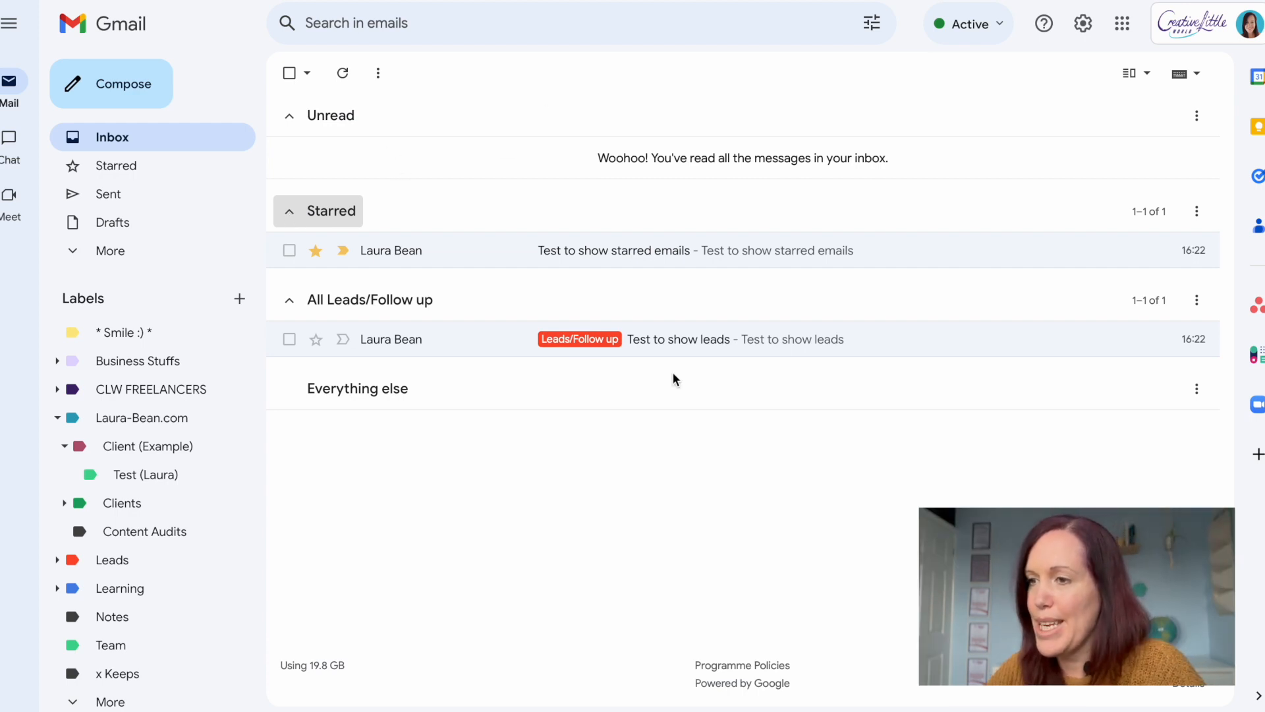
mouse_move(1046, 204)
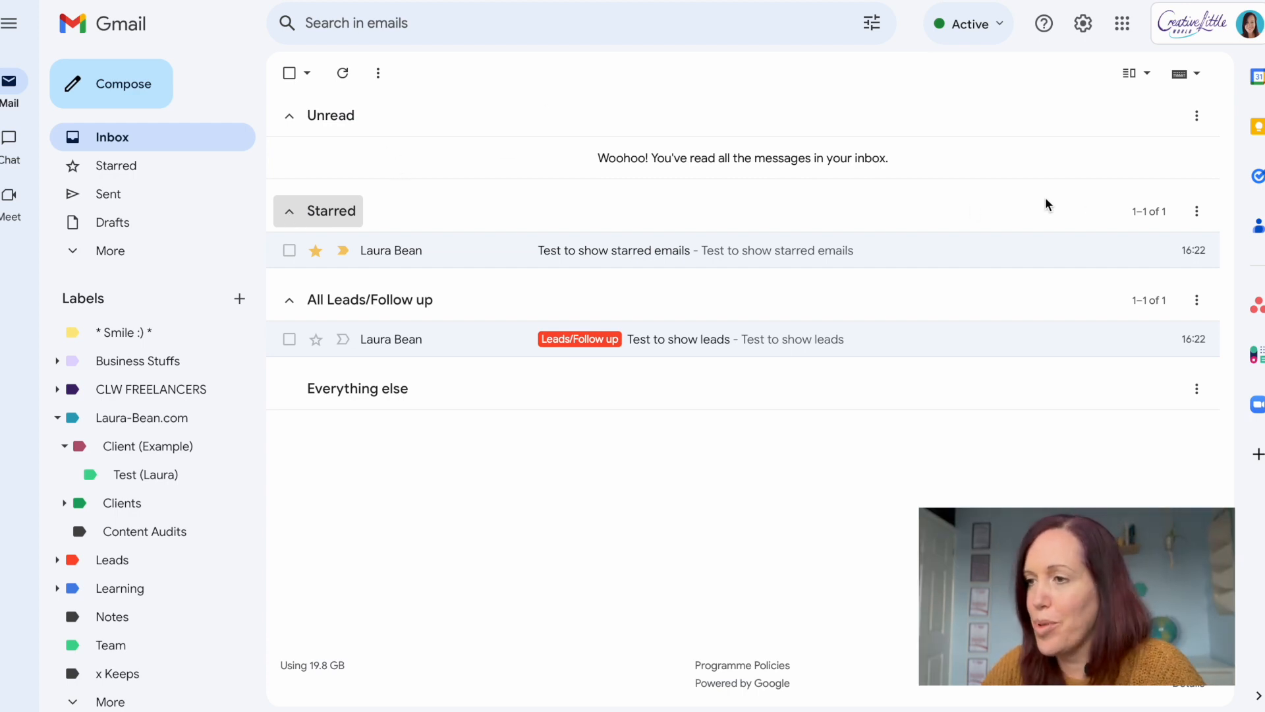
mouse_move(1112, 160)
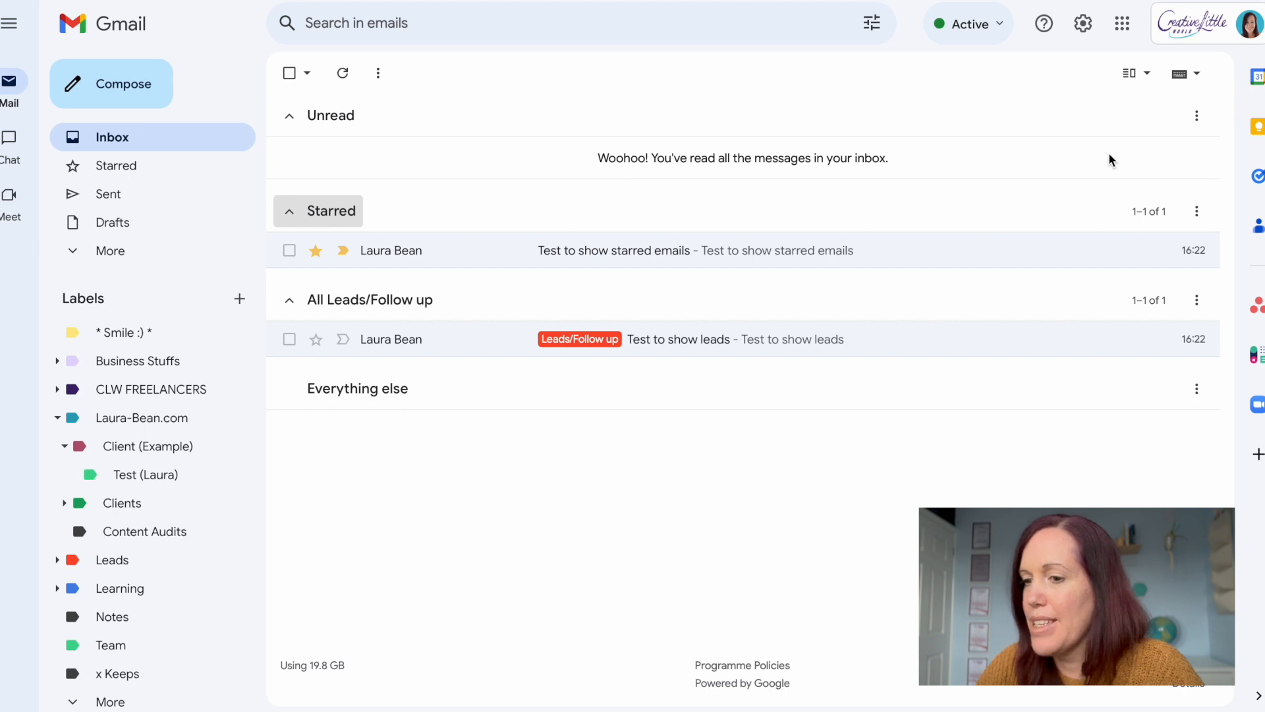
click(1082, 24)
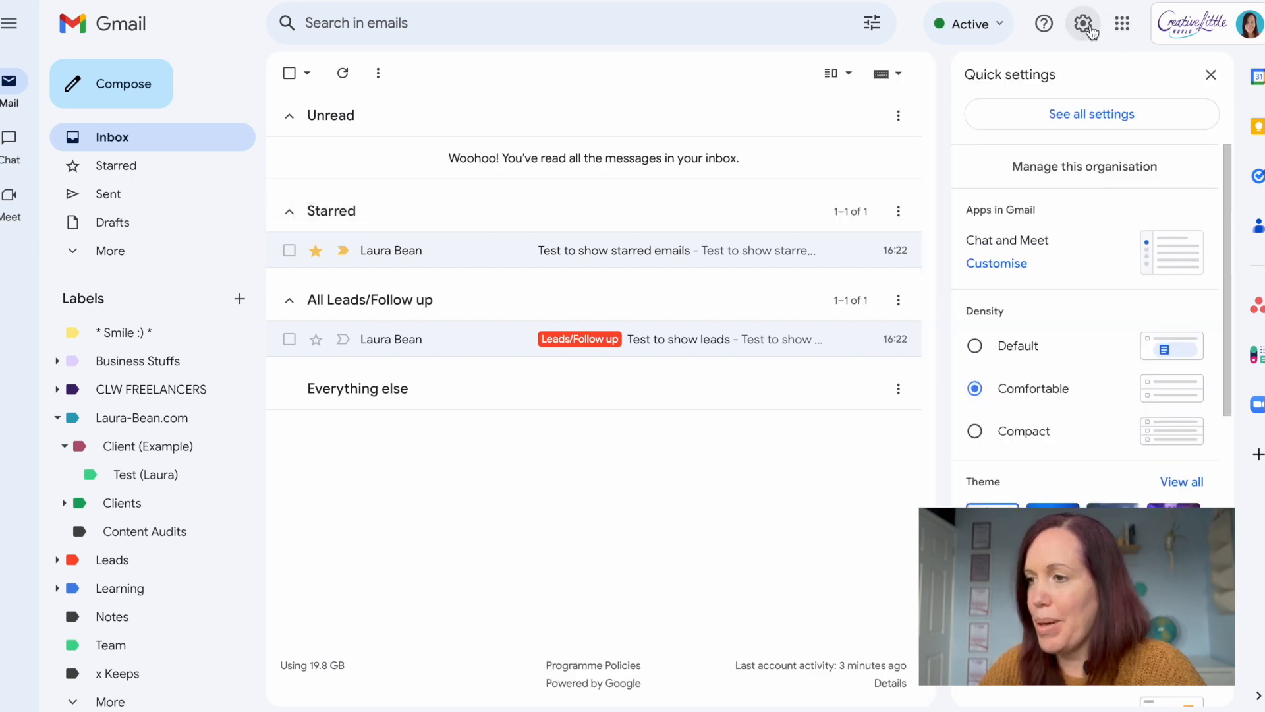
Preview the beach surfer and caterpillar themes, then apply the lake with pine trees theme.
scroll(down, 3)
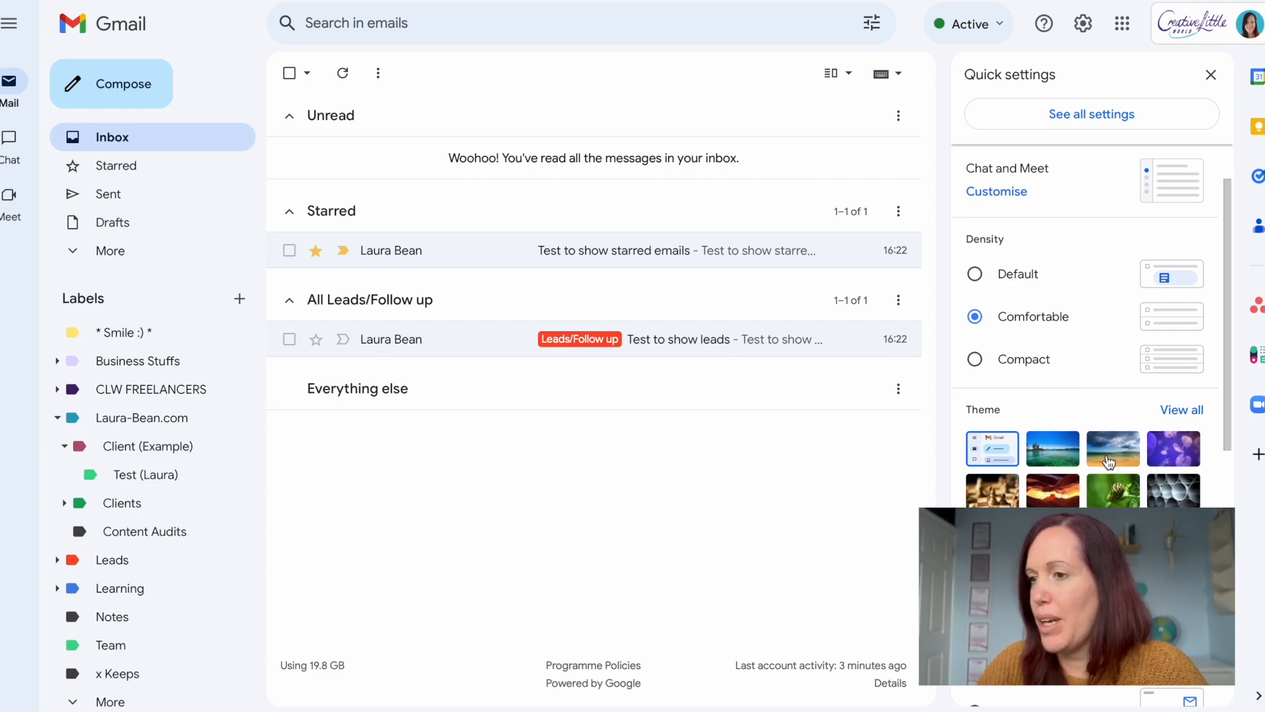
click(1052, 448)
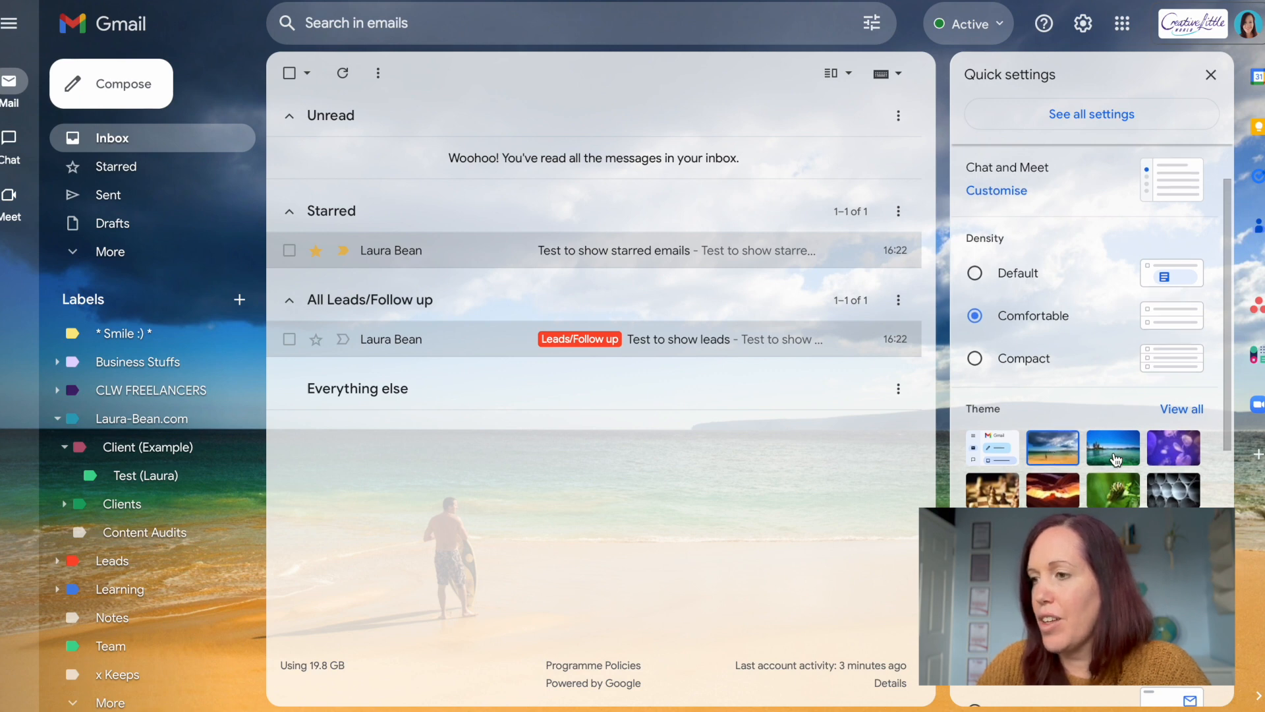
scroll(down, 3)
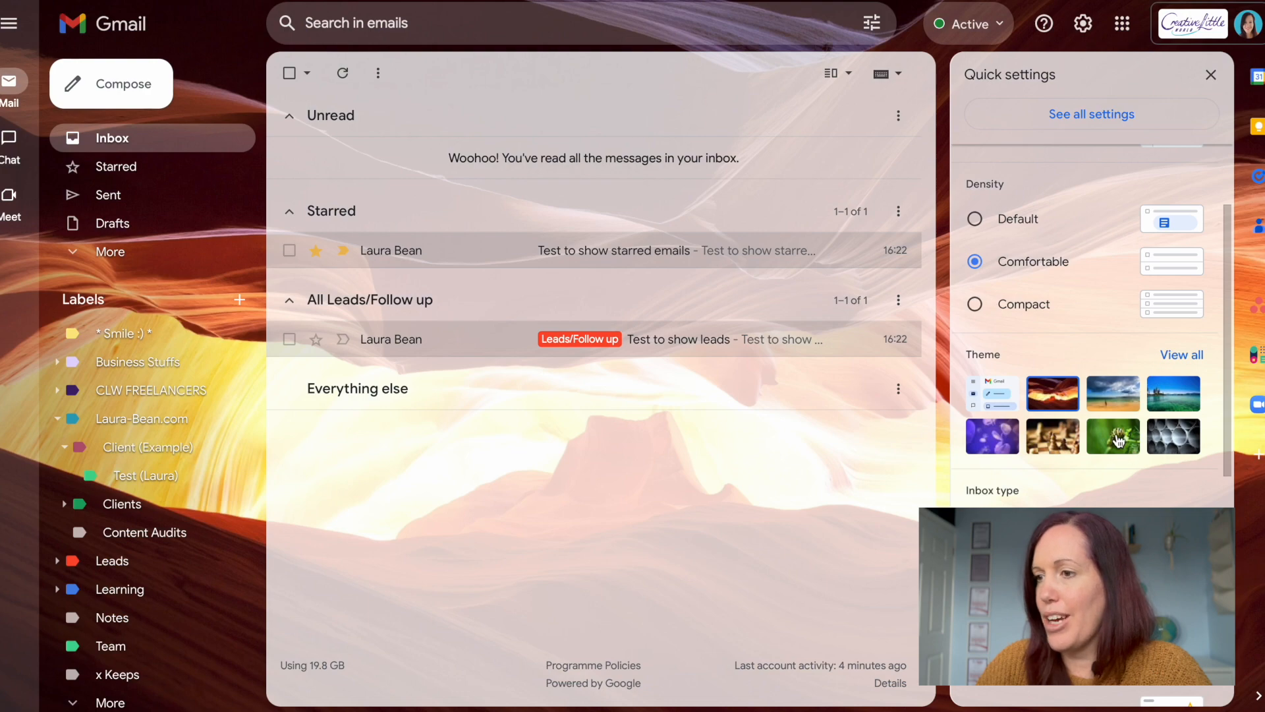
click(1113, 436)
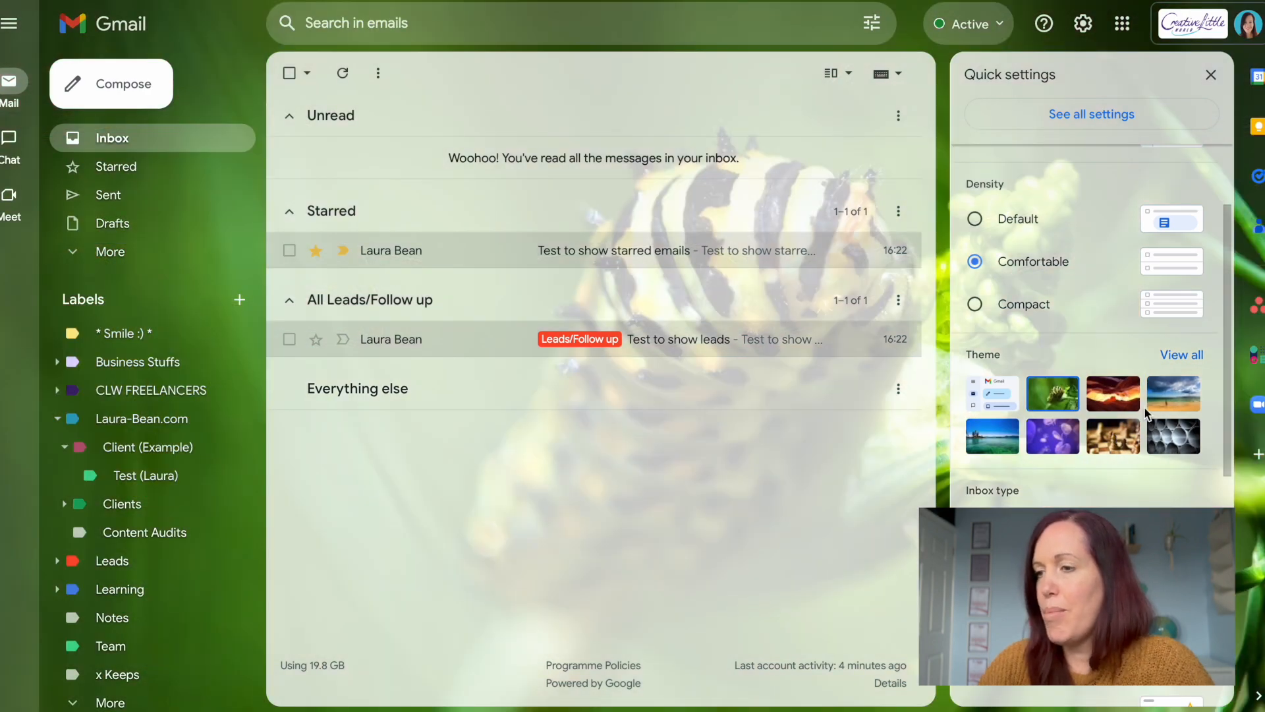
click(992, 435)
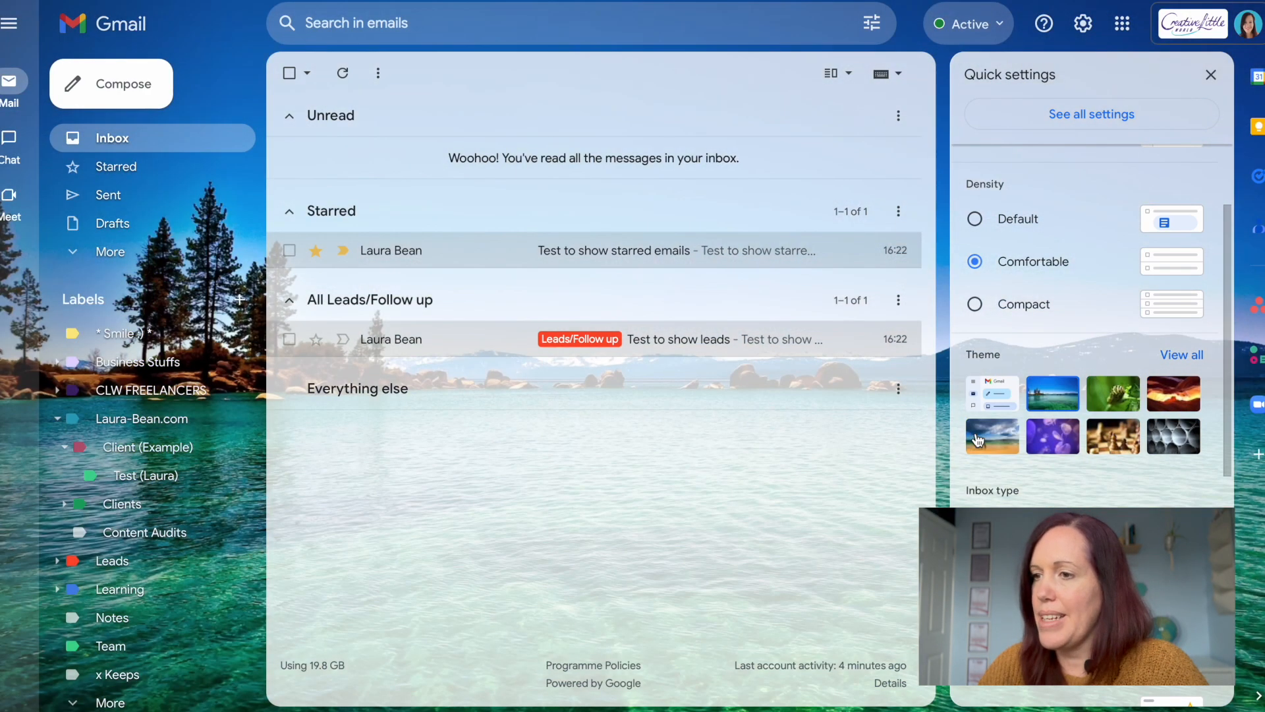